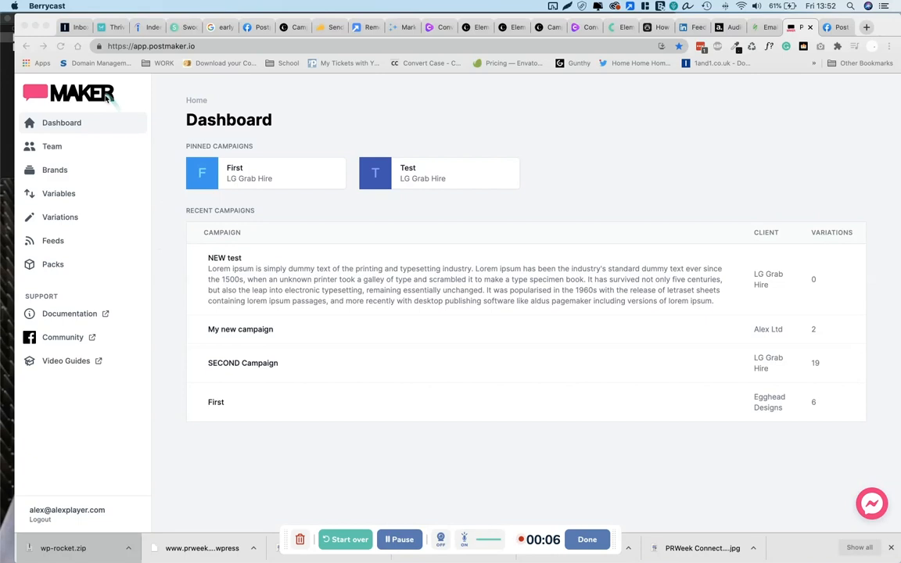
pyautogui.moveTo(47, 128)
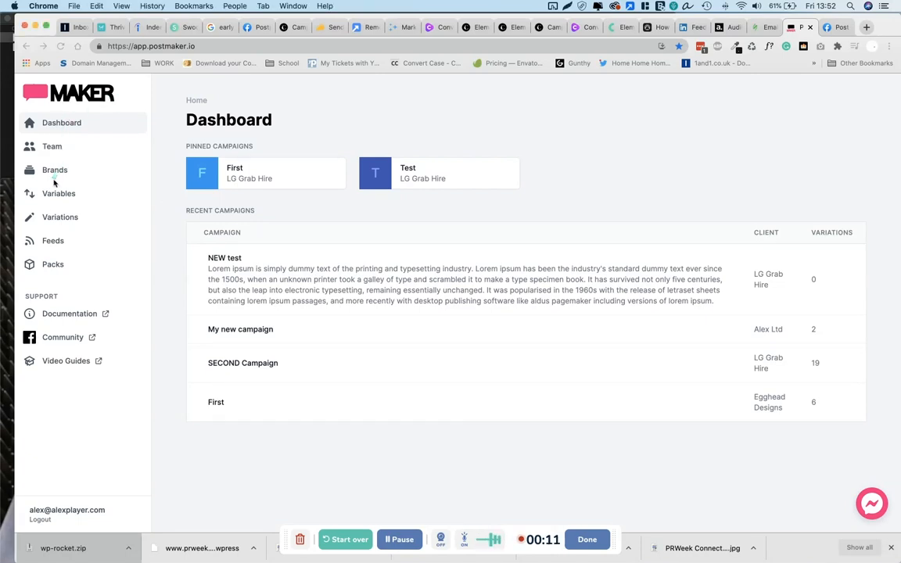
# Open the Brands page listing Egghead Designs, LG Grab Hire and Alex Ltd
pyautogui.click(54, 169)
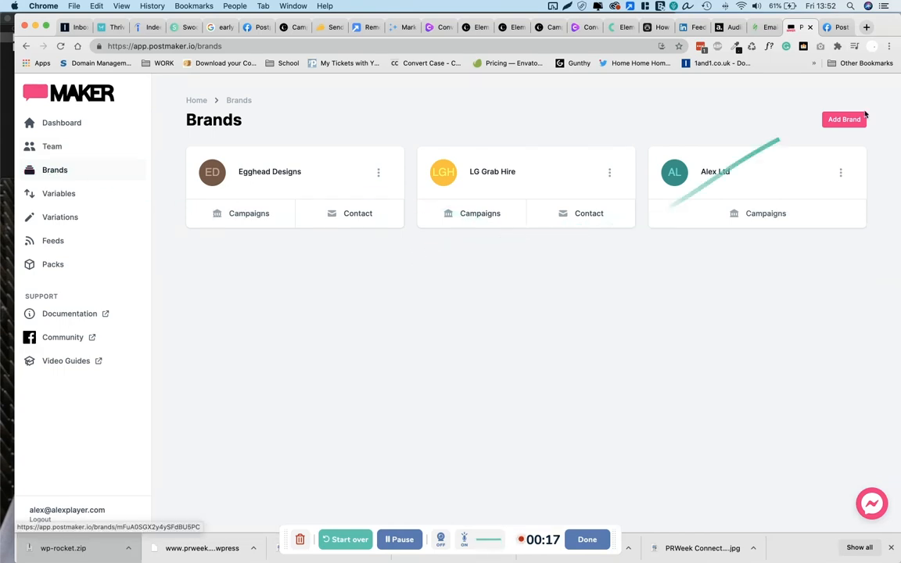
# Create a new brand named 'My Brand'
pyautogui.click(845, 119)
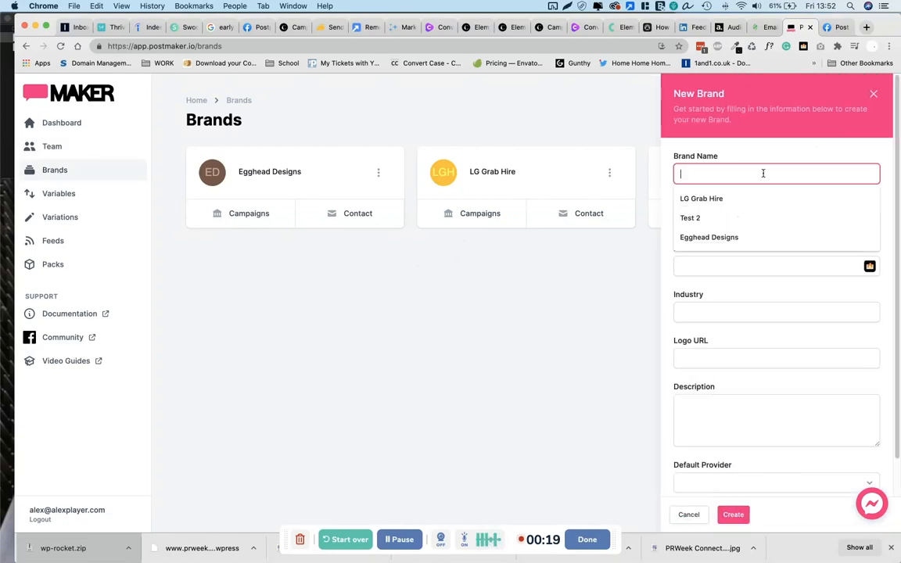
pyautogui.write('My Brand')
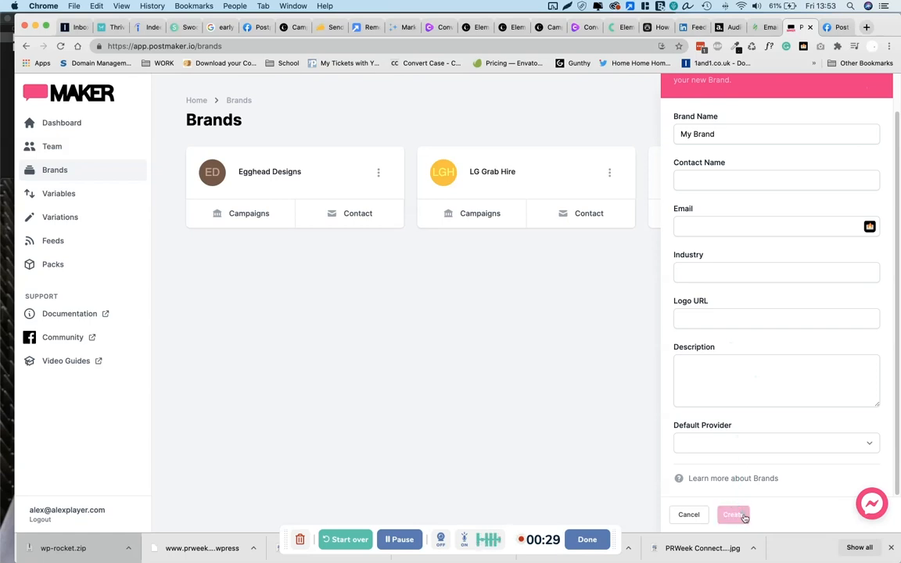
pyautogui.click(732, 515)
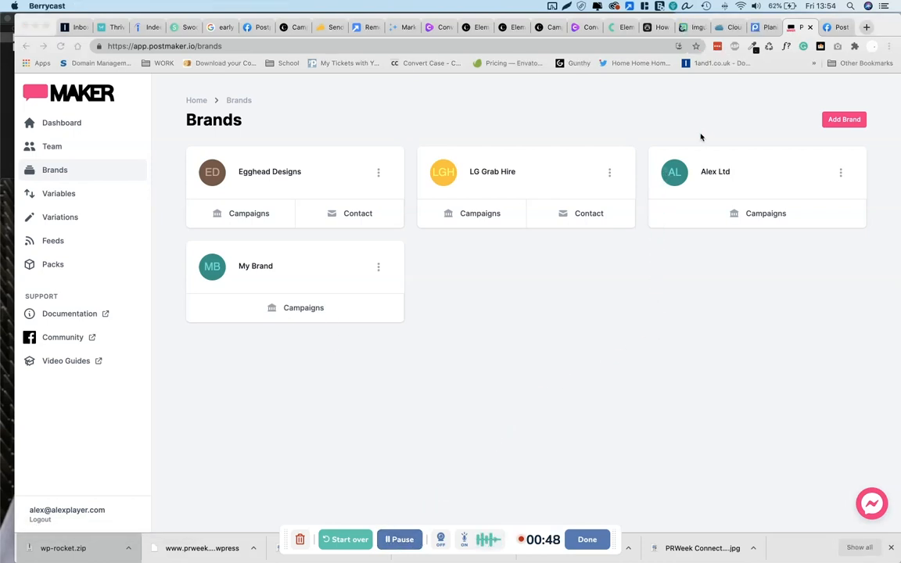
pyautogui.moveTo(707, 139)
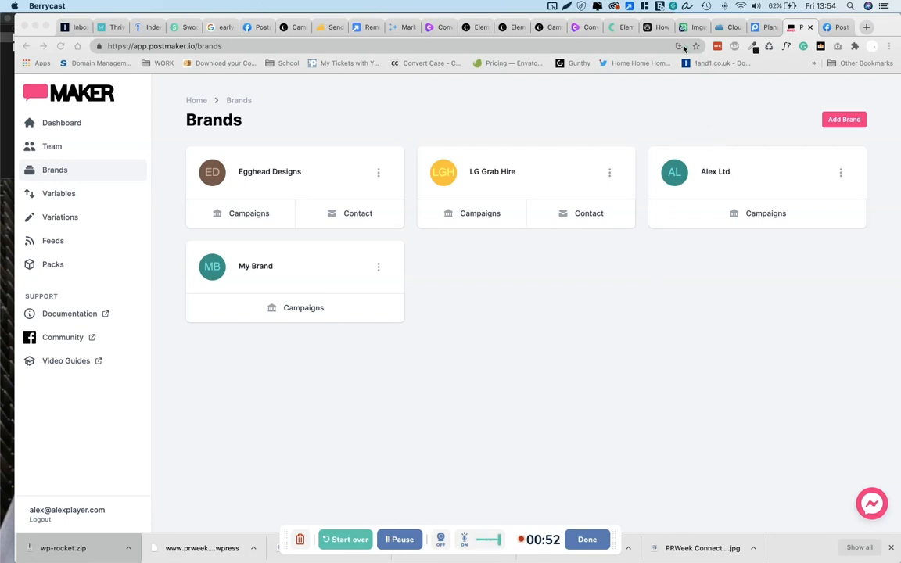
# Switch browser tabs from Imgur over to the Publitio homepage
pyautogui.click(691, 29)
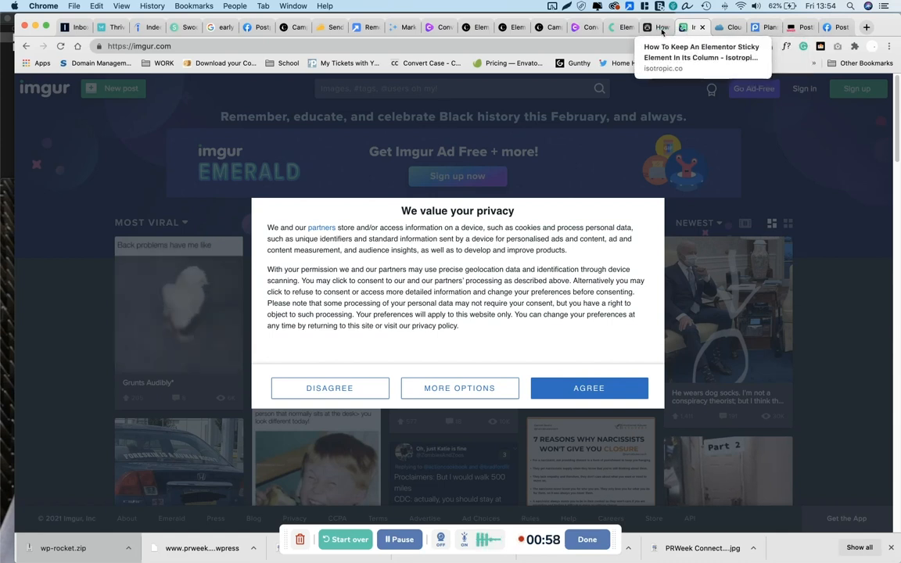
pyautogui.click(732, 27)
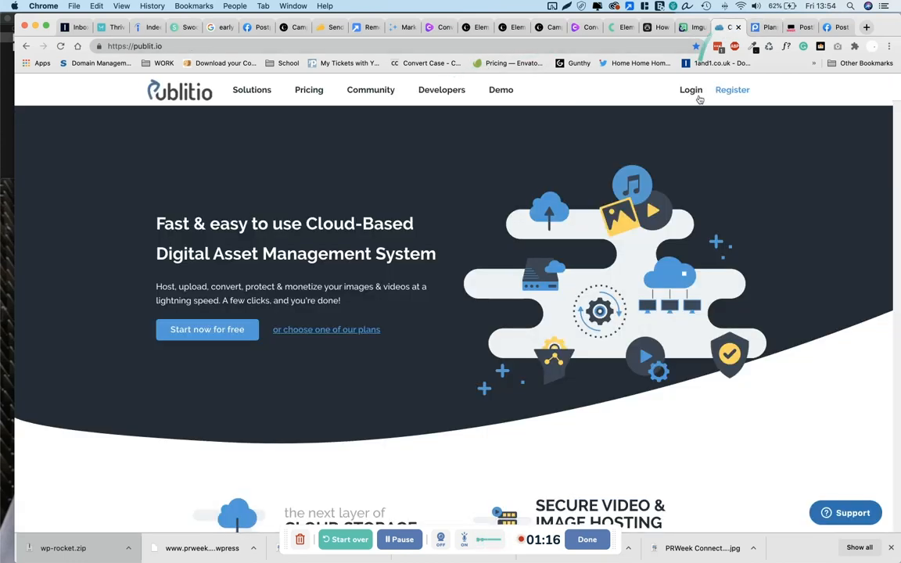
# Sign in to Publitio with the saved credentials
pyautogui.click(692, 89)
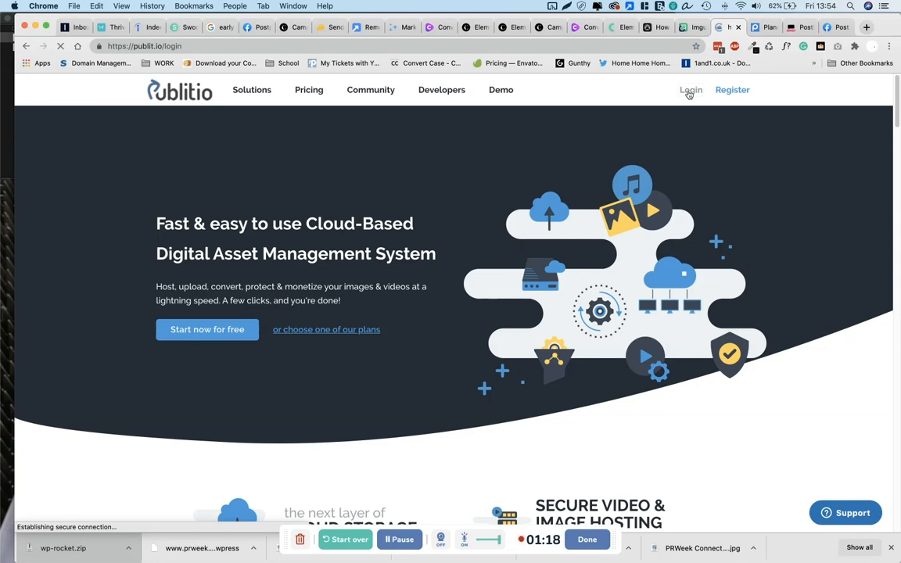
pyautogui.click(690, 90)
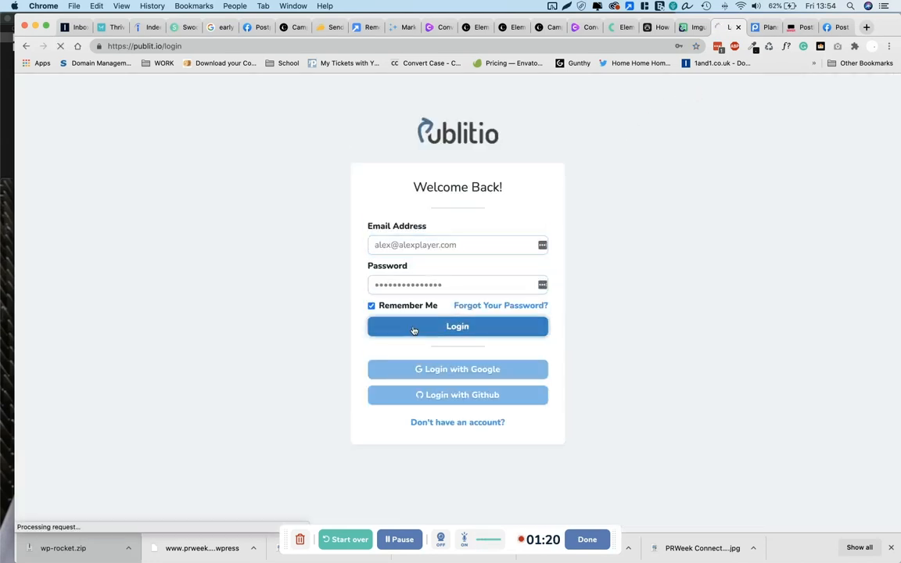
pyautogui.click(457, 327)
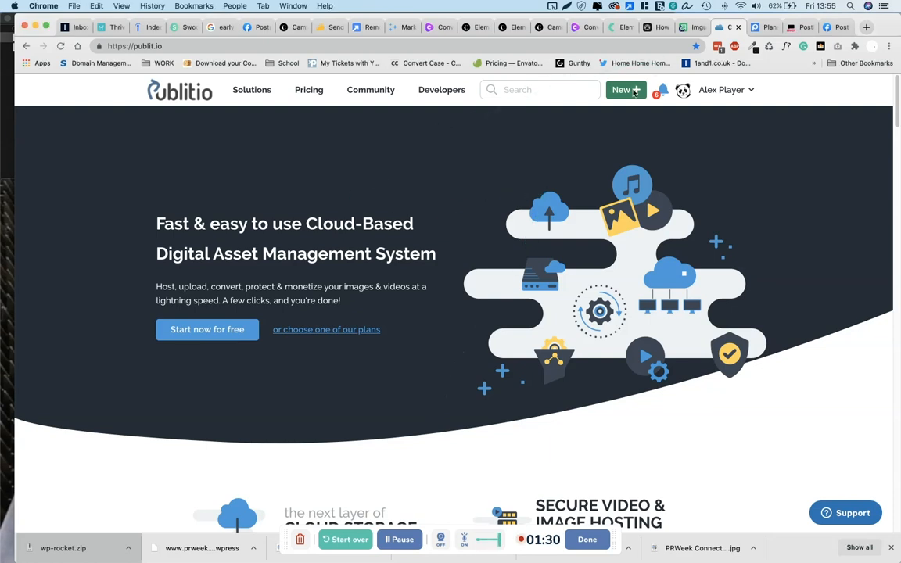
# Choose Upload file from the New menu in the media library
pyautogui.click(626, 89)
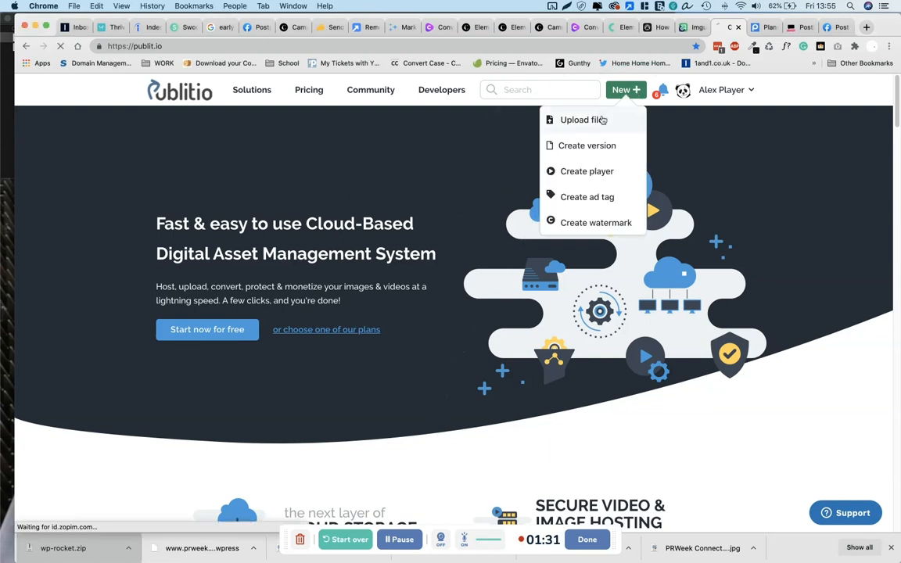
pyautogui.click(583, 119)
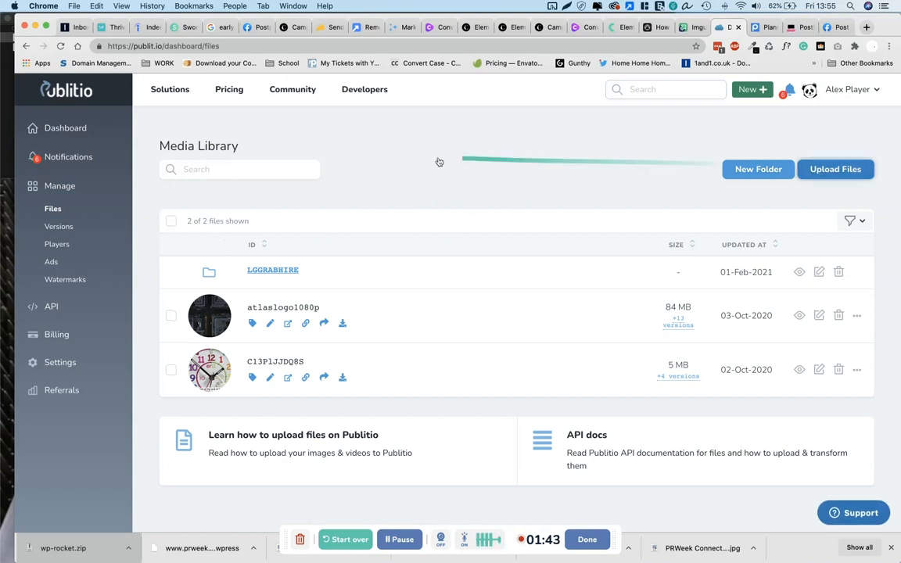
# Upload the portrait screenshot from the desktop to the Publitio media library
pyautogui.click(835, 168)
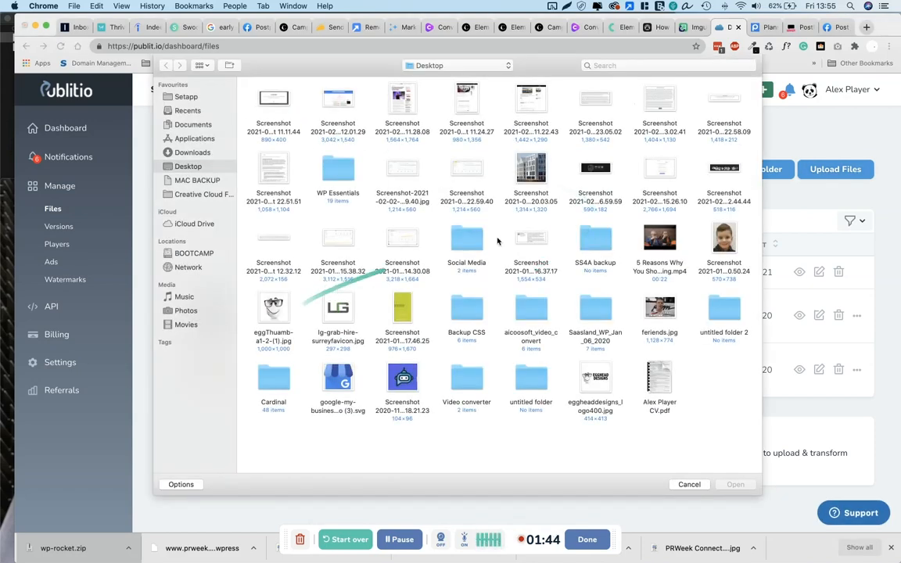
pyautogui.click(531, 168)
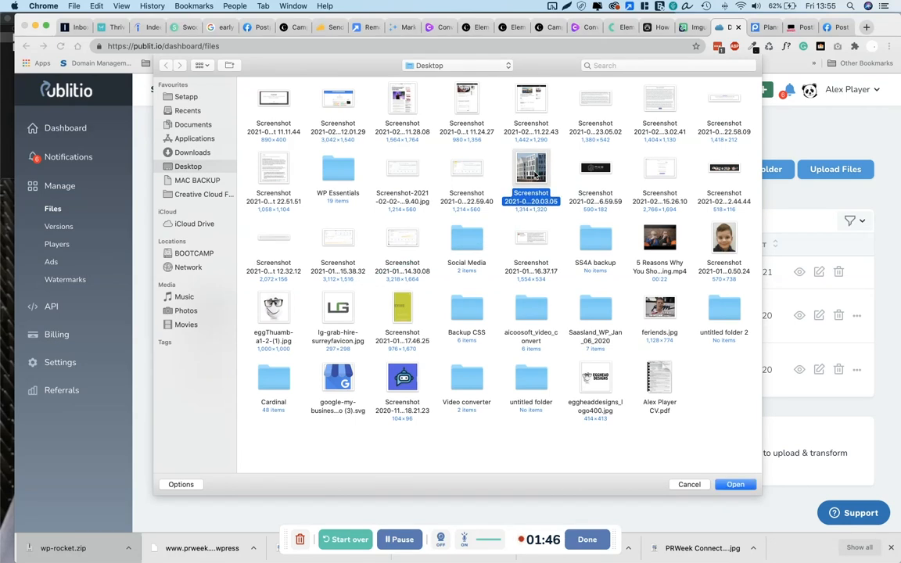
pyautogui.click(723, 243)
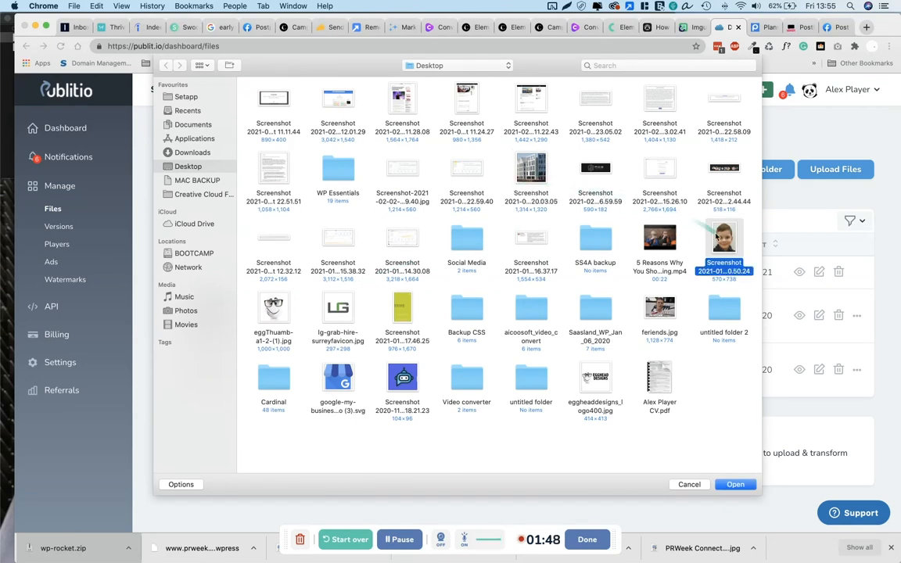
pyautogui.click(736, 485)
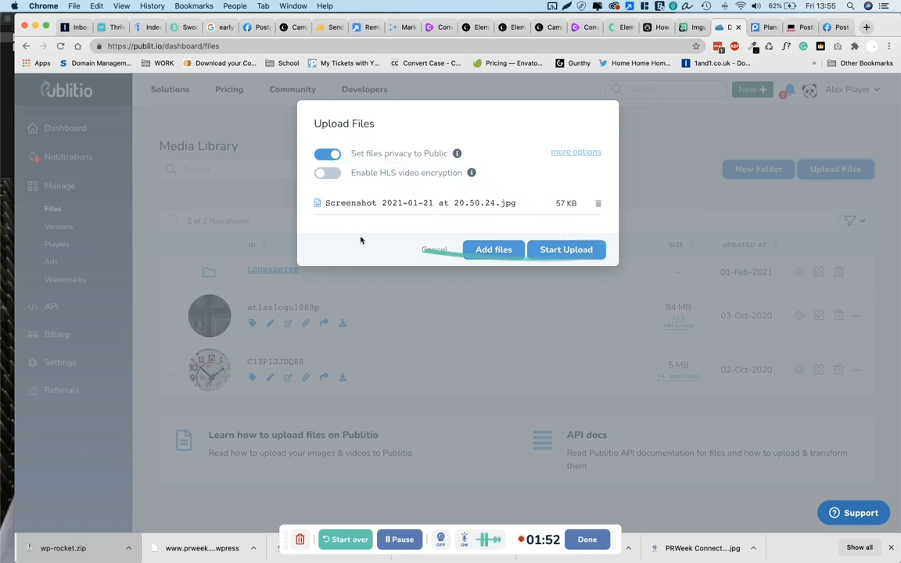
pyautogui.click(566, 249)
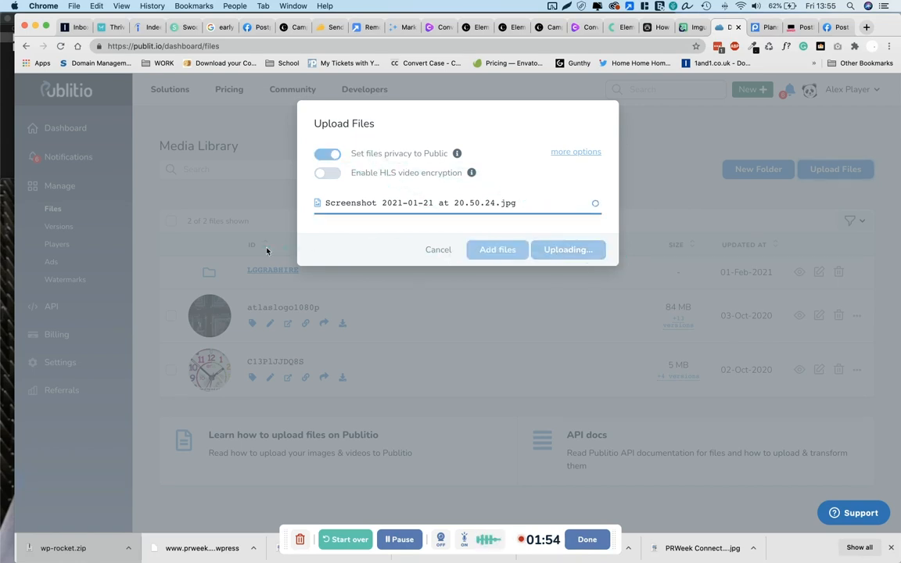
pyautogui.moveTo(379, 449)
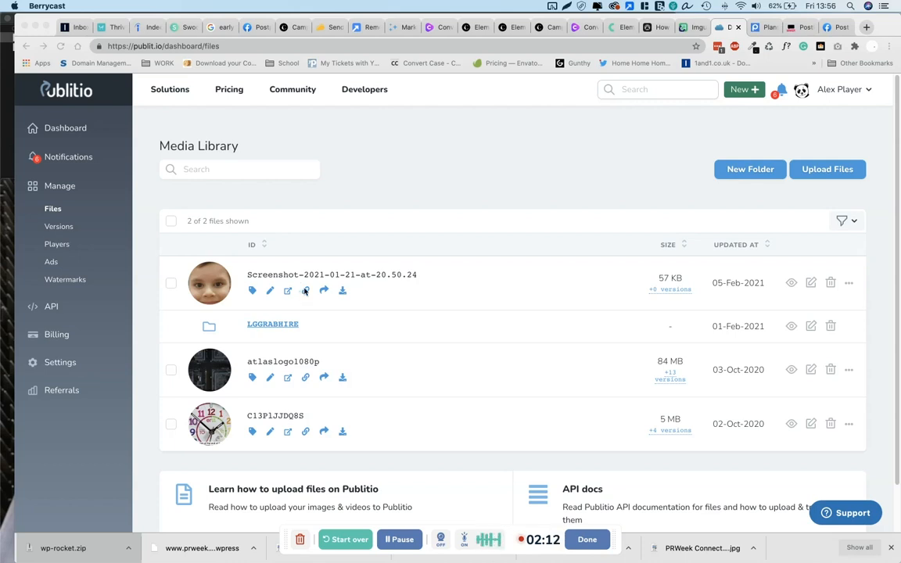
# Copy the uploaded screenshot's URL and return to PostMaker
pyautogui.click(305, 289)
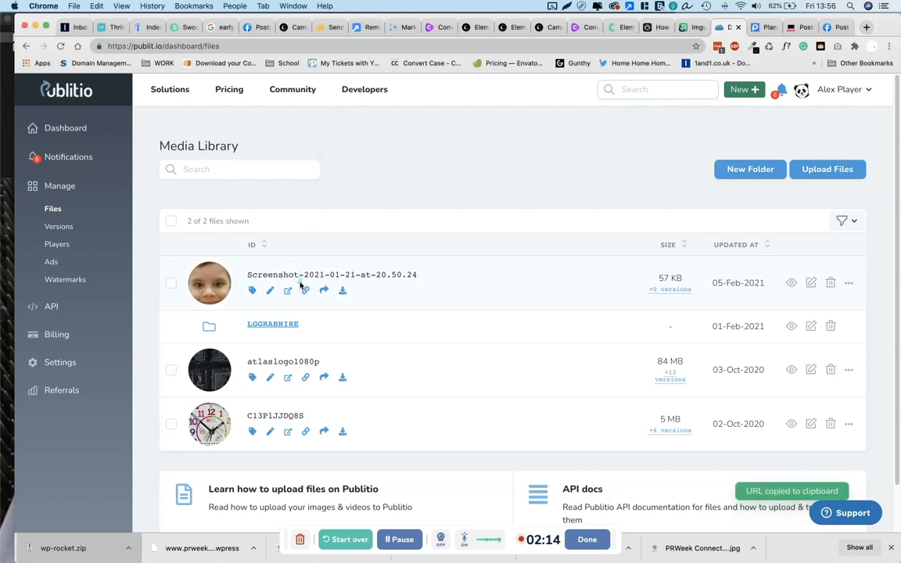
pyautogui.click(305, 289)
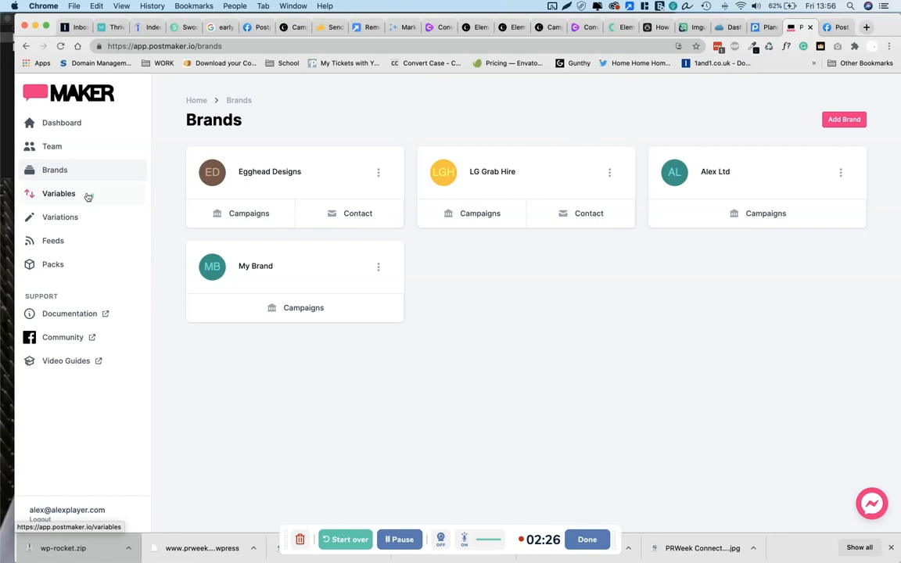
# Open the Variables page showing the GRAB IMG variable's image URLs
pyautogui.click(60, 194)
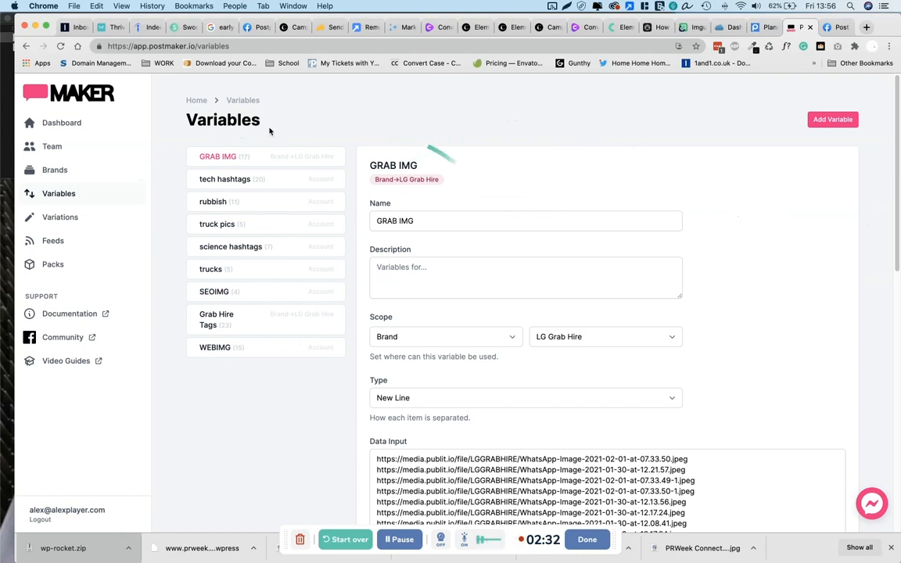
pyautogui.moveTo(194, 294)
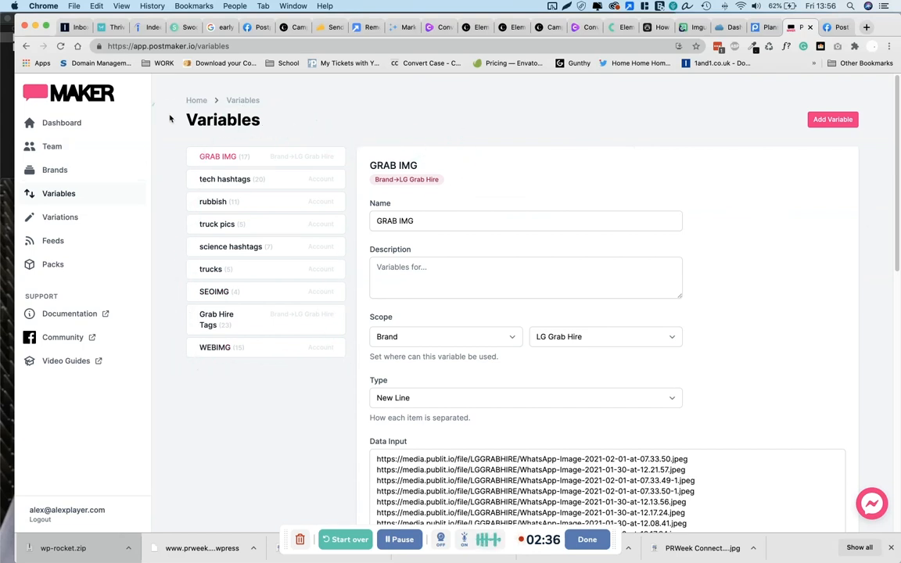
pyautogui.moveTo(582, 126)
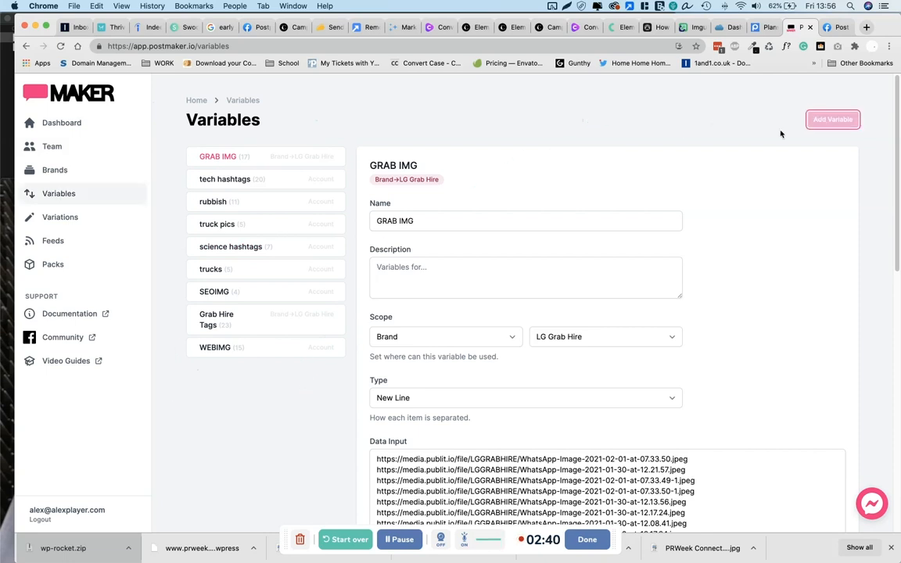
# Create a new variable named 'PICTURESforCAMPAIGN'
pyautogui.click(833, 119)
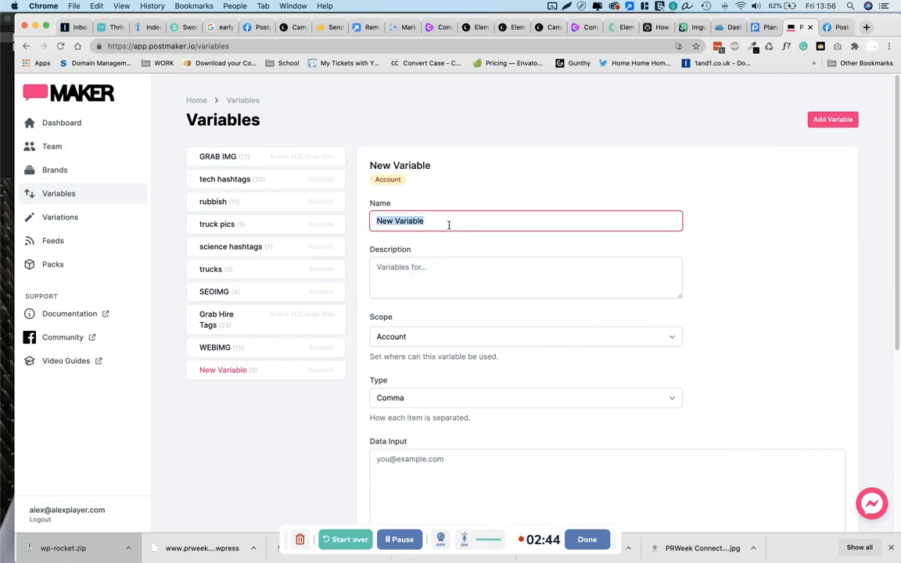
pyautogui.write('P')
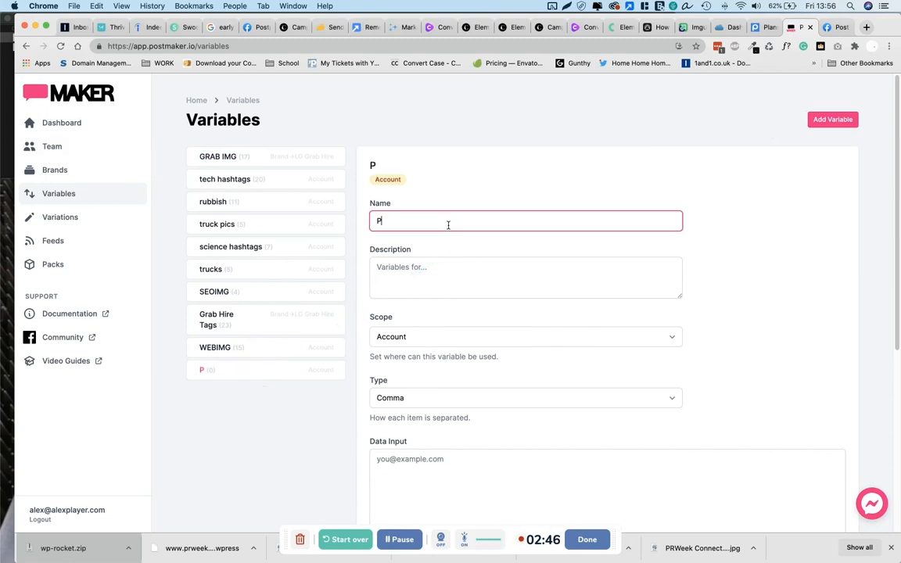
pyautogui.write('ICTURES')
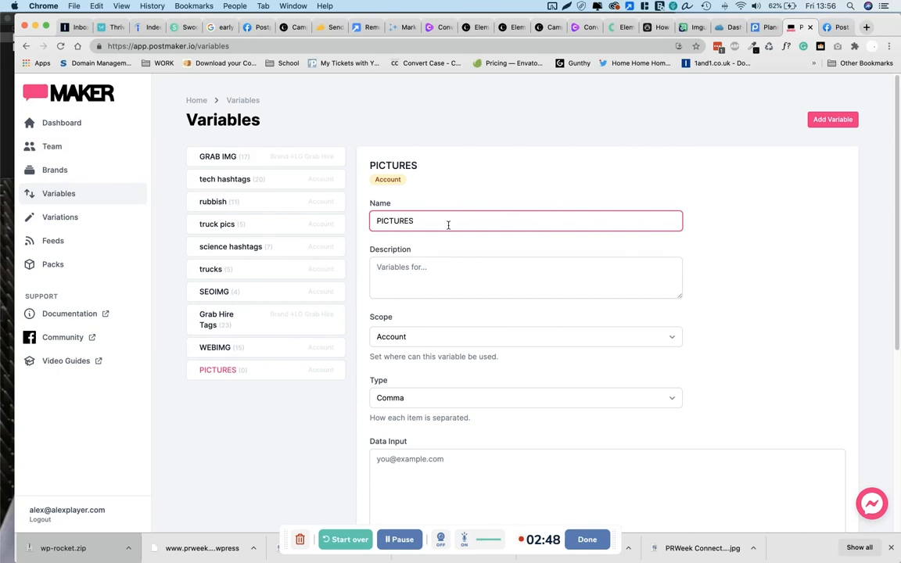
pyautogui.write('forCAM')
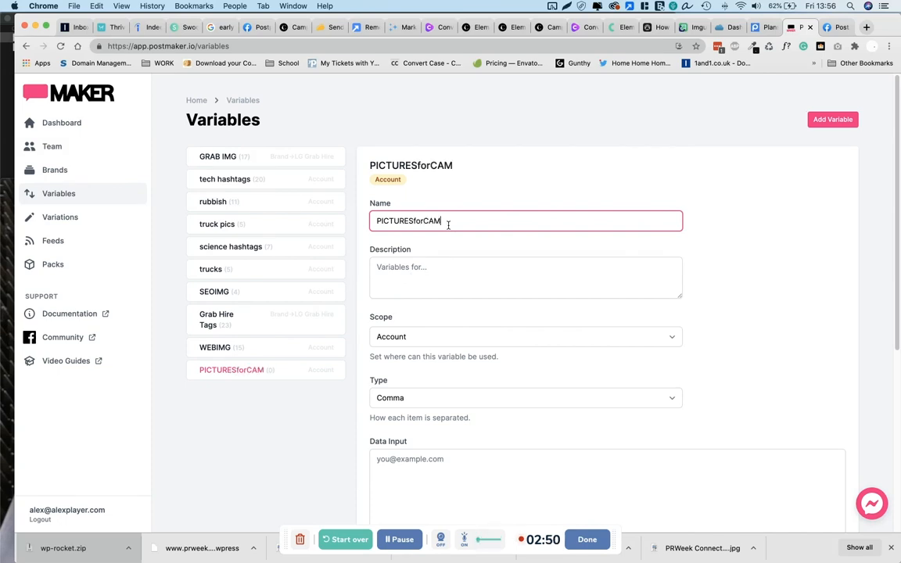
pyautogui.write('PAI')
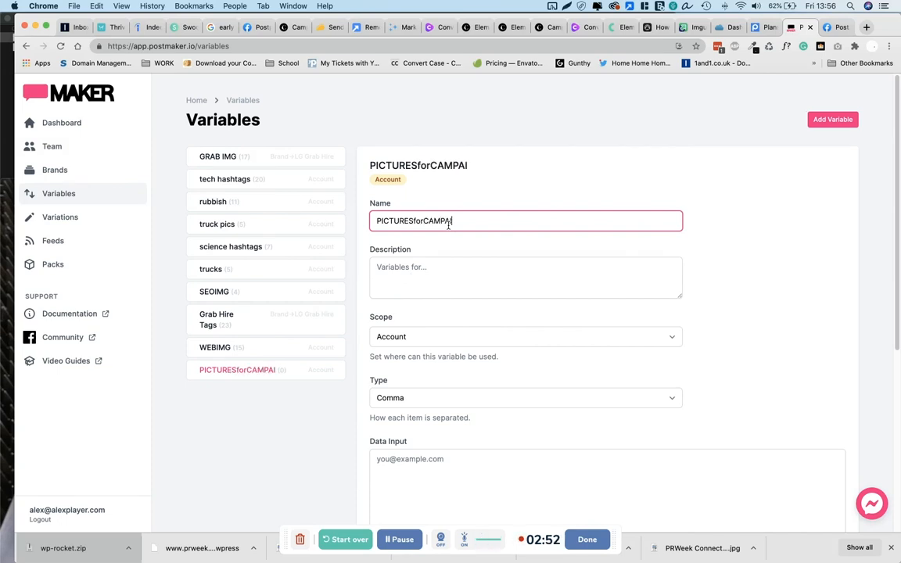
pyautogui.write('GN')
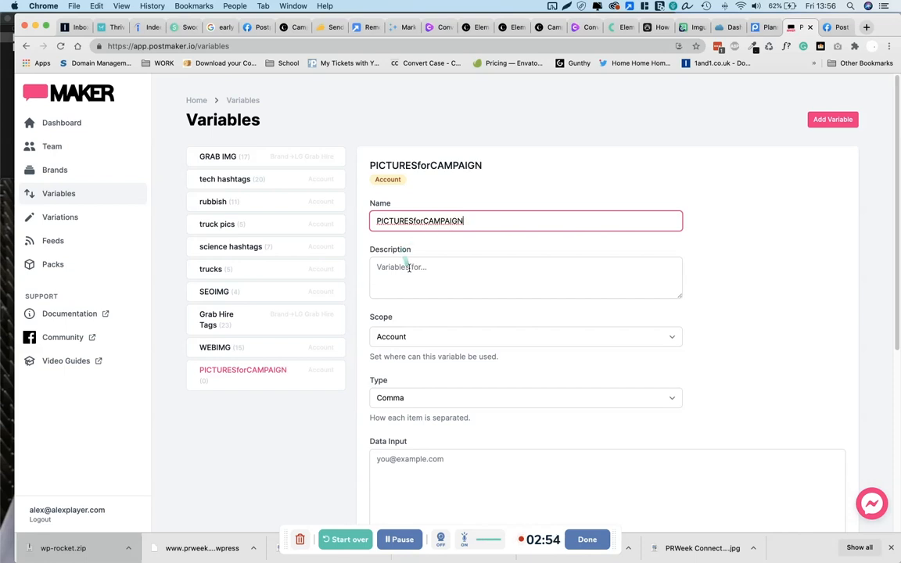
# Give it Lorem ipsum placeholder description text and keep the scope as Account
pyautogui.write('more recently with desktop publishing software like aldus pagemaker including versions of lorem ipsum.')
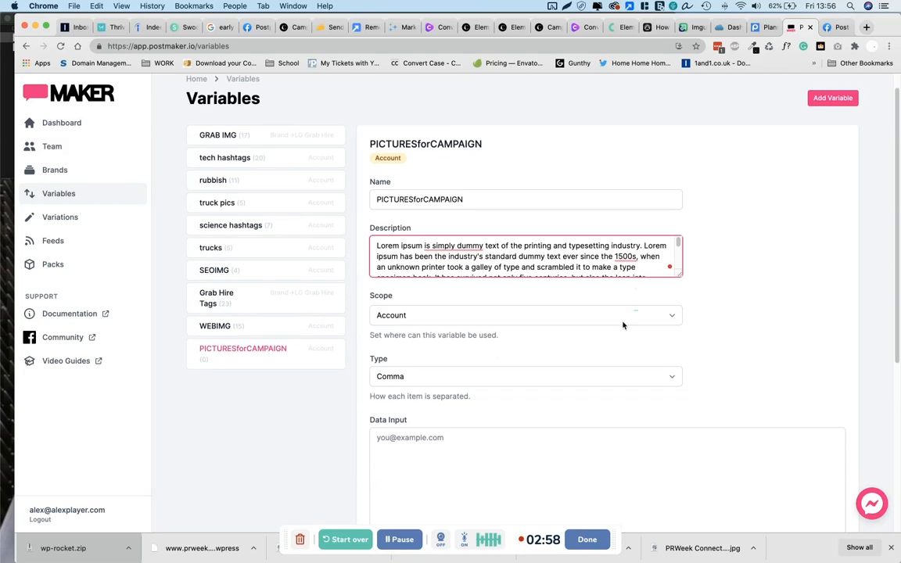
pyautogui.scroll(-3)
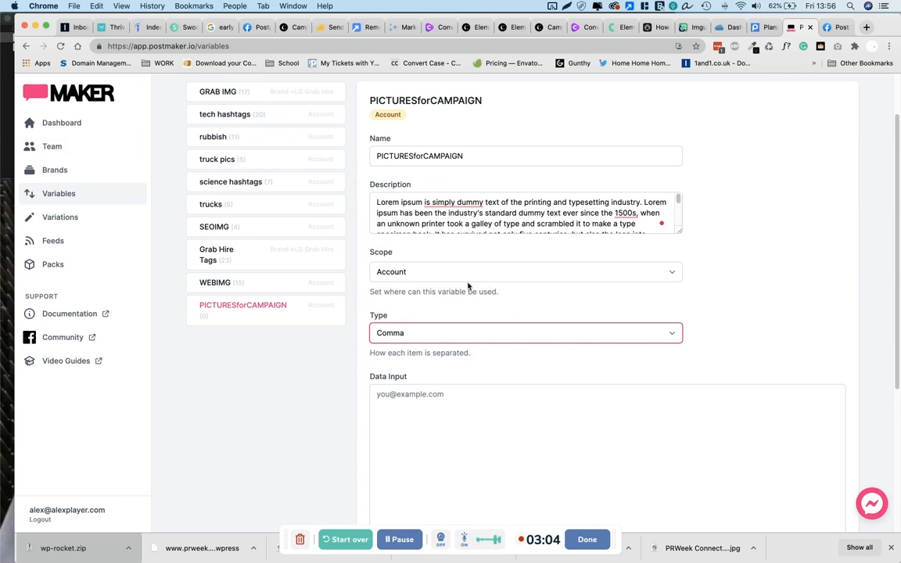
pyautogui.moveTo(466, 288)
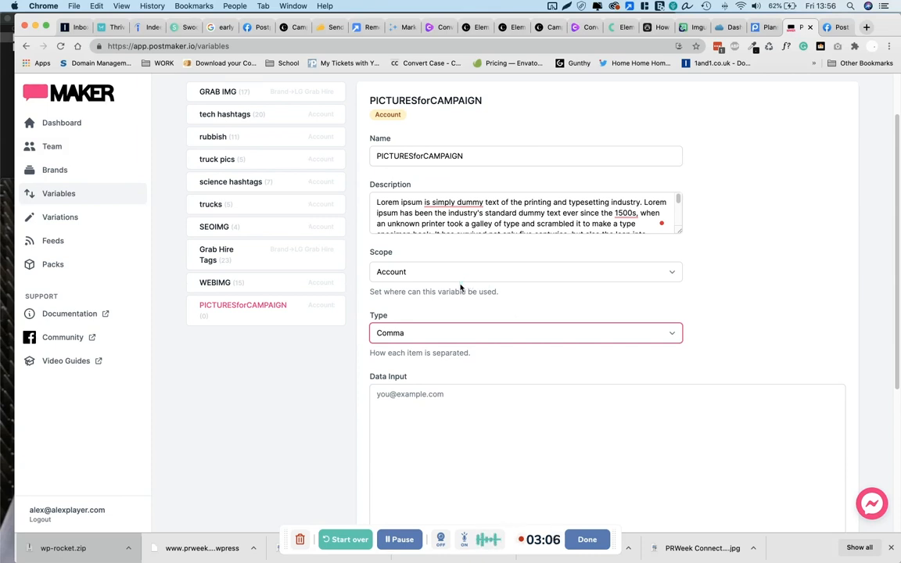
pyautogui.click(526, 272)
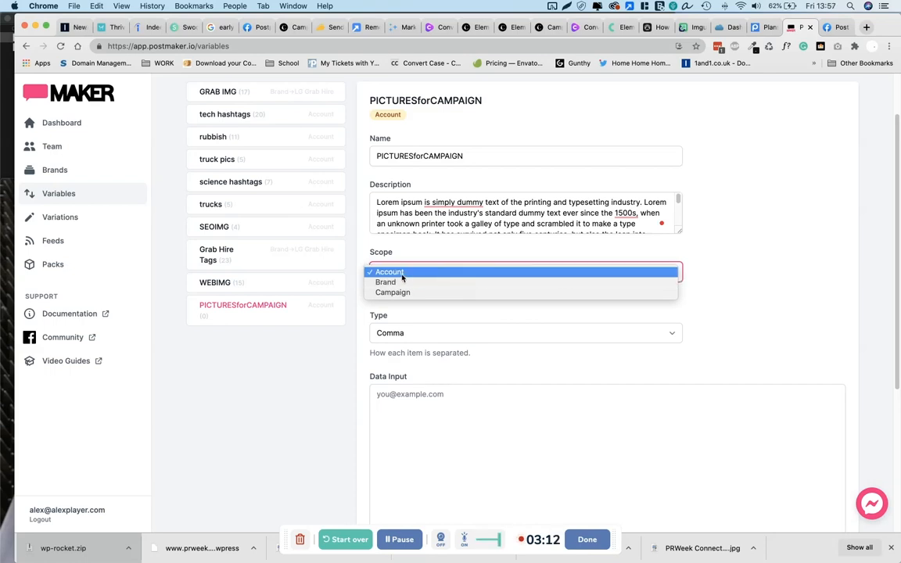
pyautogui.moveTo(391, 292)
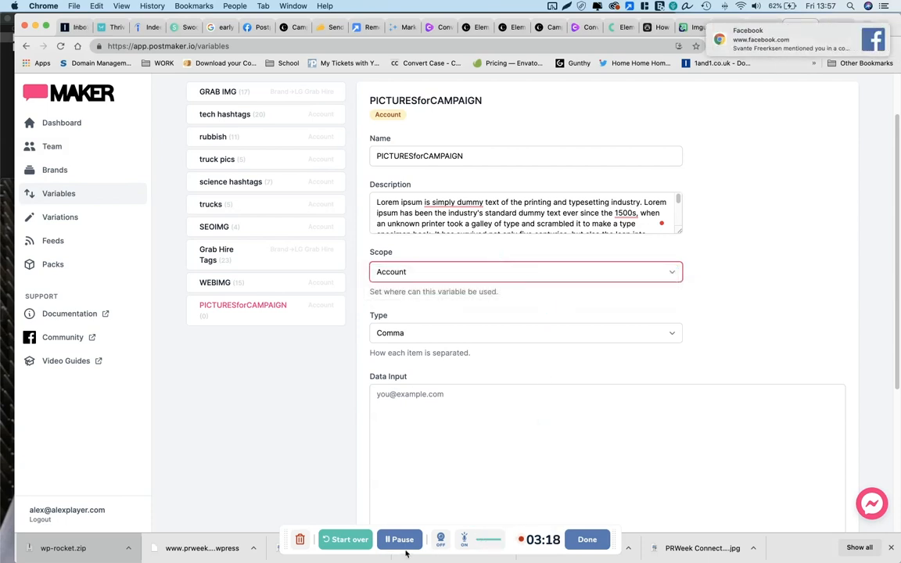
pyautogui.scroll(-3)
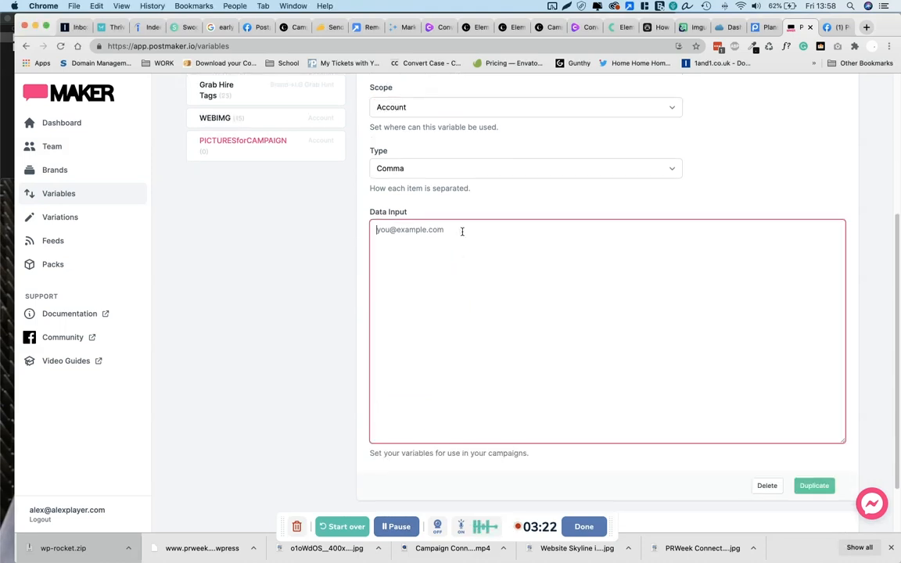
# Paste the screenshot URL into Data Input and copy two WhatsApp image links from LGGRABHIRE
pyautogui.write('https://media.publit.io/file/Screenshot-2021-01-21-at-20.50.24.jpg')
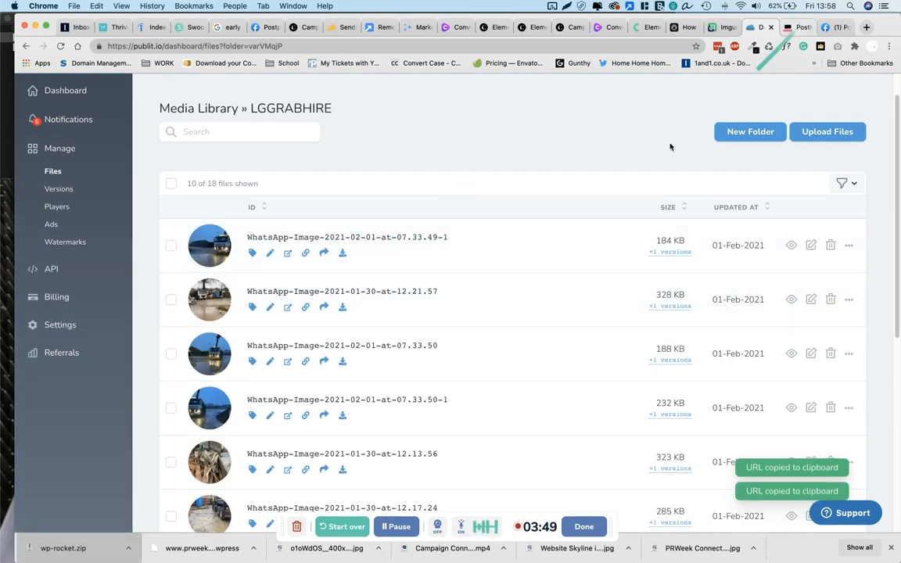
pyautogui.click(797, 28)
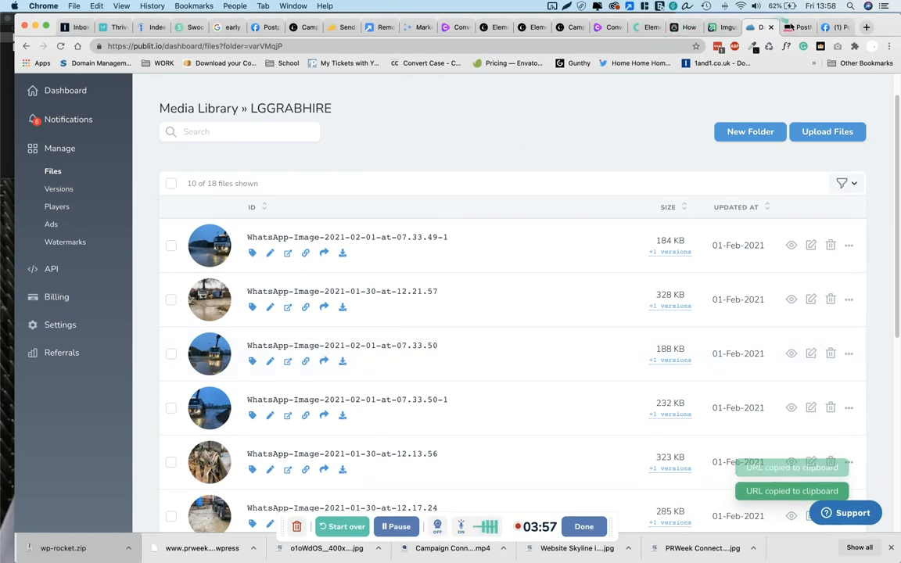
pyautogui.click(798, 26)
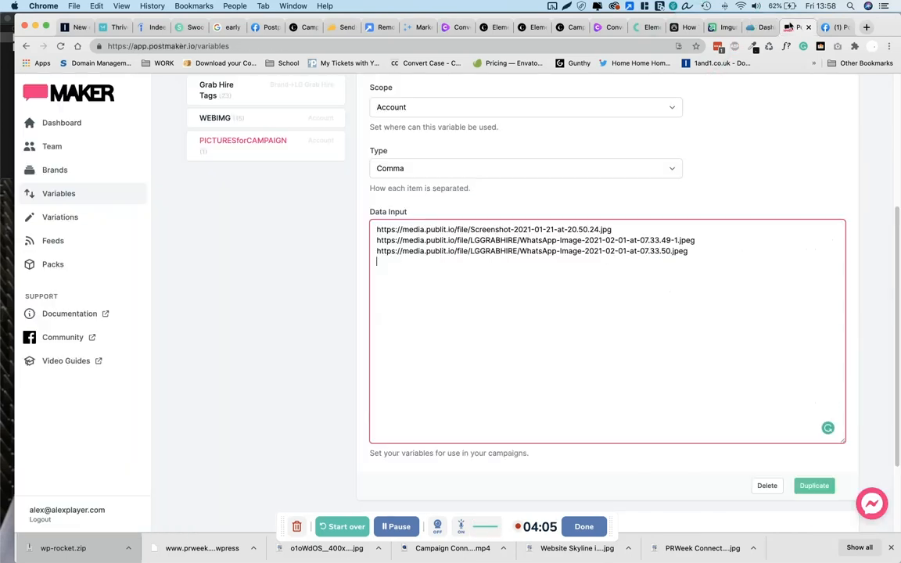
# Paste the WhatsApp image URL on its own line and change Type from Comma to New Line
pyautogui.write('https://media.publit.io/file/LGGRABHIRE/WhatsApp-Image-2021-02-01-at-07.33.50-1.jpeg')
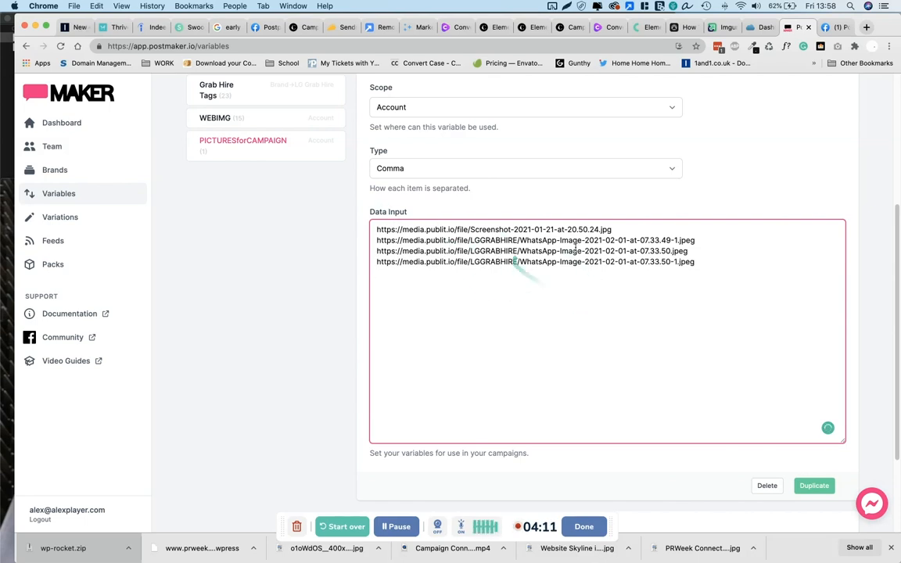
pyautogui.click(538, 261)
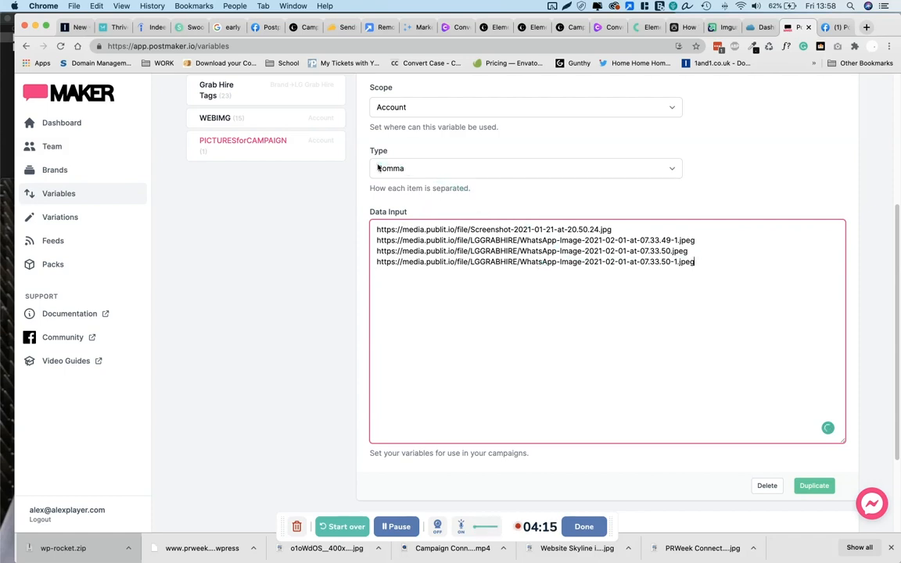
pyautogui.click(524, 169)
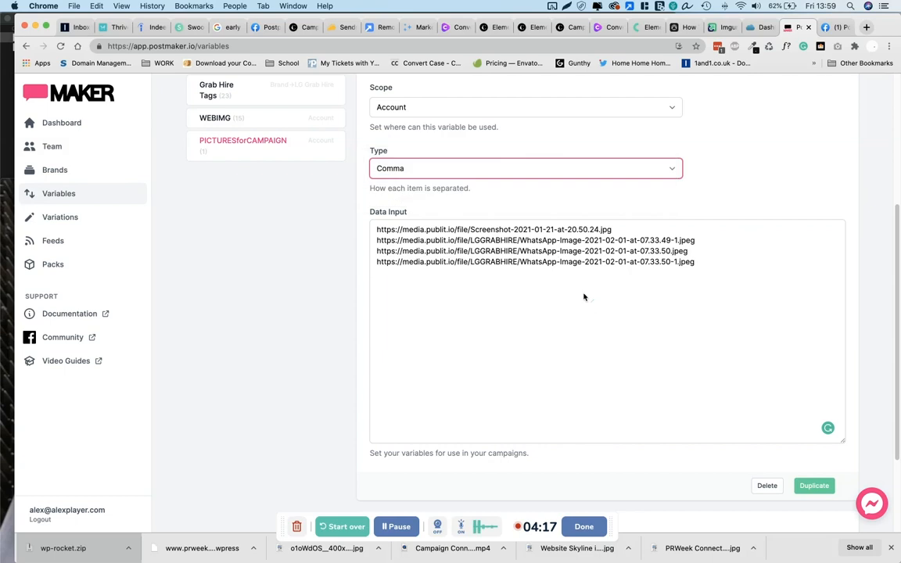
pyautogui.click(614, 228)
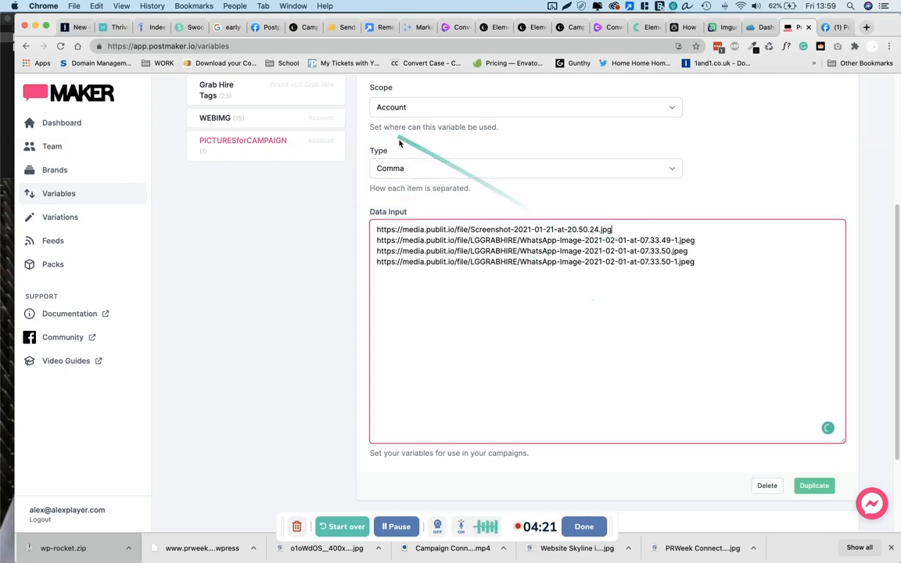
pyautogui.click(524, 169)
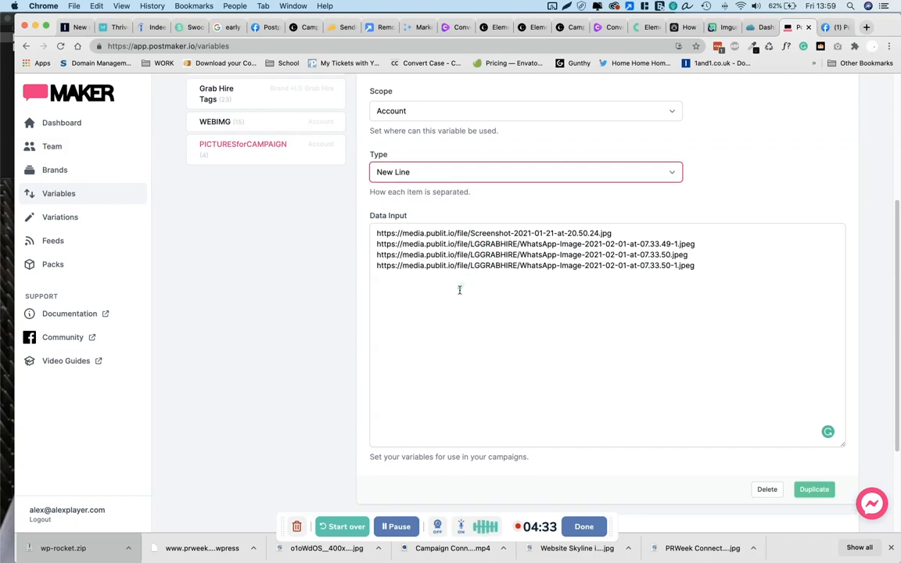
# Review the Data Preview listing the four image links separately
pyautogui.scroll(-3)
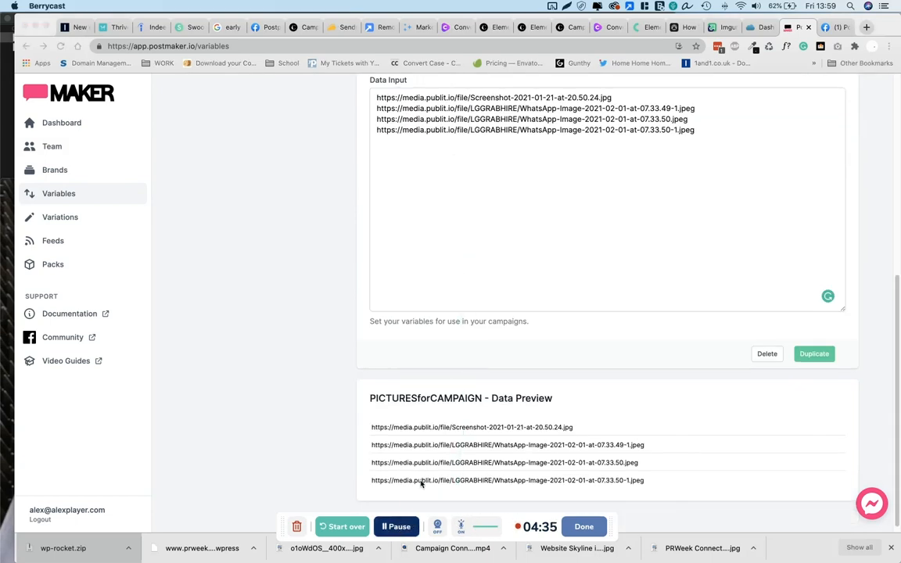
pyautogui.scroll(-3)
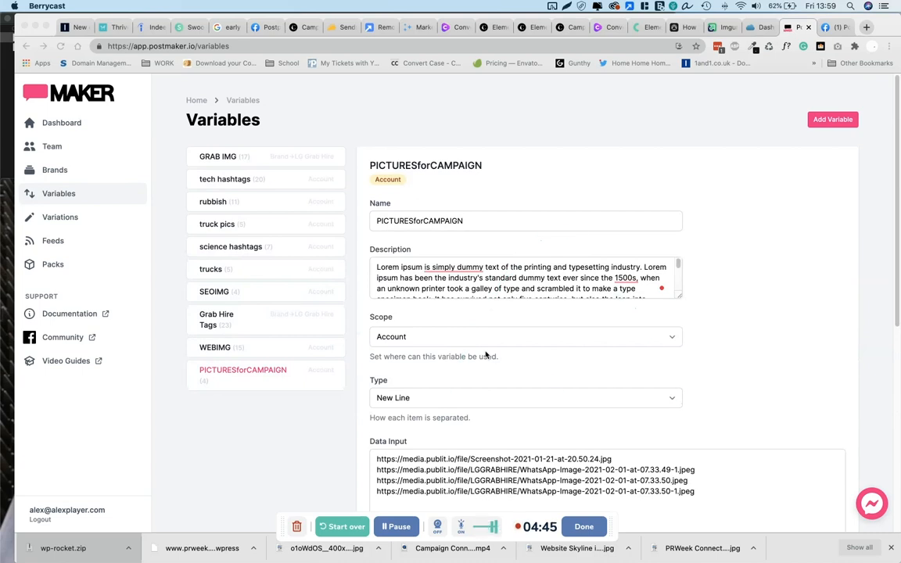
pyautogui.moveTo(488, 322)
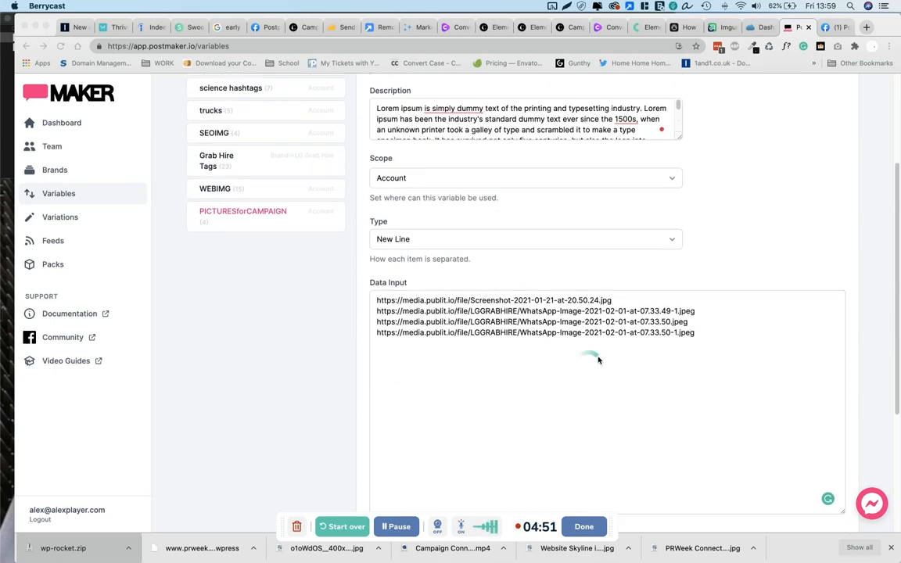
pyautogui.scroll(-3)
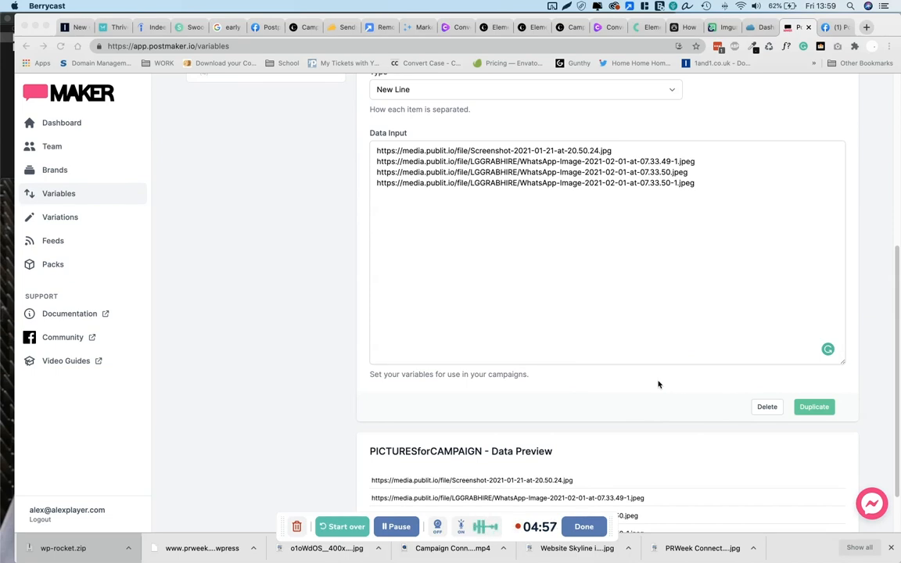
pyautogui.moveTo(608, 401)
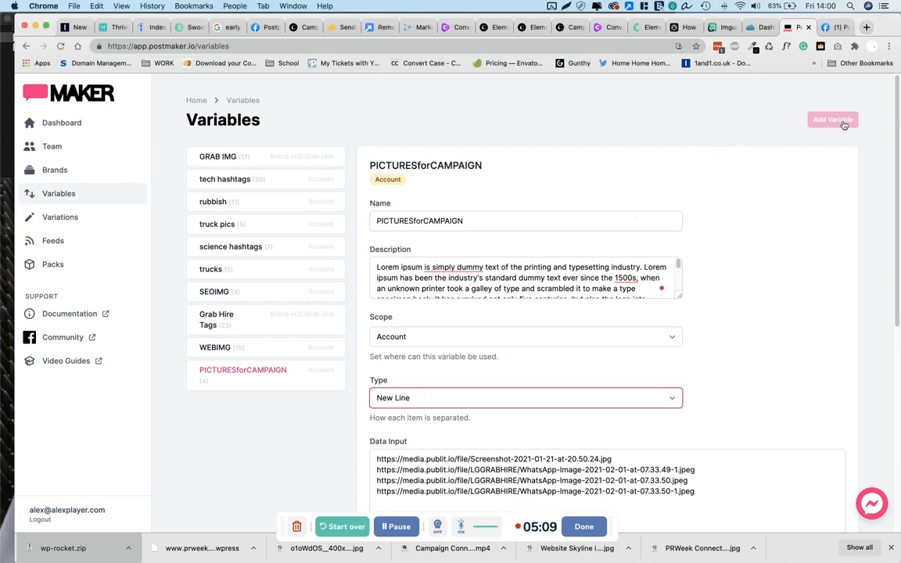
# Add a new variable and start naming it hashtagsCampaign
pyautogui.click(832, 119)
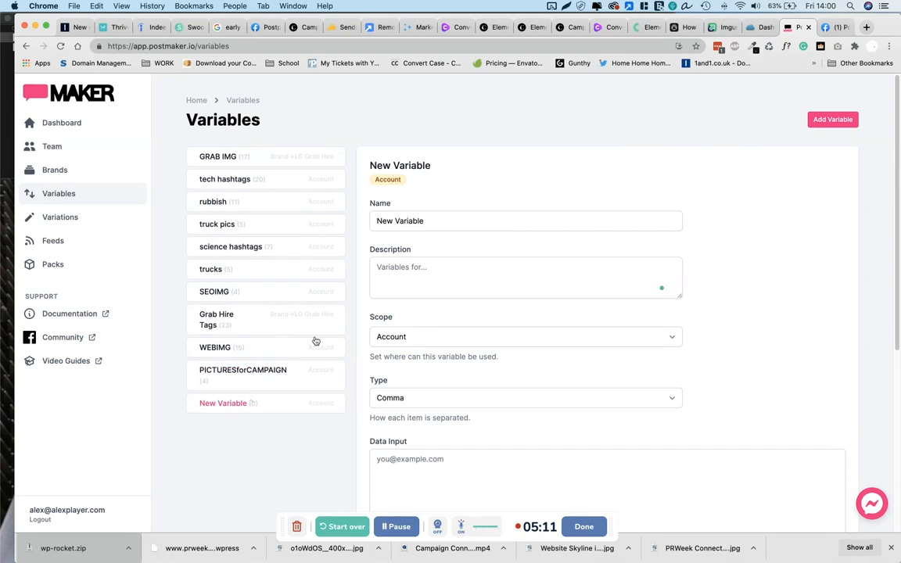
pyautogui.write('h')
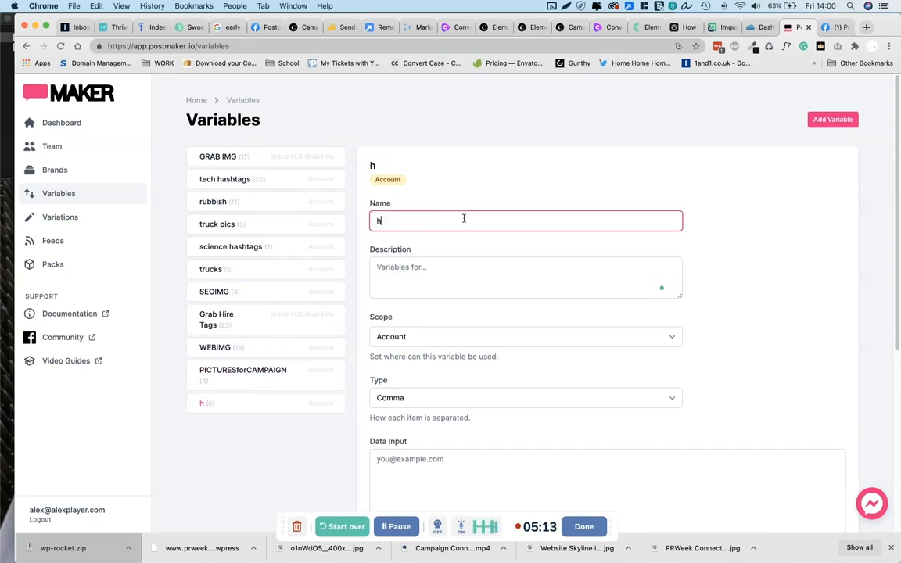
pyautogui.write('ashtagsCampaign')
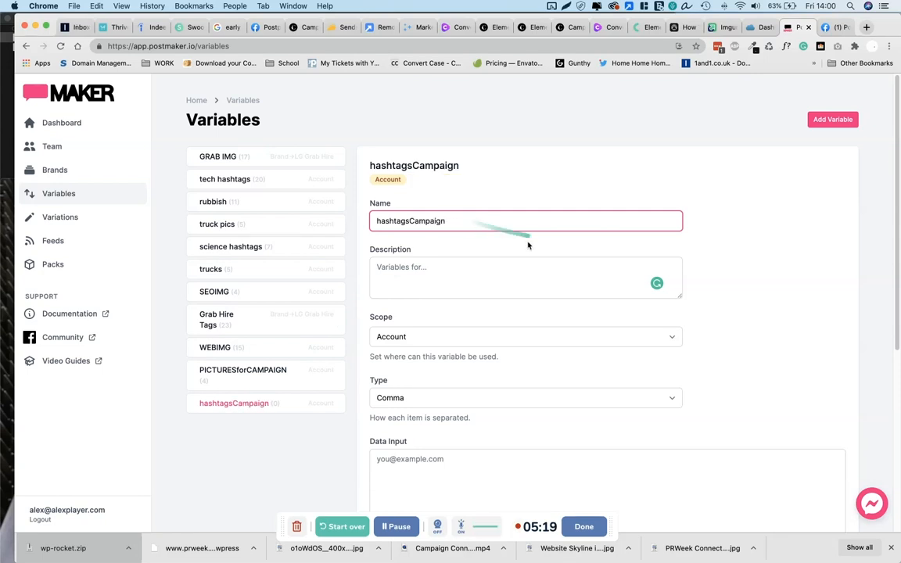
# Begin the variable's Data Input with the hashtag #campaign
pyautogui.scroll(-3)
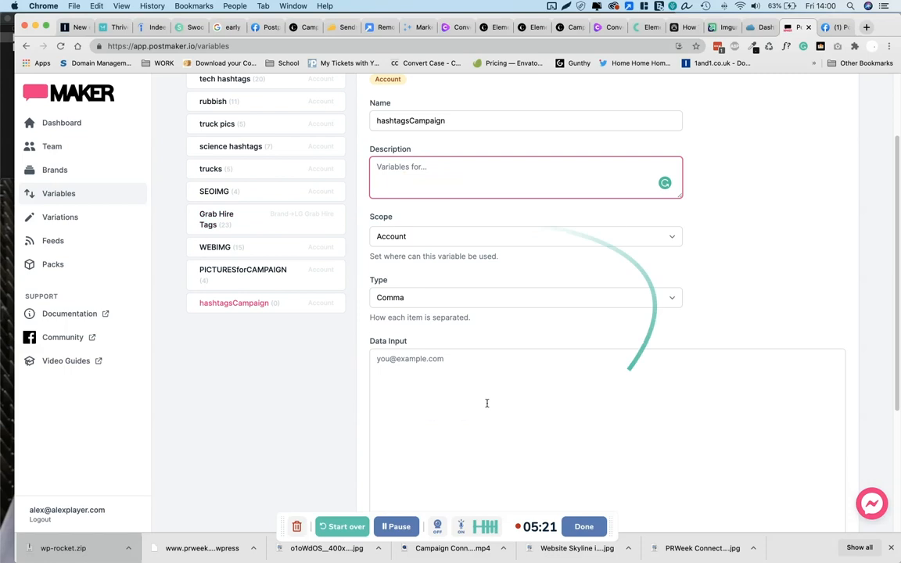
pyautogui.scroll(-3)
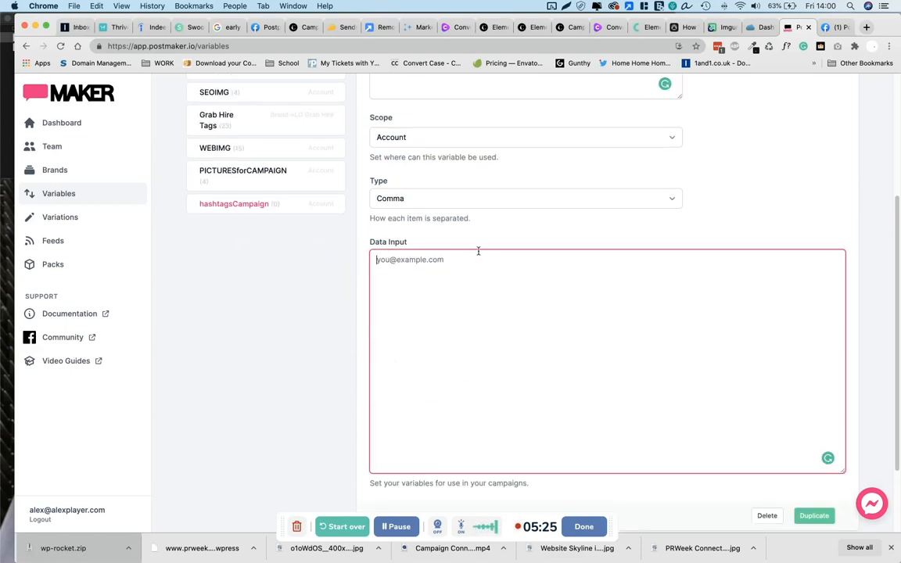
pyautogui.write('#c')
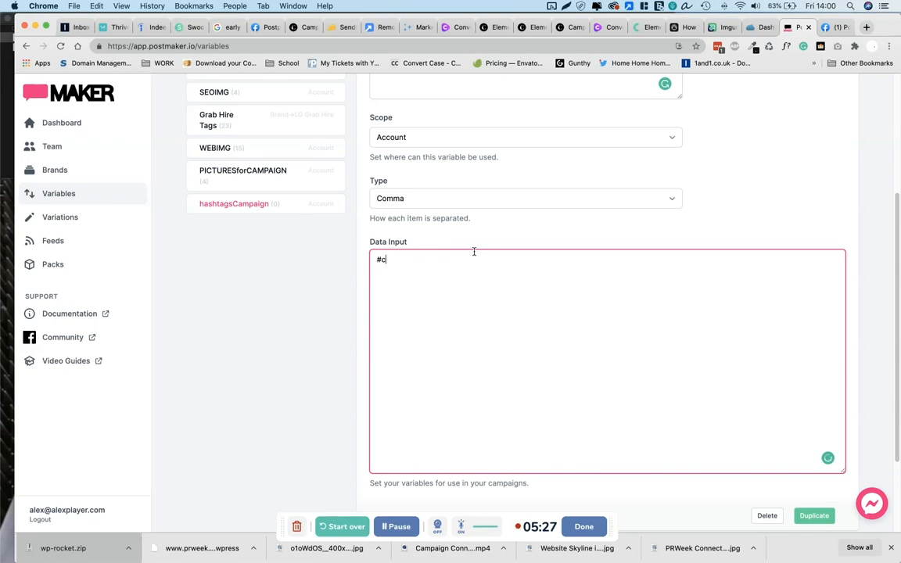
pyautogui.write('ampaign')
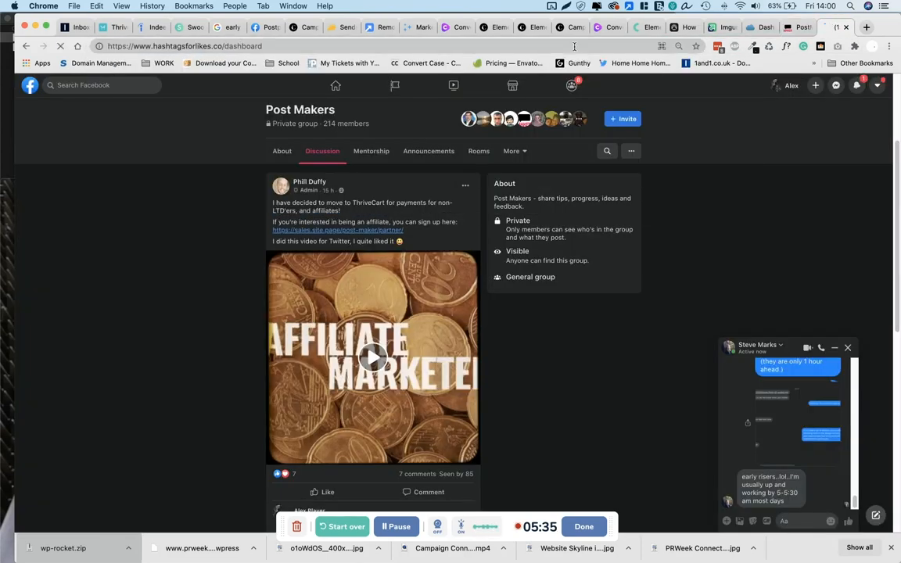
# Sign in to HashtagsForLikes and search for 'kids' hashtags
pyautogui.click(338, 230)
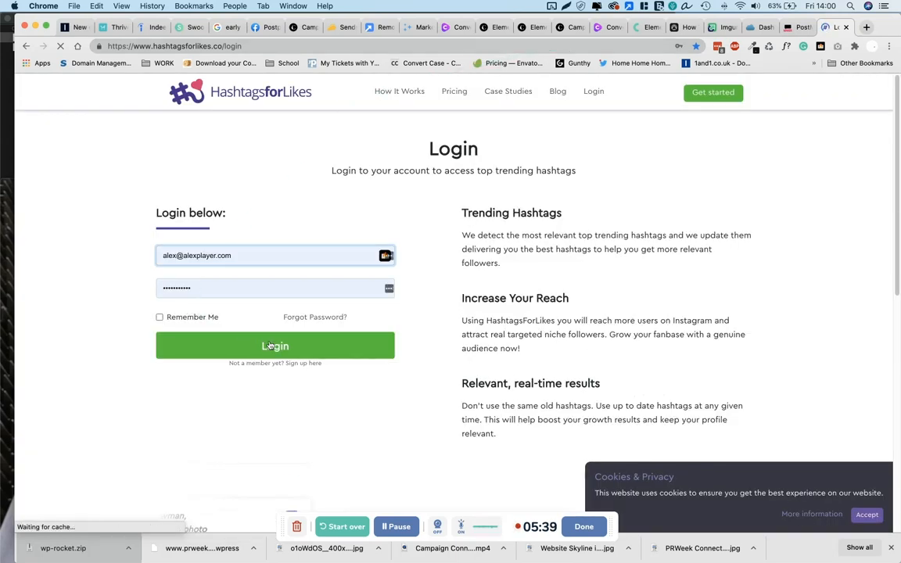
pyautogui.click(275, 346)
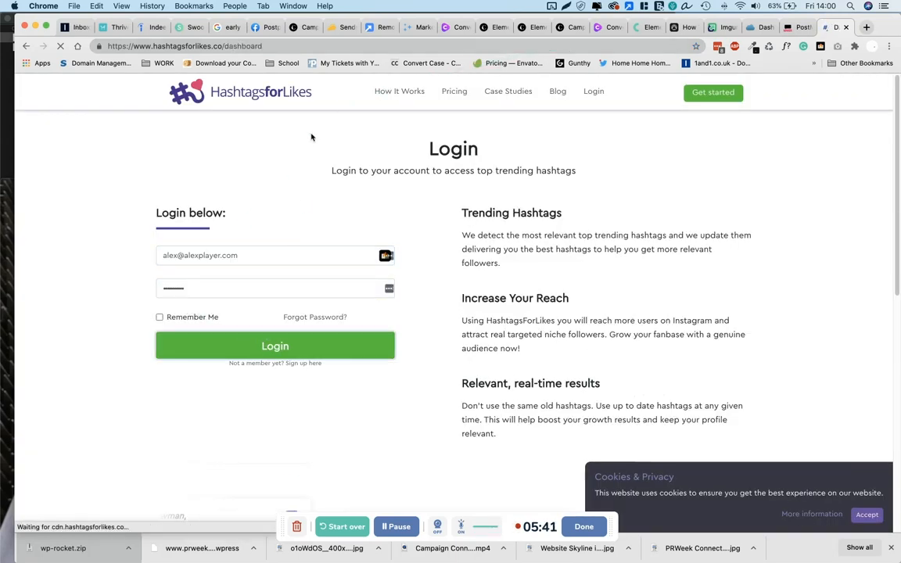
pyautogui.click(276, 346)
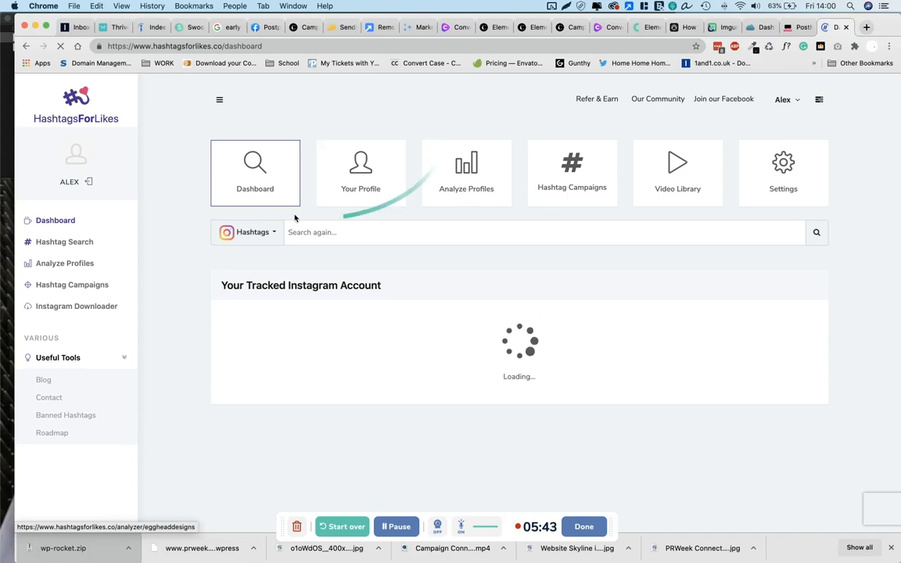
pyautogui.click(540, 231)
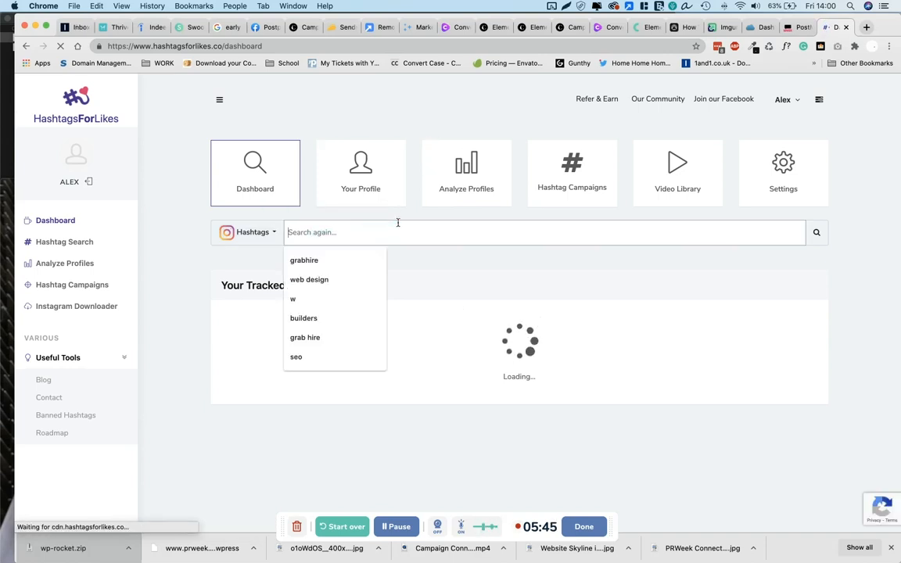
pyautogui.write('ca')
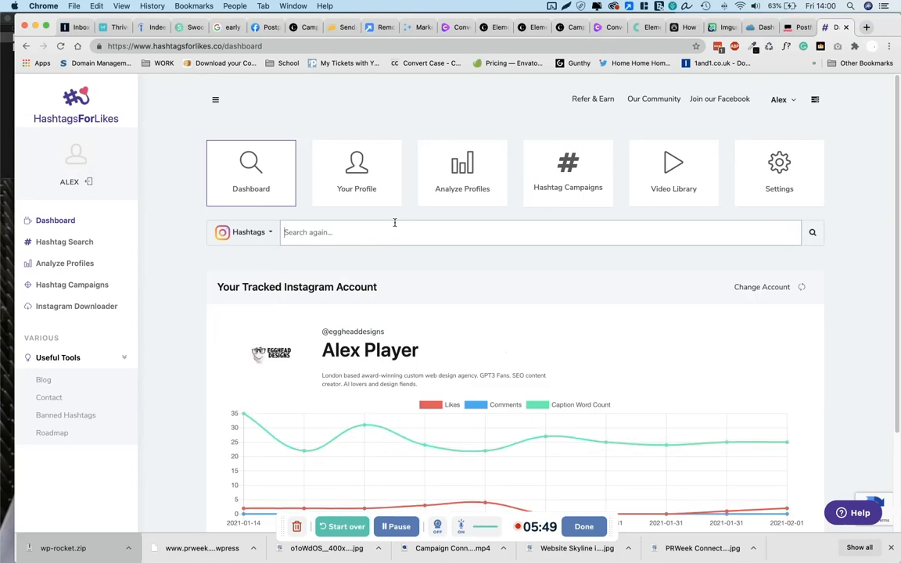
pyautogui.write('kids')
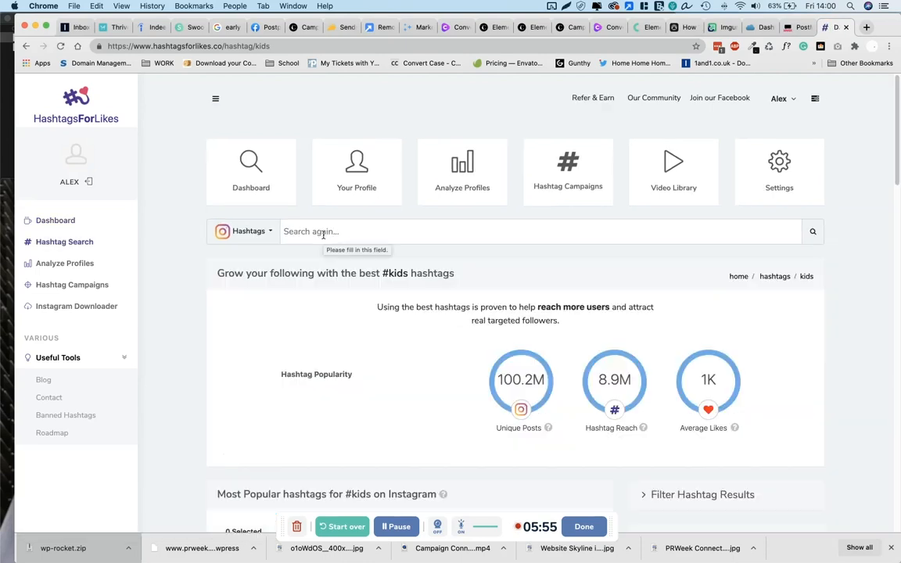
# Tick top popular kids hashtags such as #kidsfashion, #kidsofinstagram and #kidsmodel
pyautogui.scroll(-3)
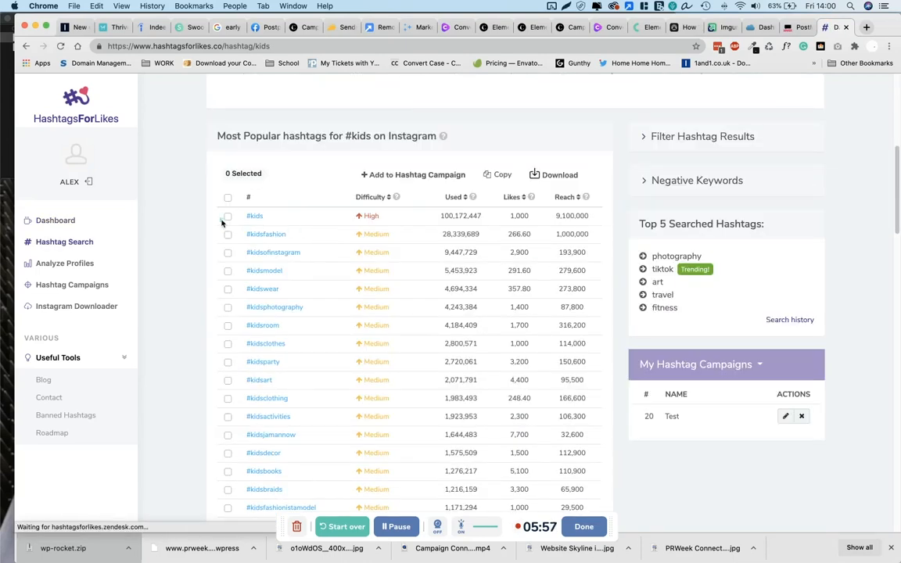
pyautogui.click(228, 252)
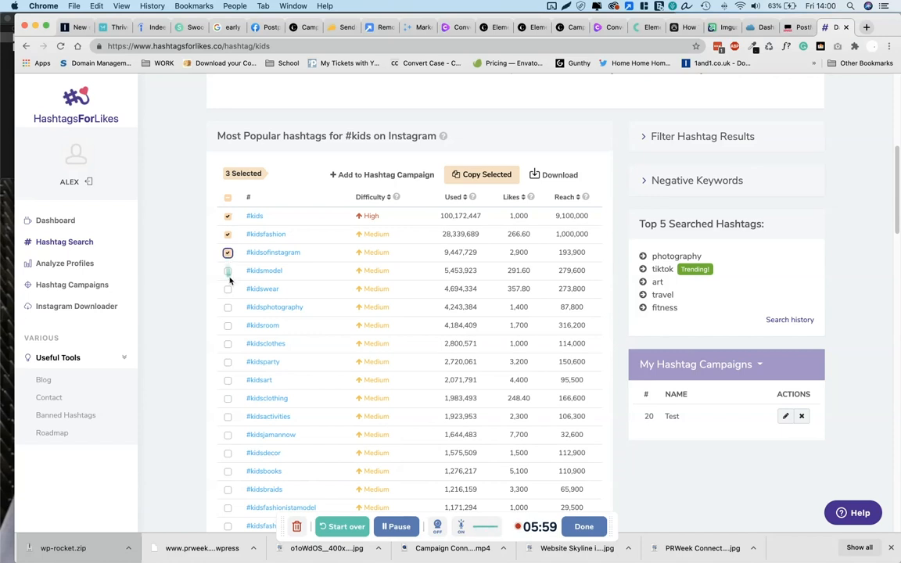
pyautogui.click(229, 271)
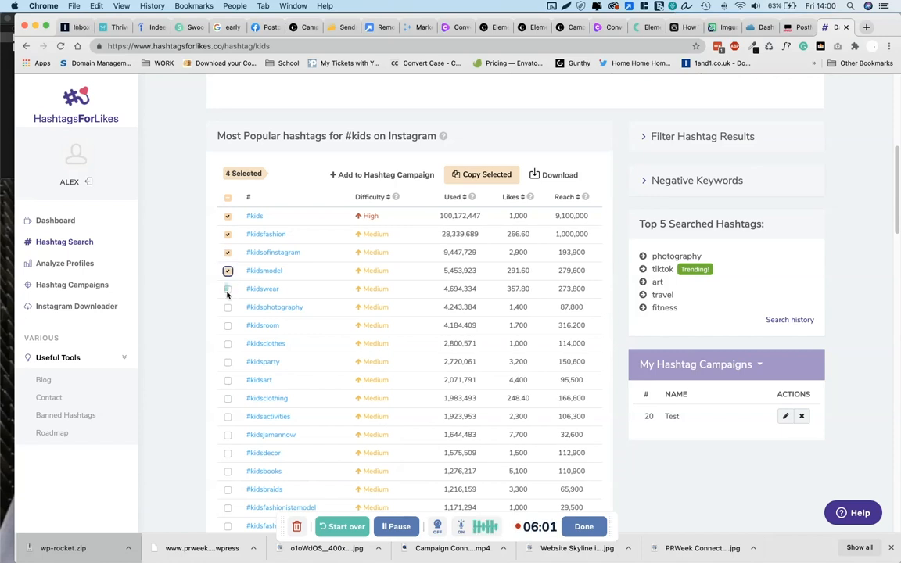
pyautogui.click(228, 288)
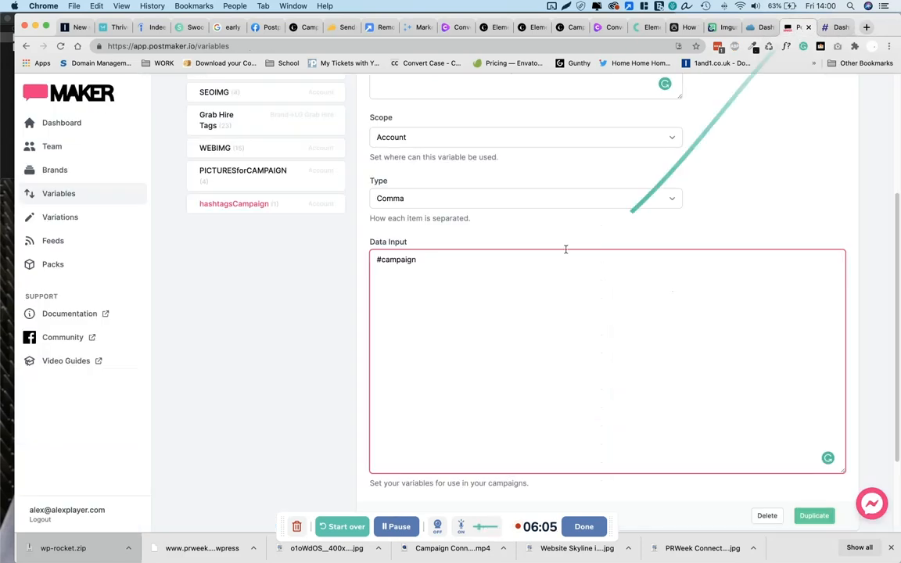
# Paste #kids, #kidsfashion, #kidsofinstagram, #kidsmodel, #kidswear into Data Input and set Type to New Line
pyautogui.write('#kids #kidsfashion #kidsofinstagram #kidsmodel #kidswear')
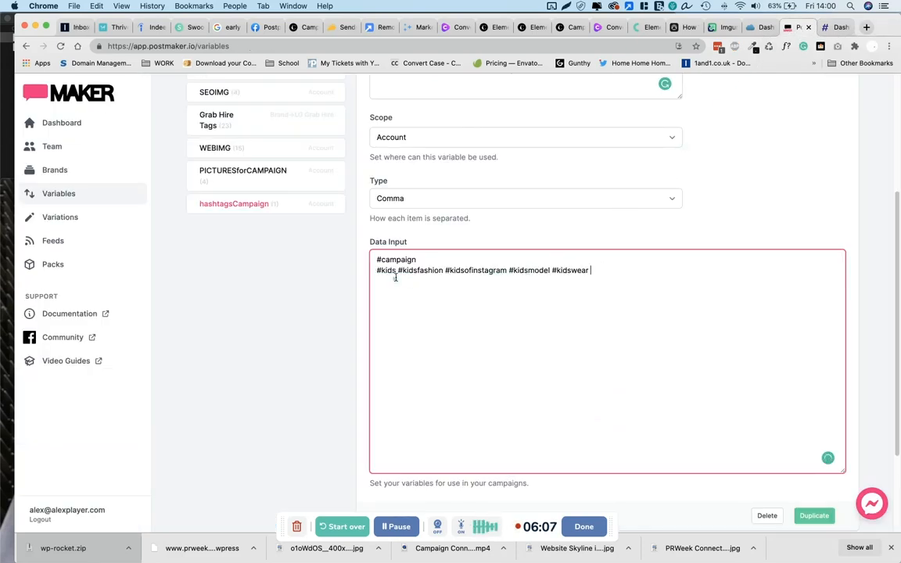
pyautogui.press('Enter')
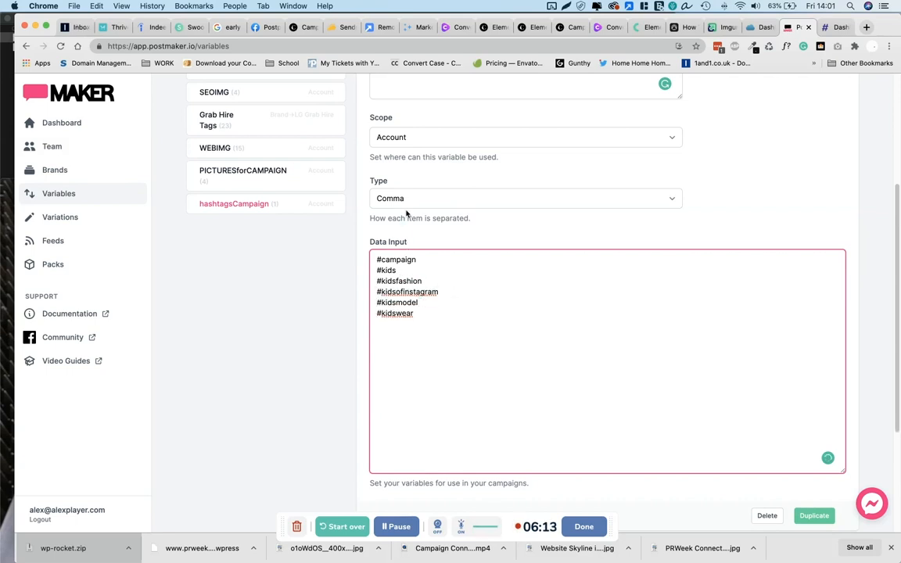
pyautogui.click(524, 198)
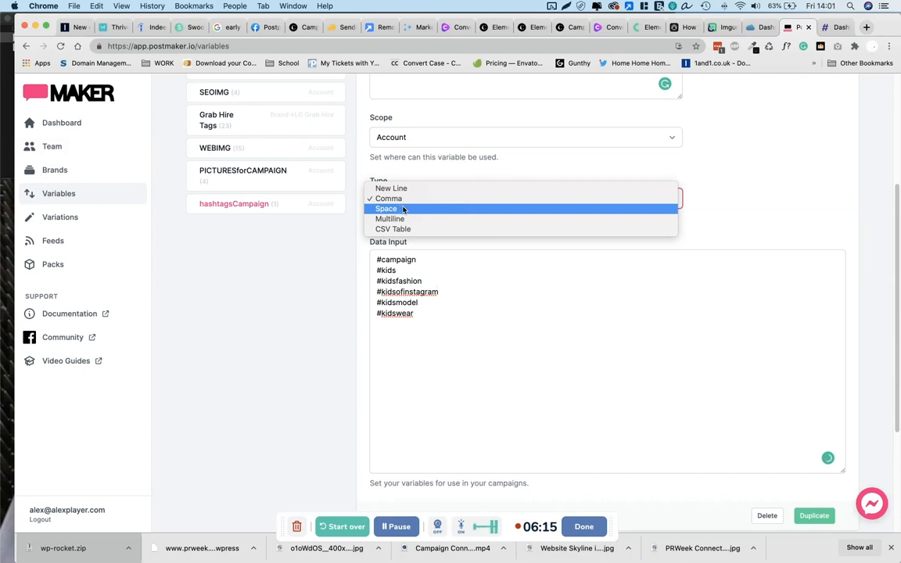
pyautogui.click(392, 187)
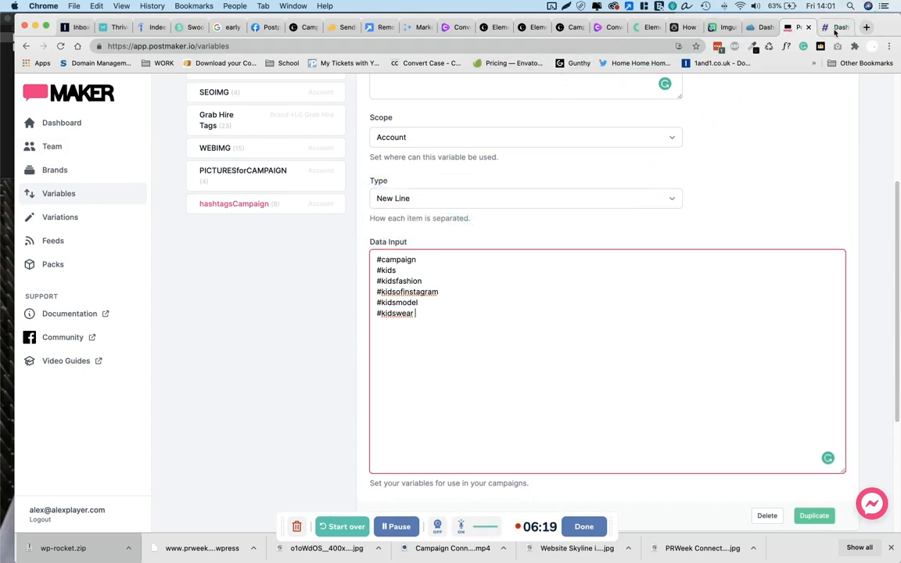
pyautogui.click(835, 27)
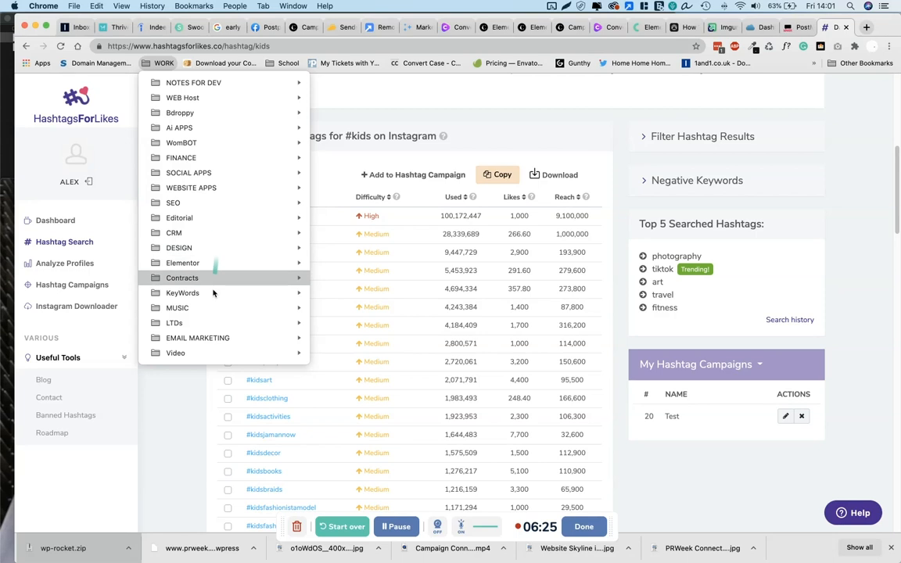
pyautogui.moveTo(203, 97)
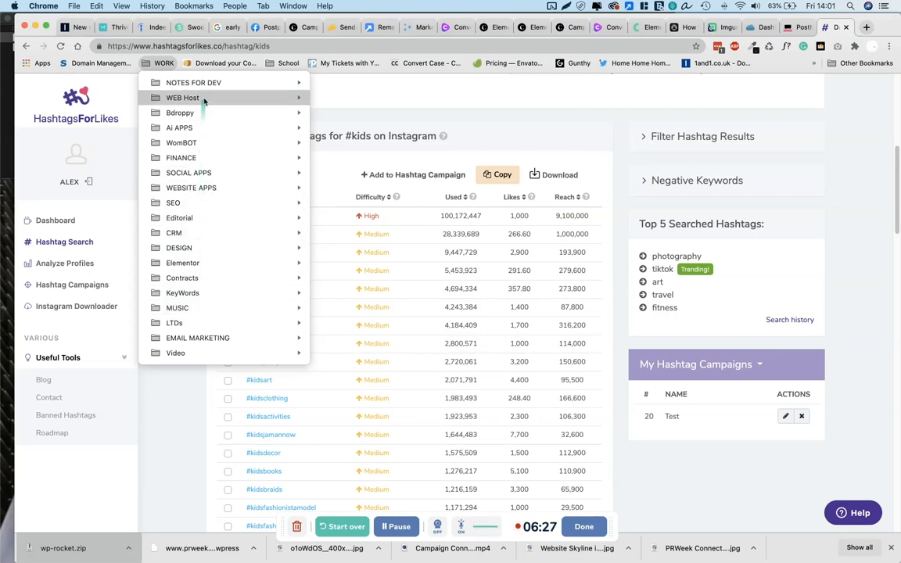
pyautogui.moveTo(191, 187)
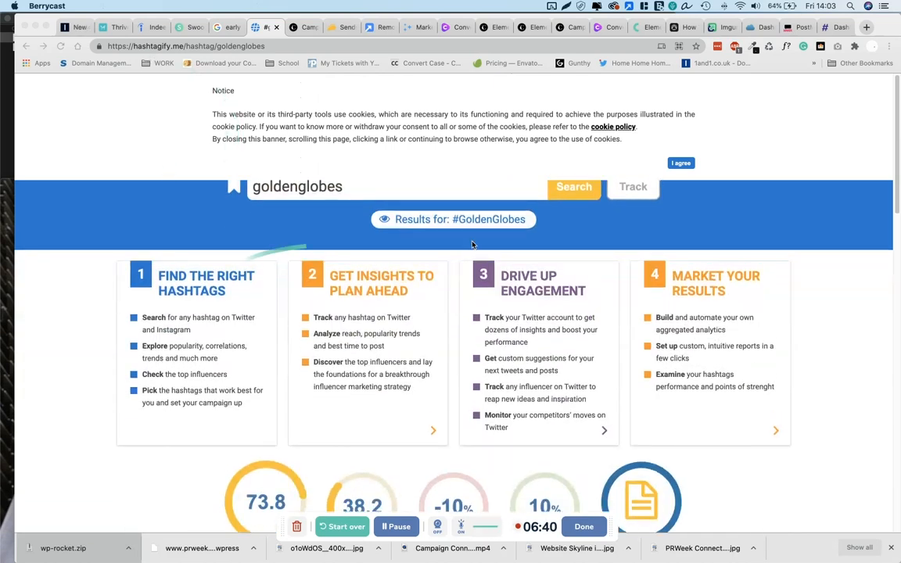
pyautogui.moveTo(690, 261)
pyautogui.write('k')
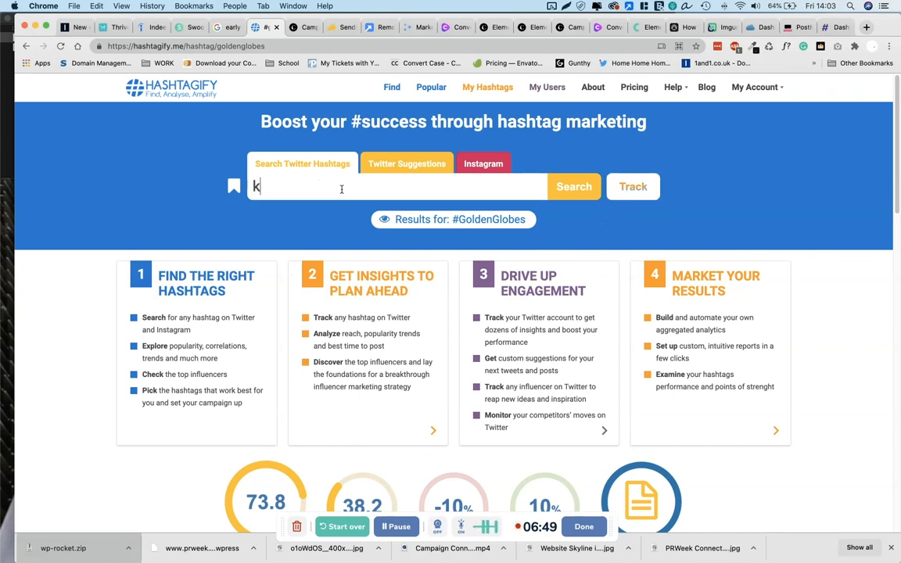
# Search Hashtagify for 'kids' and view its popularity results
pyautogui.write('ids')
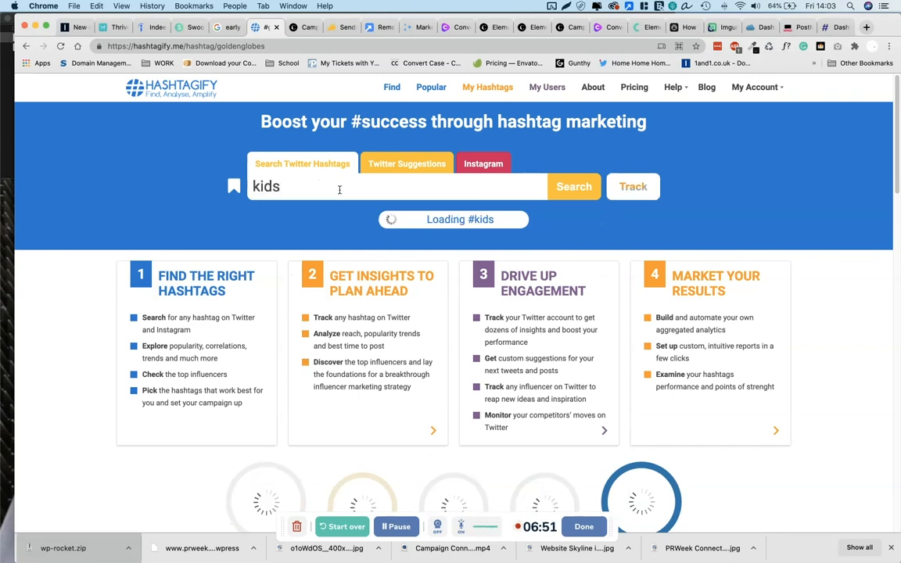
pyautogui.click(572, 186)
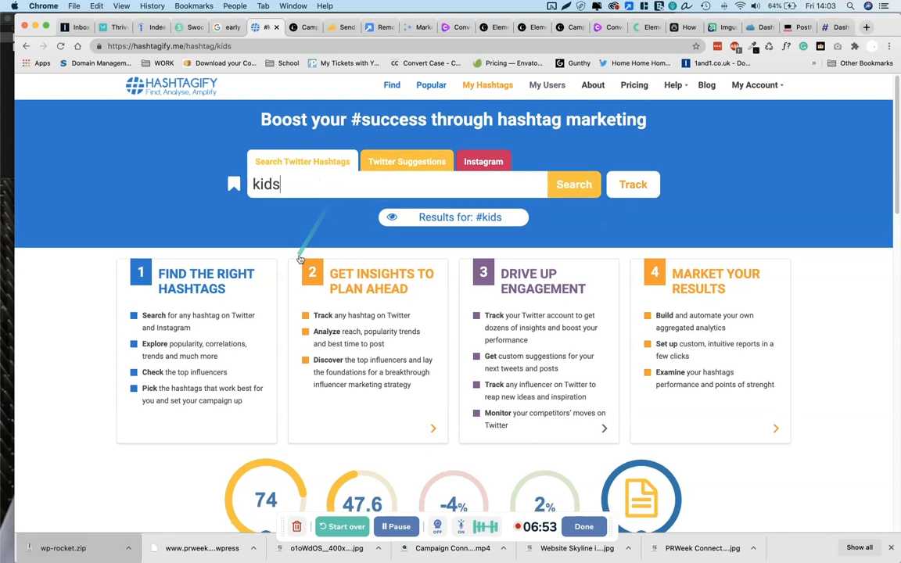
pyautogui.scroll(-3)
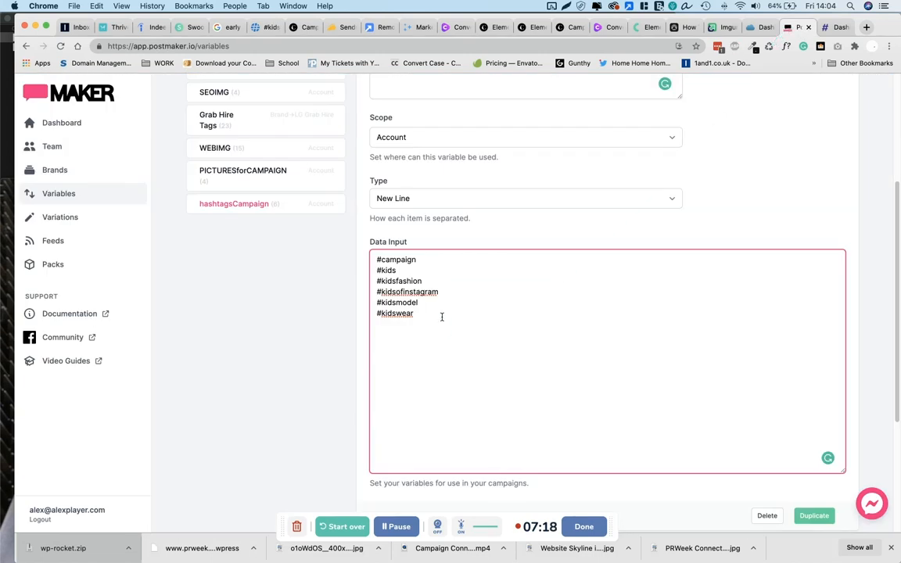
# Append #toys, #education, #family, #parenting, #children, #programming to hashtagsCampaign's Data Input
pyautogui.write('#toys#education#family#parenting#children#programming')
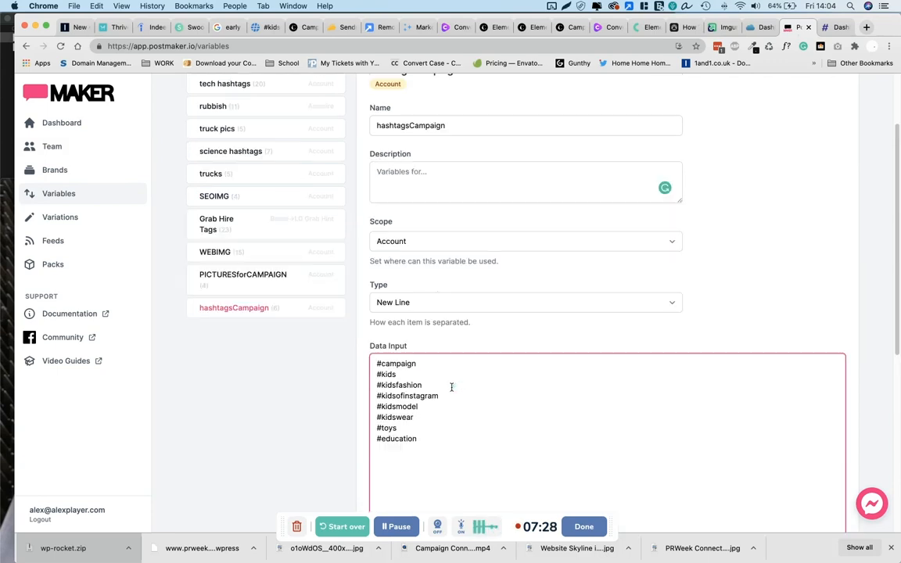
pyautogui.scroll(-3)
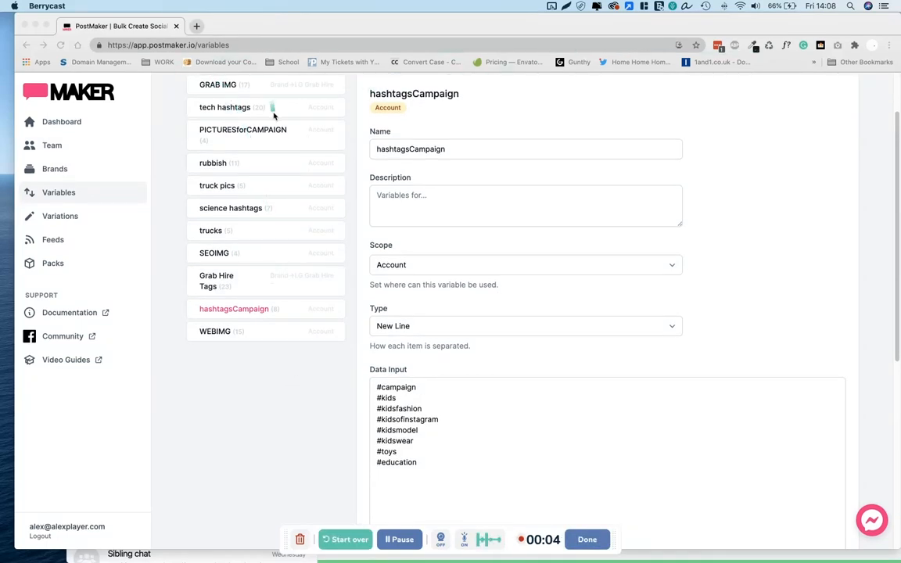
pyautogui.moveTo(272, 208)
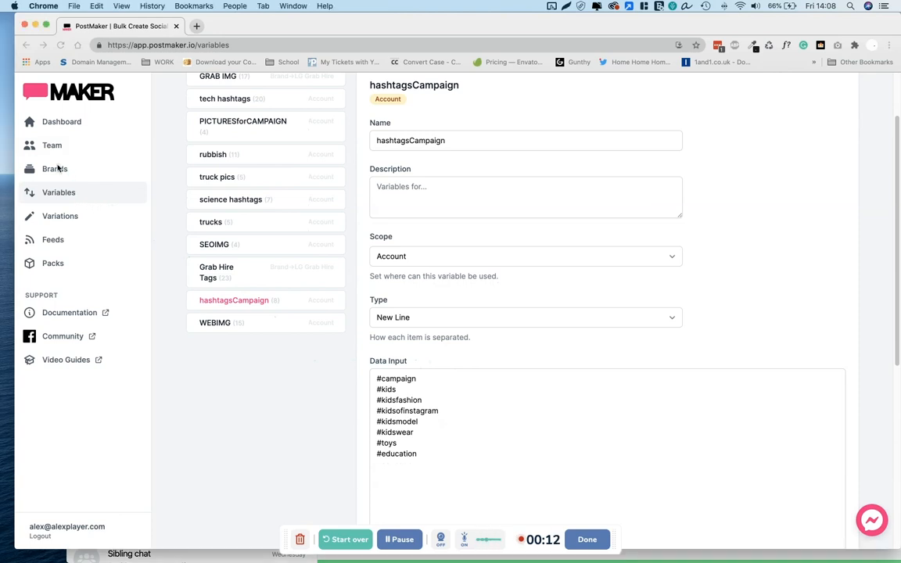
# Go to My Brand's campaigns and start adding a campaign
pyautogui.click(55, 169)
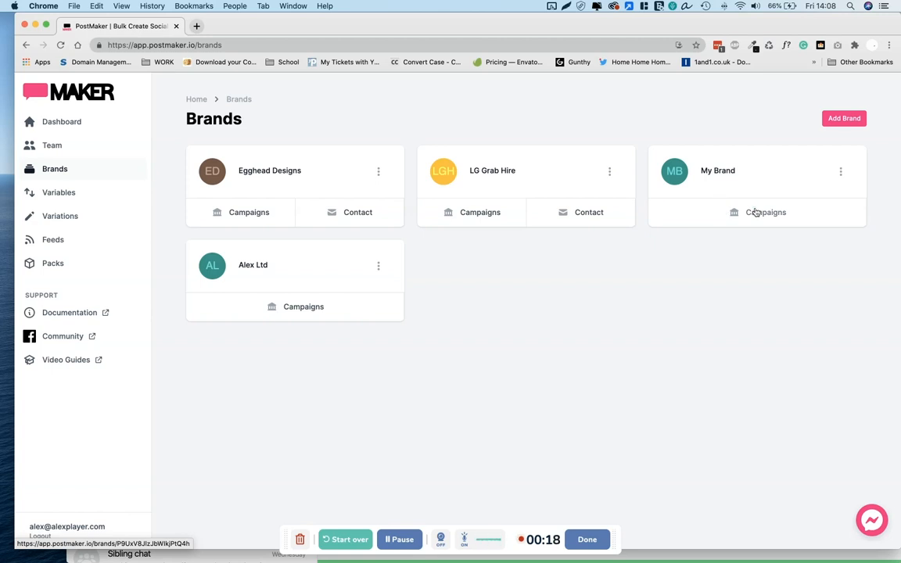
pyautogui.click(765, 212)
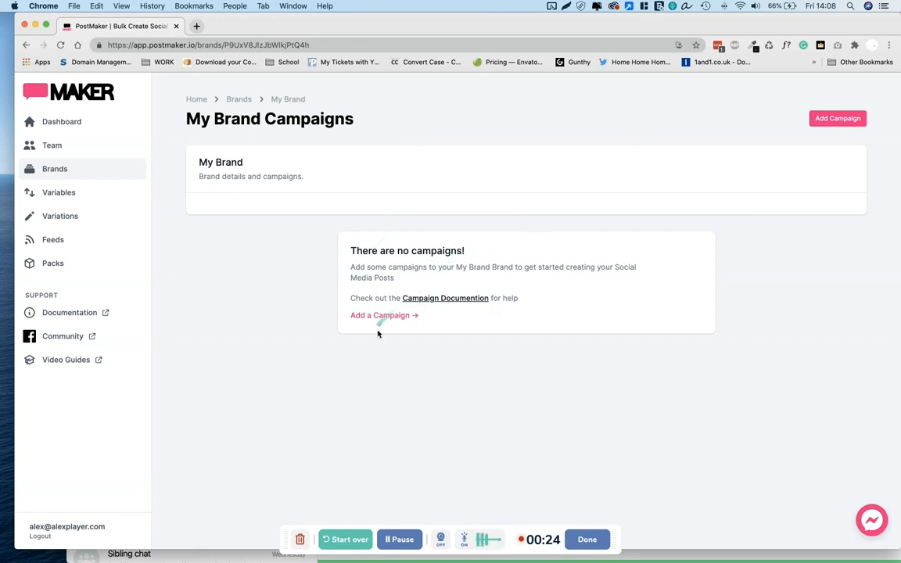
pyautogui.click(379, 316)
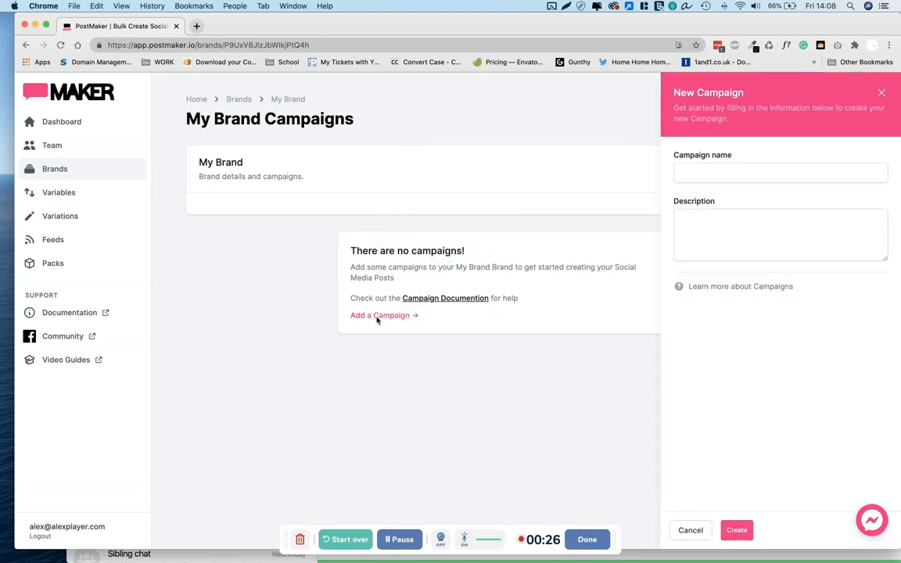
# Name the campaign 'My new campaign' and create it
pyautogui.click(779, 172)
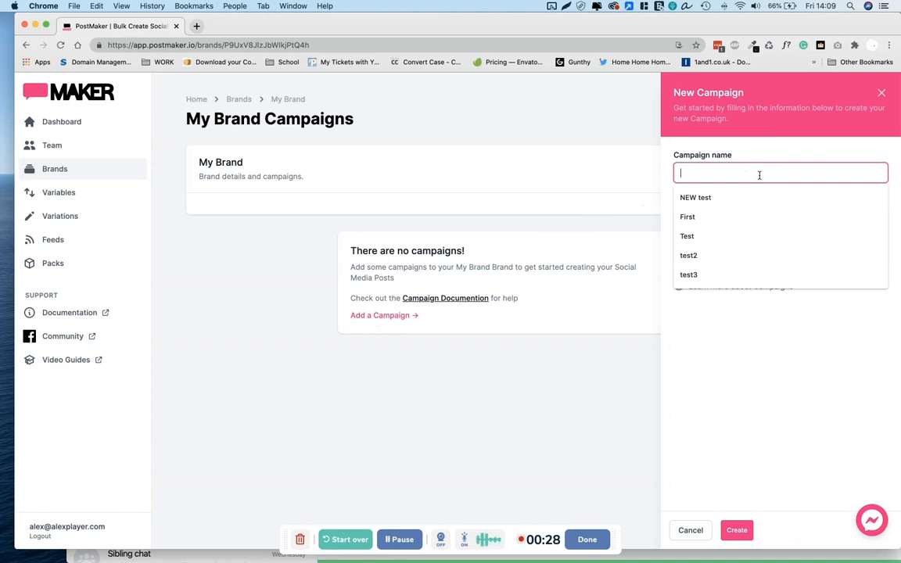
pyautogui.write('My new cam')
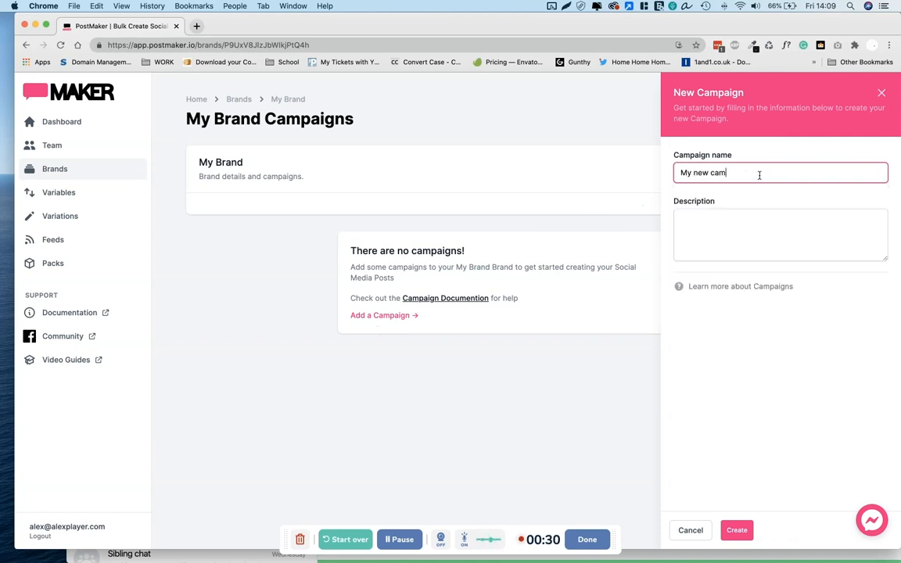
pyautogui.click(779, 235)
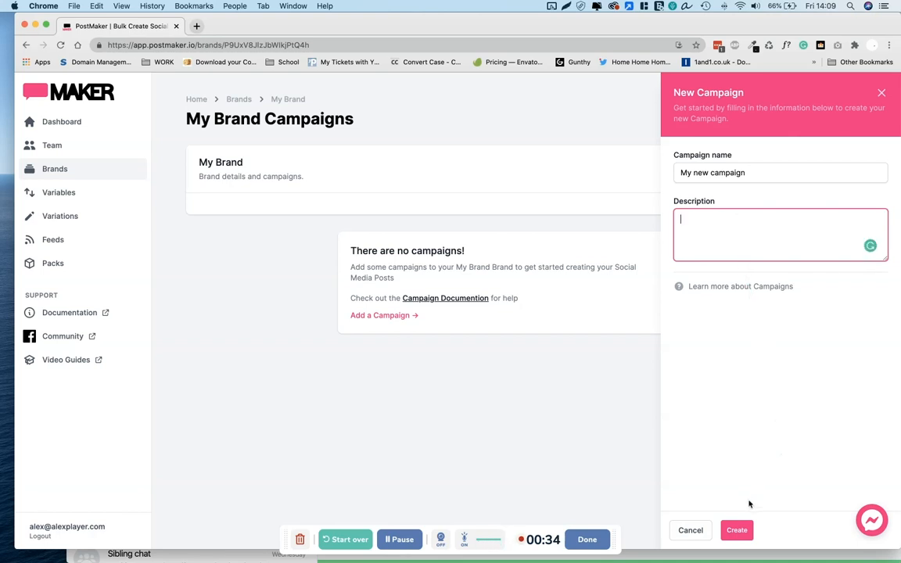
pyautogui.moveTo(739, 381)
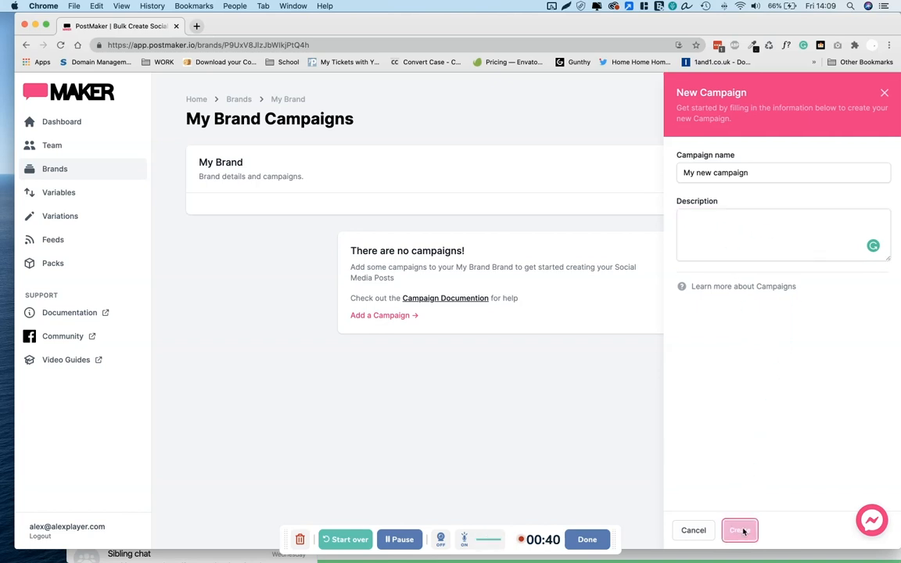
pyautogui.click(738, 531)
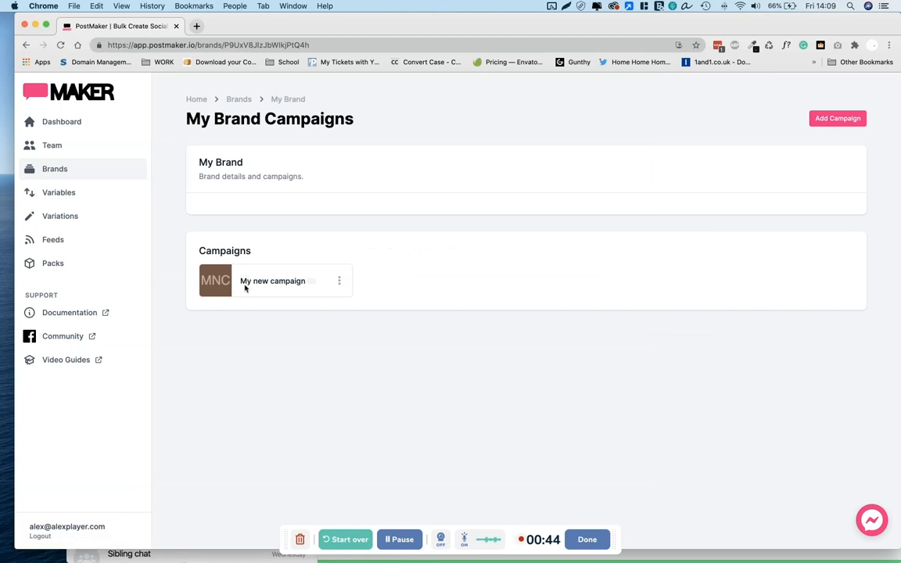
# Enter My new campaign and view its setup with Publer as scheduler
pyautogui.click(272, 282)
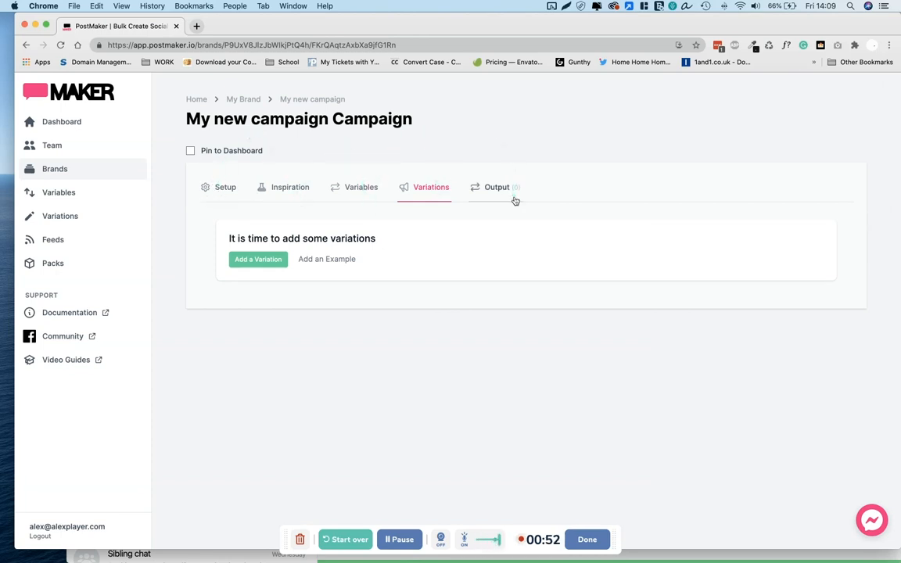
pyautogui.click(225, 188)
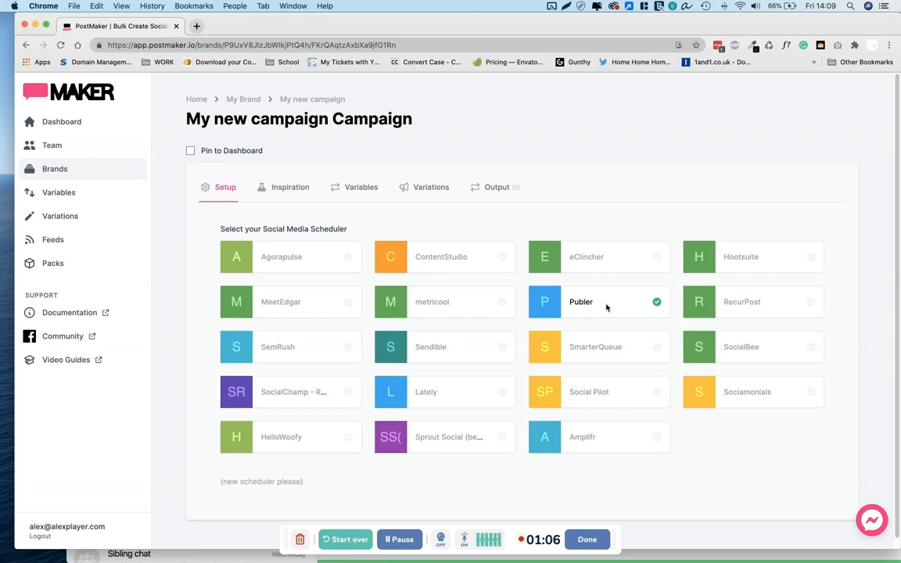
pyautogui.moveTo(580, 313)
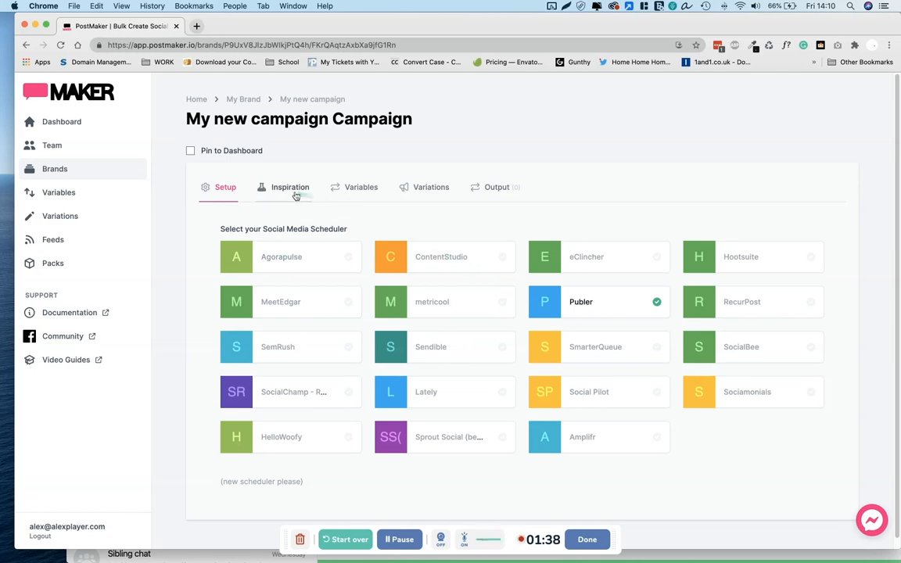
# On the Inspiration tab, pull text from eggheaddesigns.co.uk
pyautogui.click(290, 188)
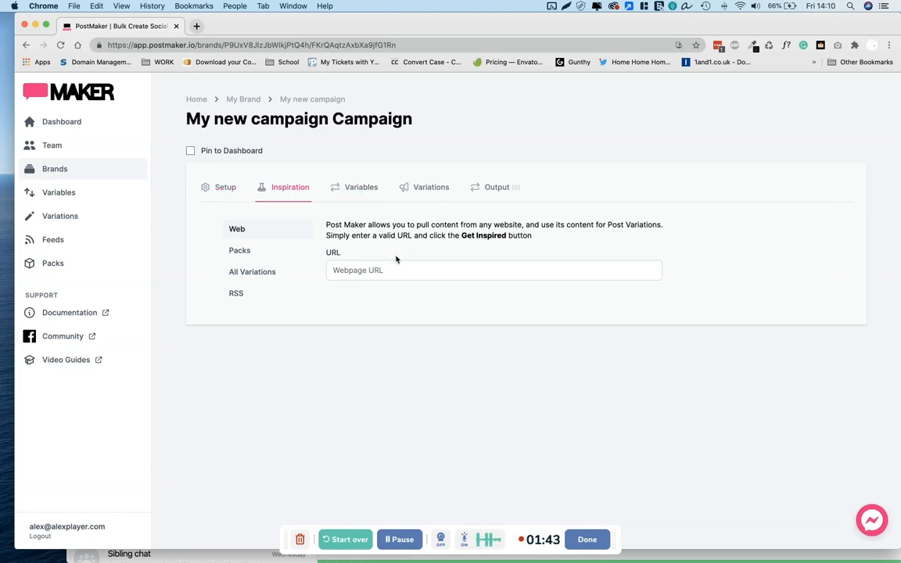
pyautogui.moveTo(429, 256)
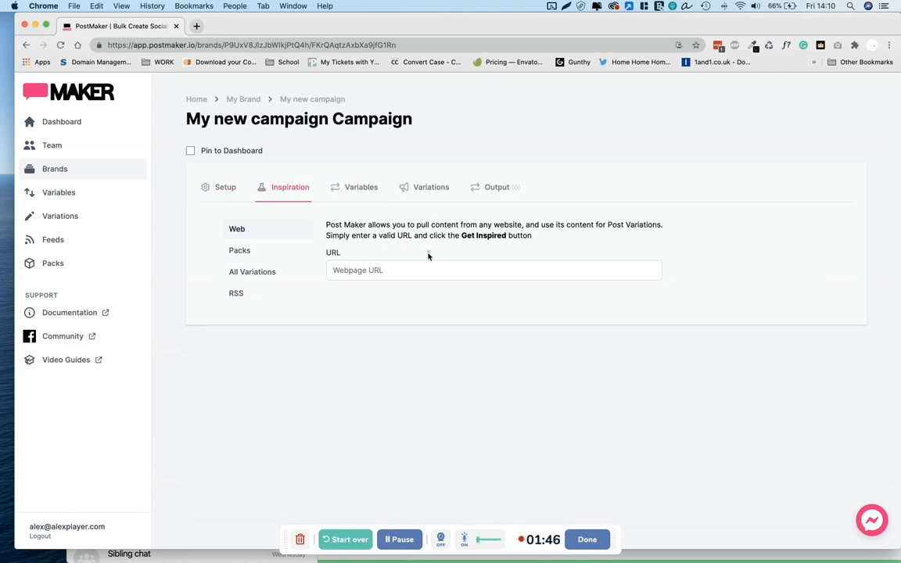
pyautogui.moveTo(403, 259)
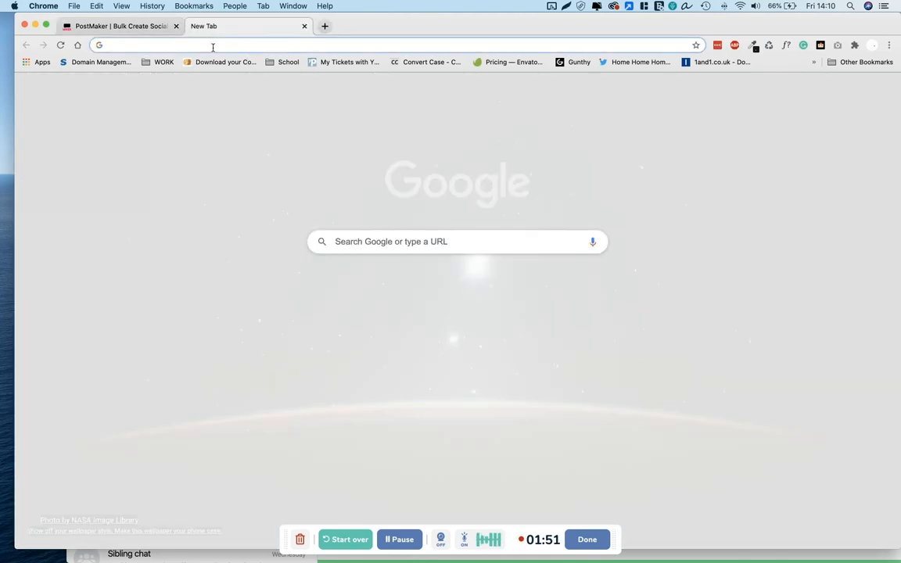
pyautogui.write('eggheaddesigns.co.uk/')
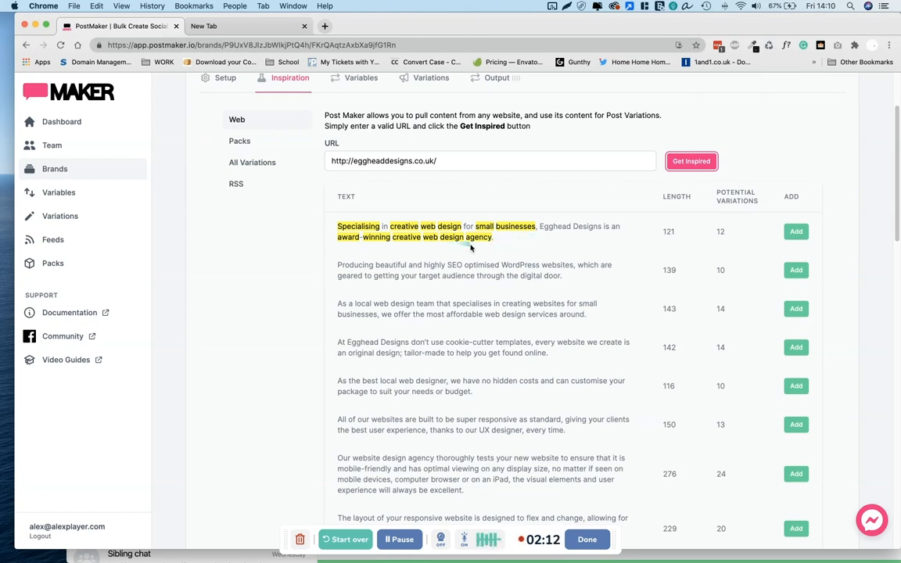
# Add the site's opening creative web design sentence and another snippet as inspiration
pyautogui.click(794, 231)
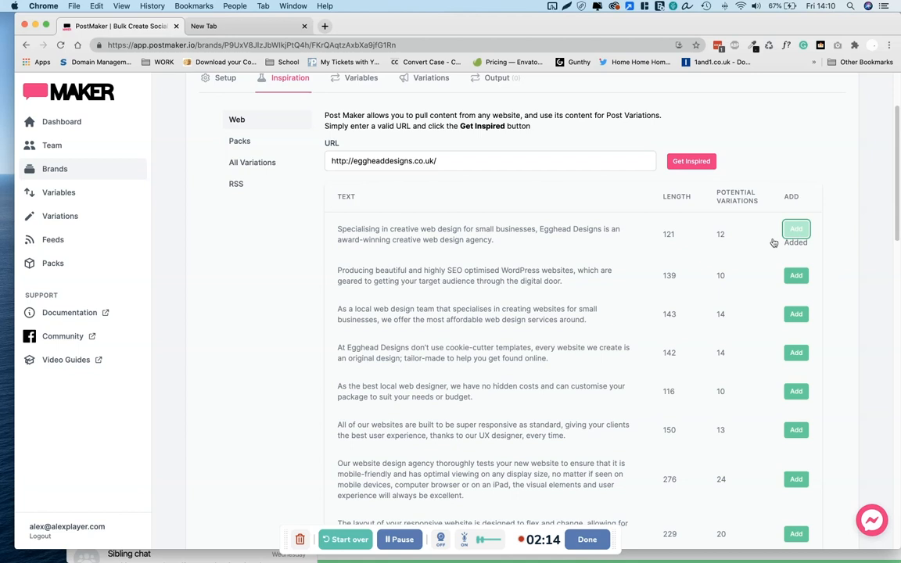
pyautogui.scroll(-3)
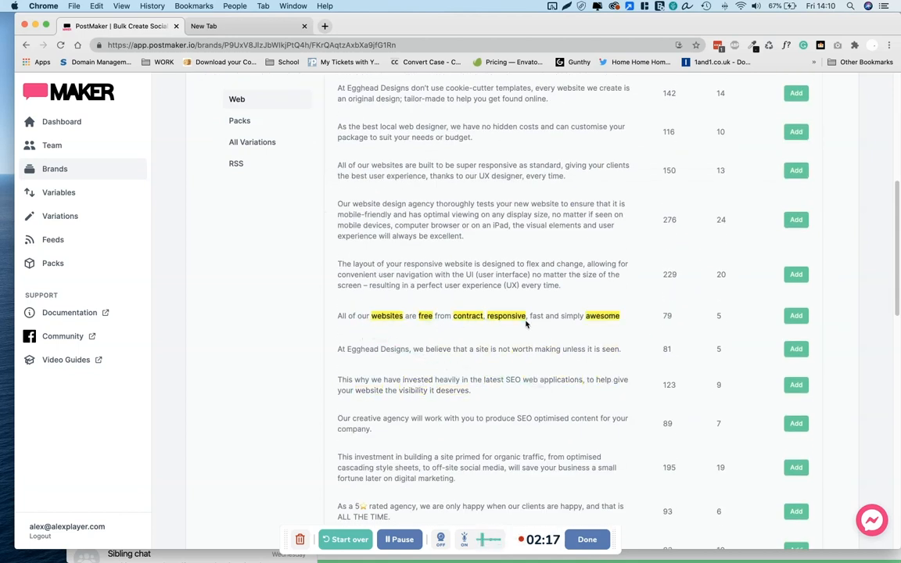
pyautogui.click(794, 316)
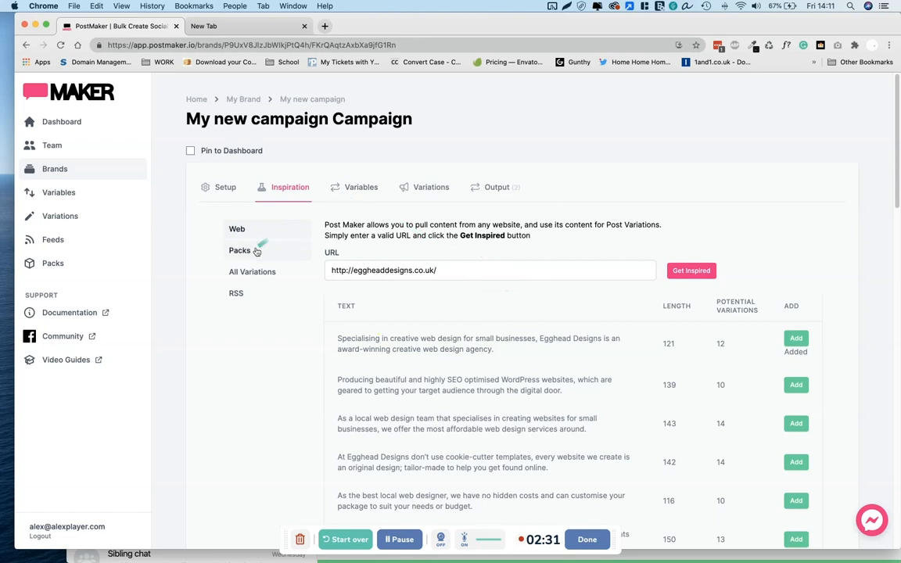
# View Packs and RSS sources, then the campaign's Variables list with tech hashtags
pyautogui.click(235, 293)
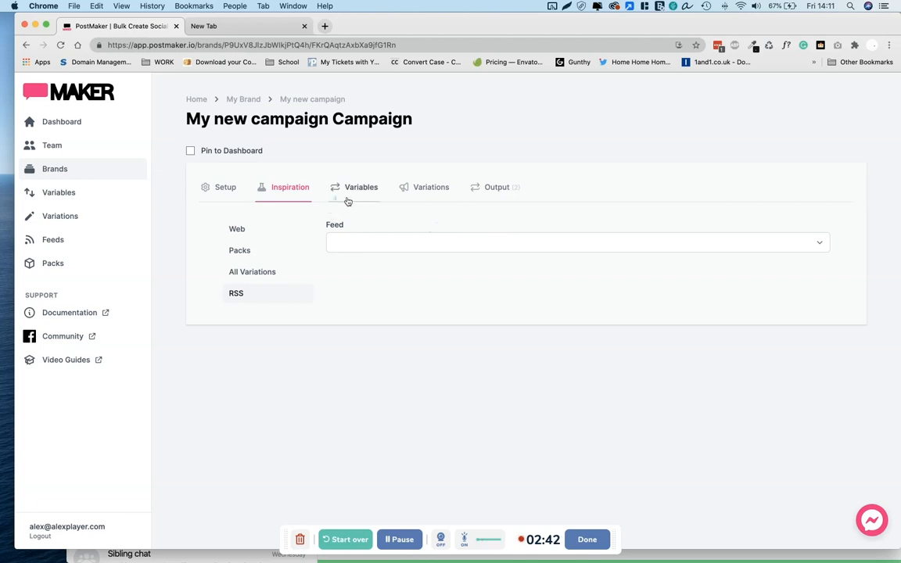
pyautogui.click(360, 187)
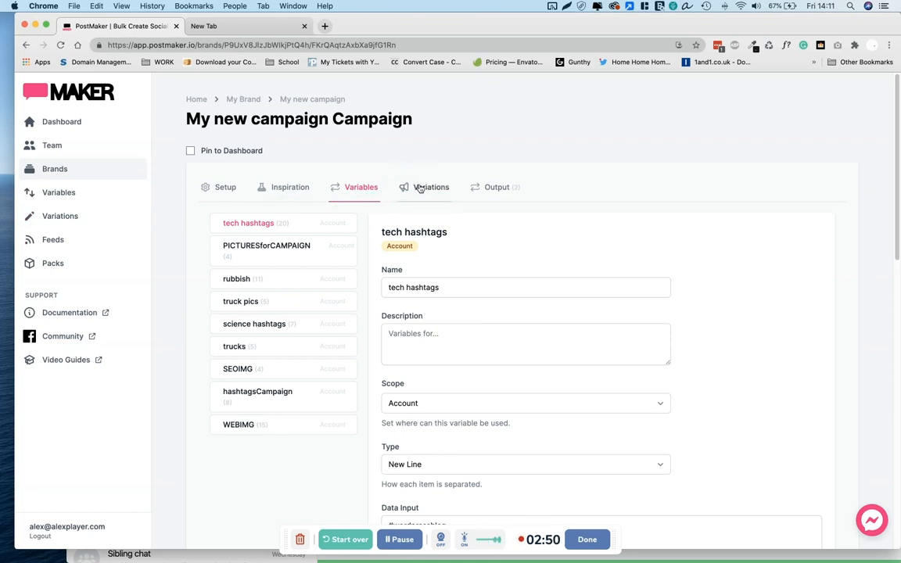
# In Variations, name the first post variation 'Web Design'
pyautogui.click(432, 188)
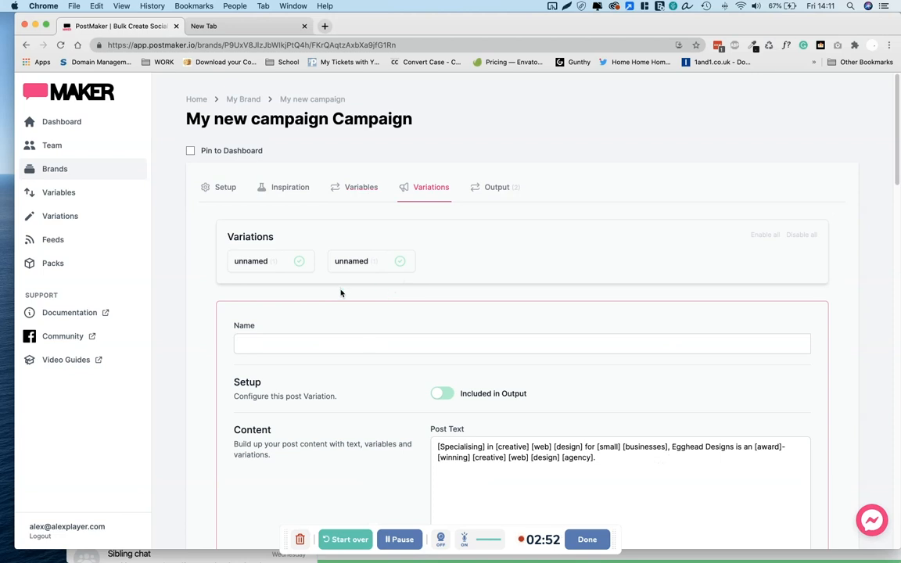
pyautogui.scroll(-3)
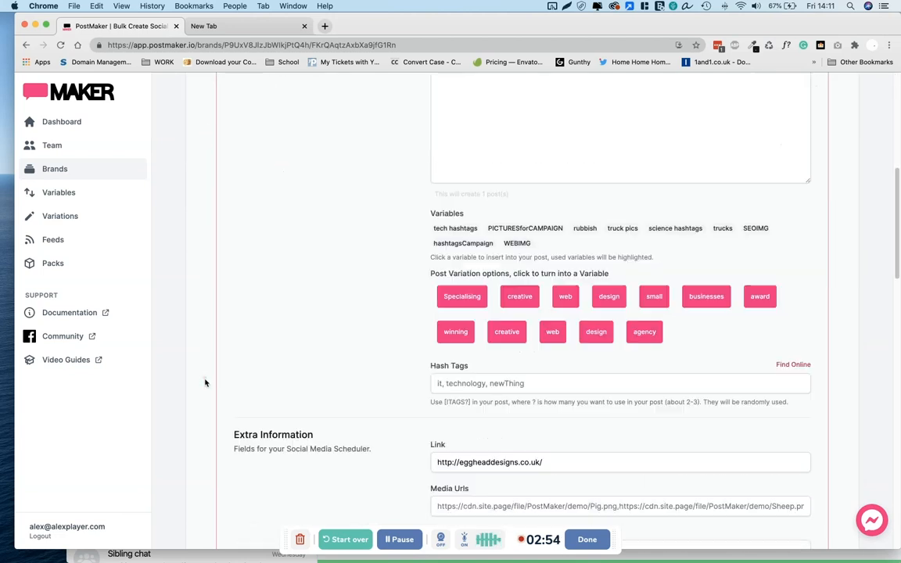
pyautogui.scroll(-3)
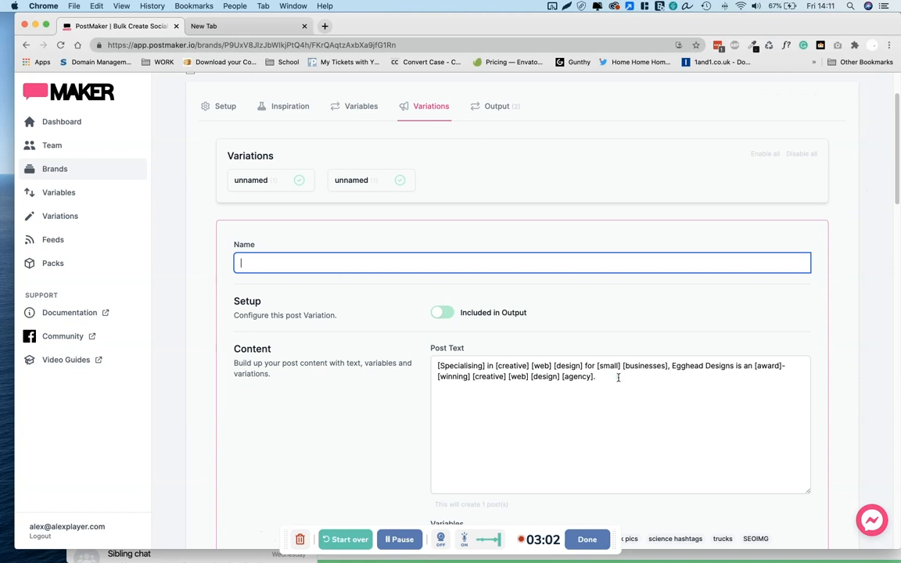
pyautogui.write('W')
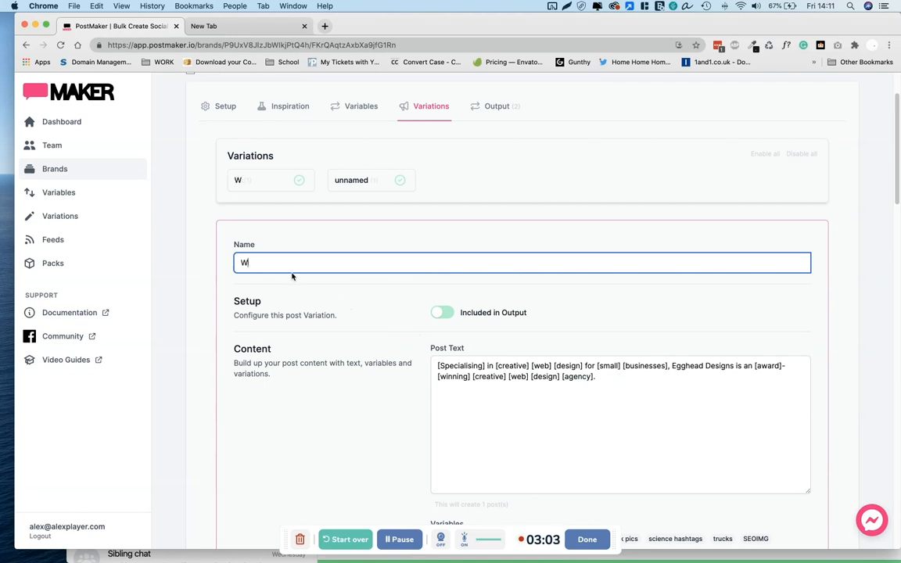
pyautogui.write('eb Design')
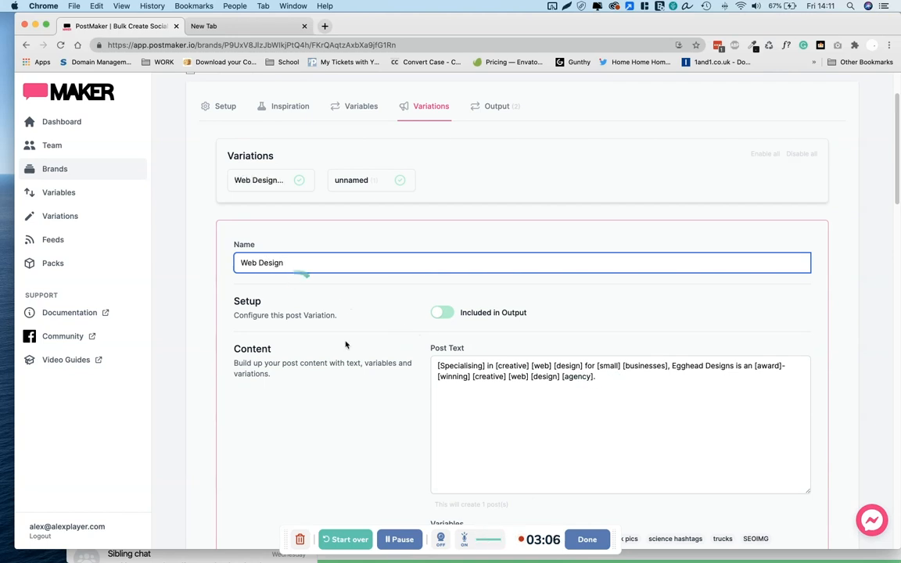
pyautogui.scroll(-3)
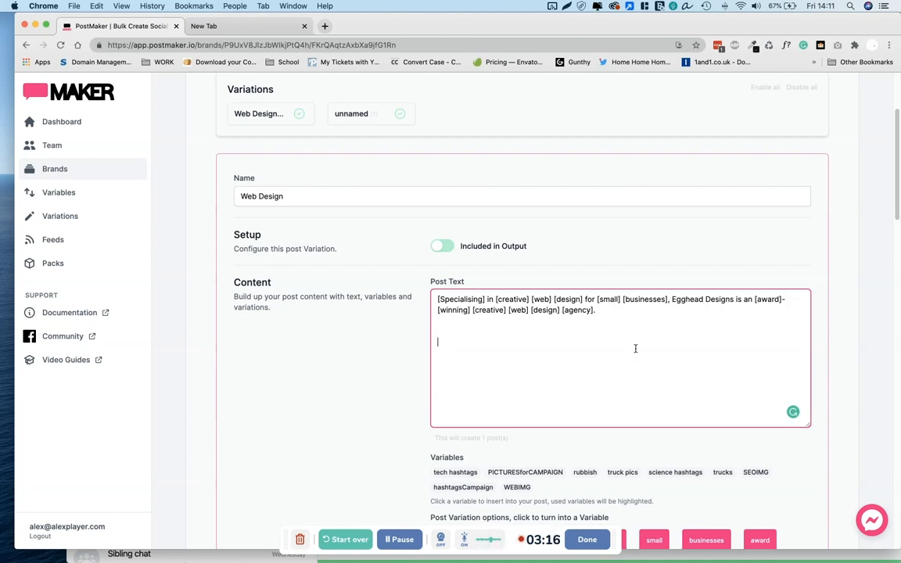
pyautogui.write('Hello')
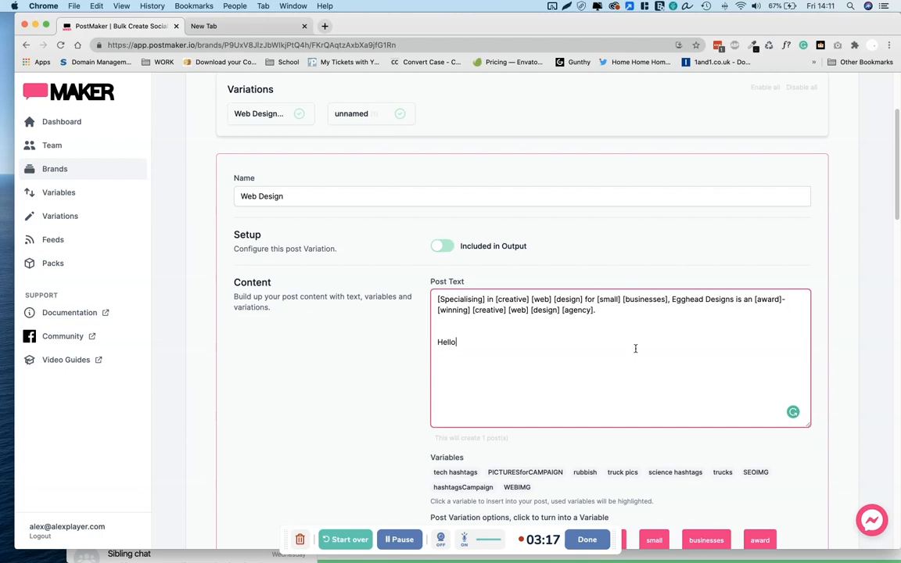
pyautogui.write('I am Alex.')
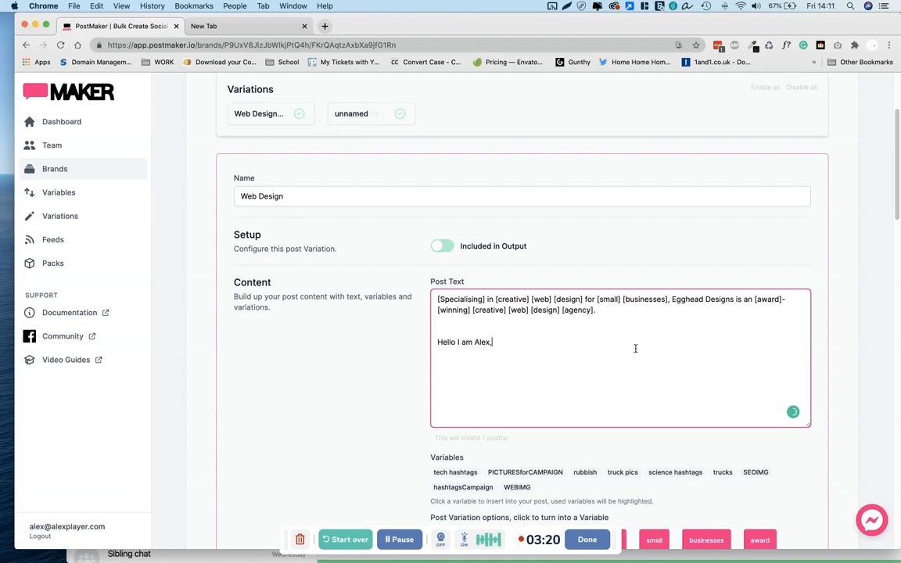
pyautogui.write('How are you?')
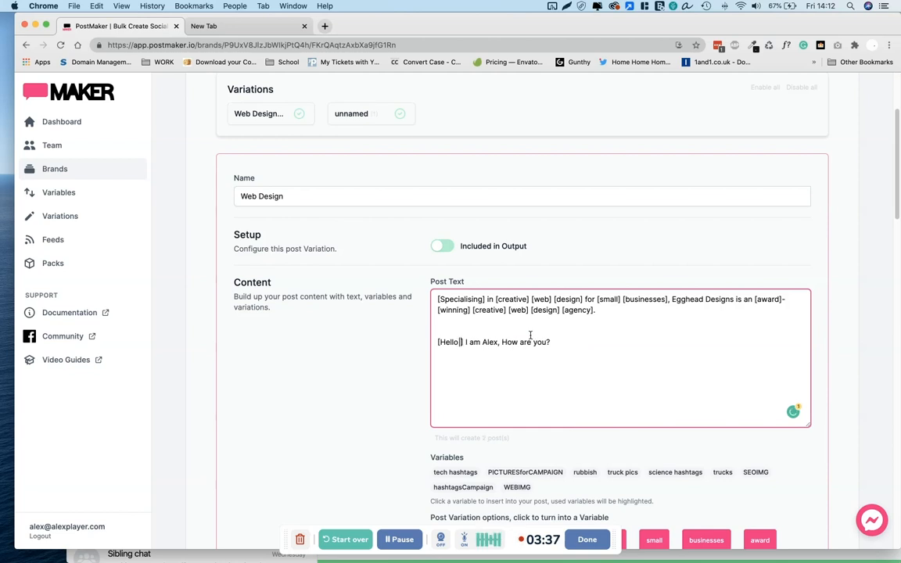
pyautogui.write('Hi')
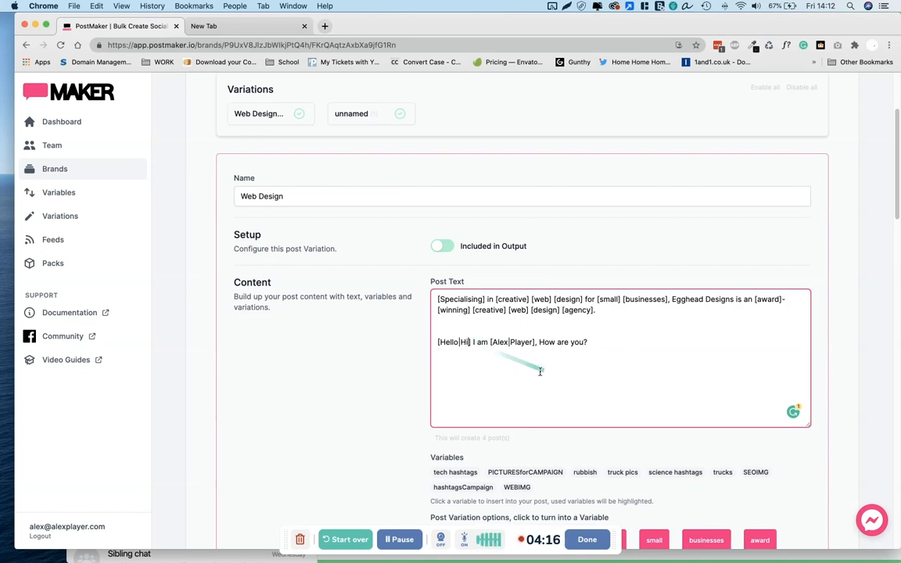
pyautogui.write('Y')
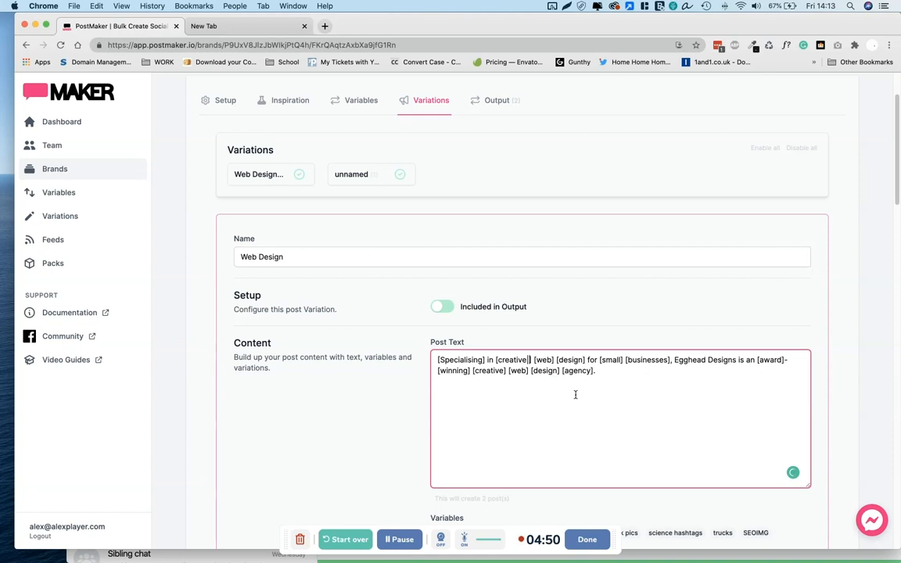
# Give the Web Design post text alternatives [creative|responsive], [design|creation], [small|medium|large] and [creative|fabulous]
pyautogui.write('responsive')
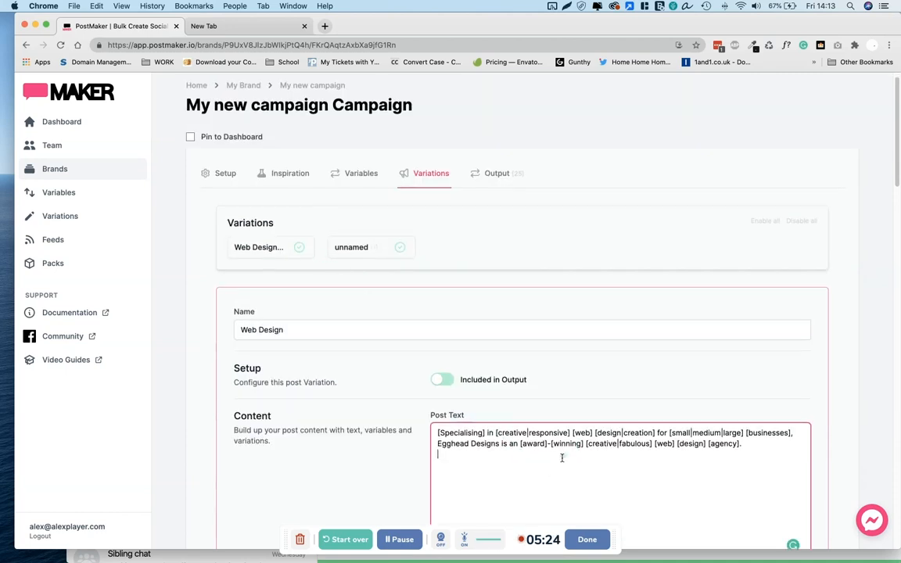
pyautogui.scroll(-3)
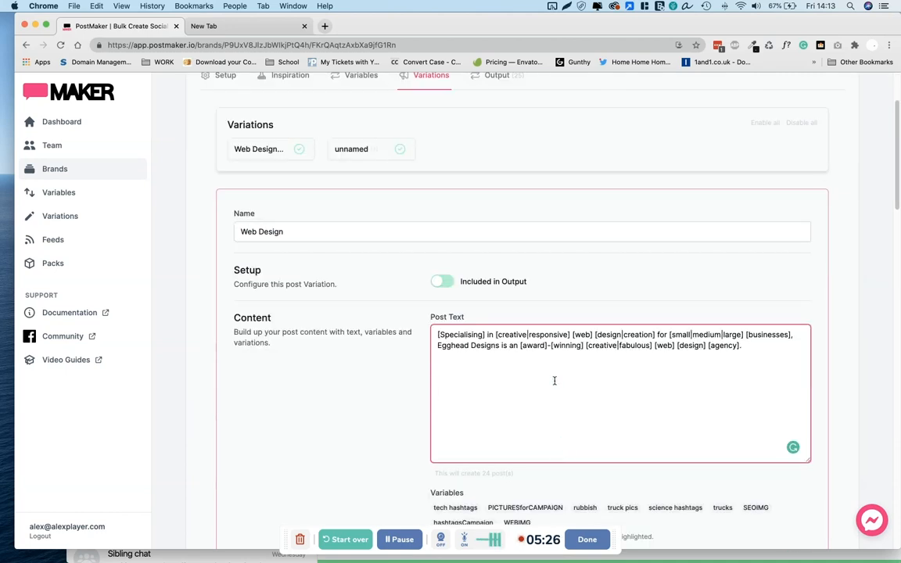
pyautogui.scroll(-3)
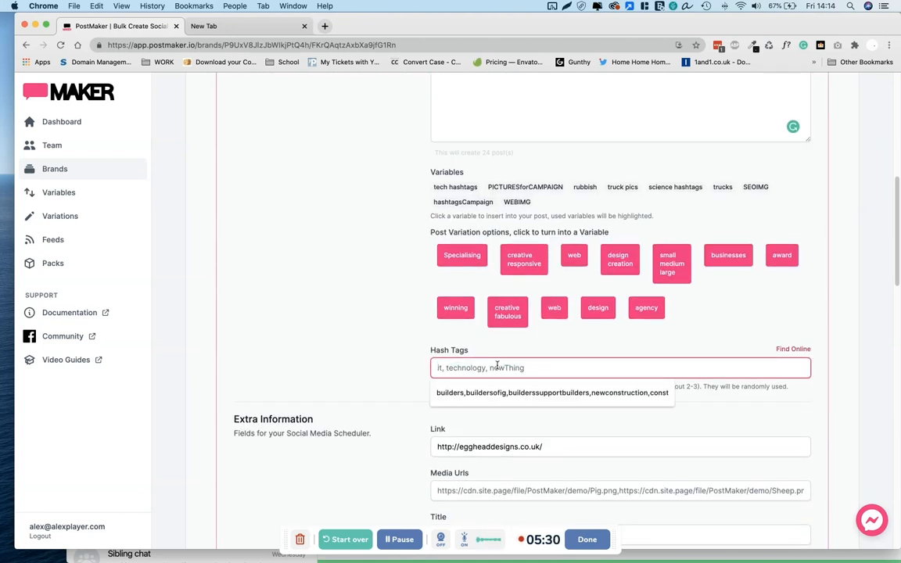
pyautogui.write('#')
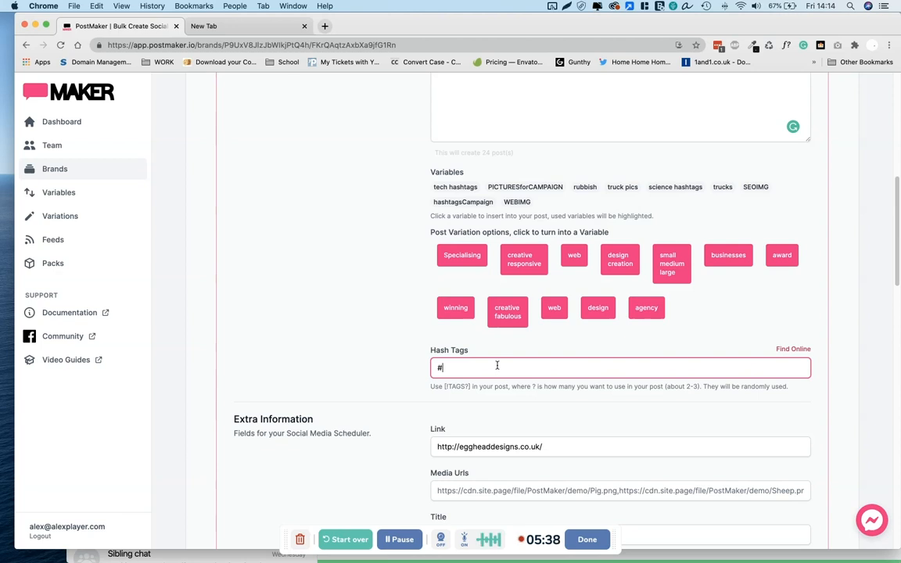
pyautogui.write('cool')
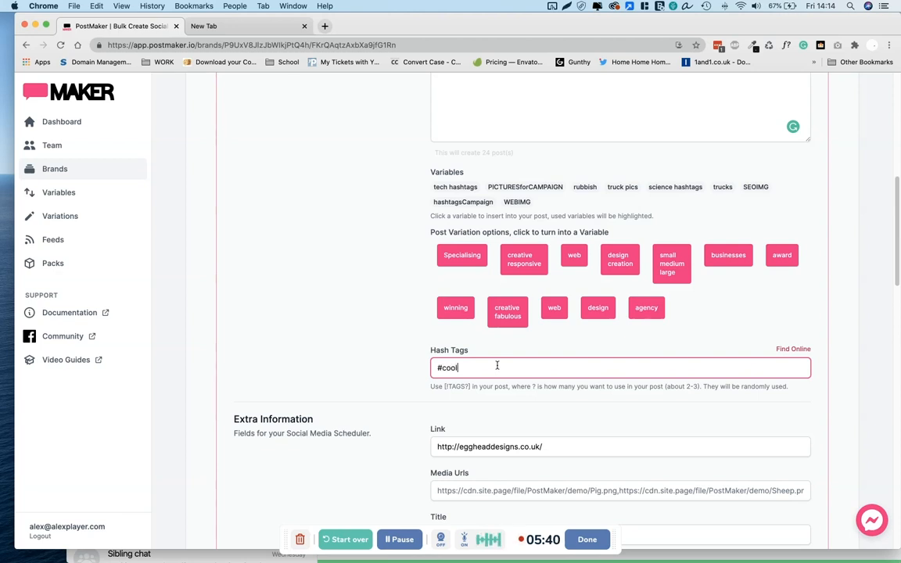
pyautogui.press('Backspace')
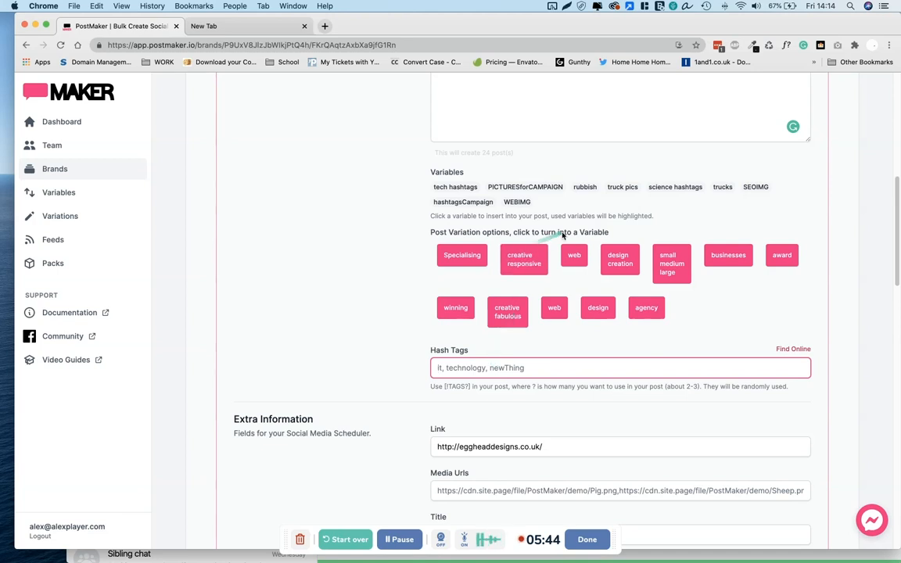
pyautogui.moveTo(294, 191)
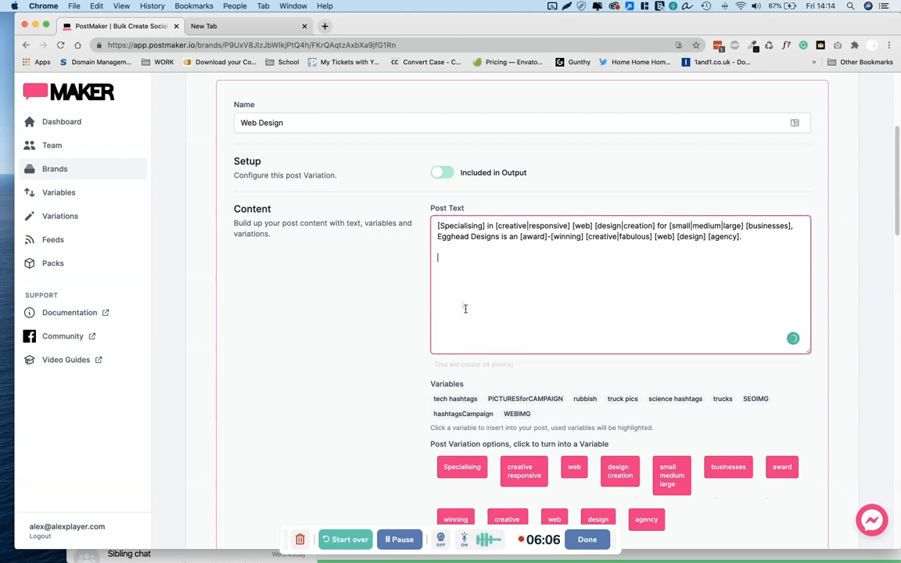
# End the Web Design post text with [ITAGS4], drawing four hashtags from hashtagsCampaign
pyautogui.scroll(-3)
pyautogui.write('[ITAGS4]')
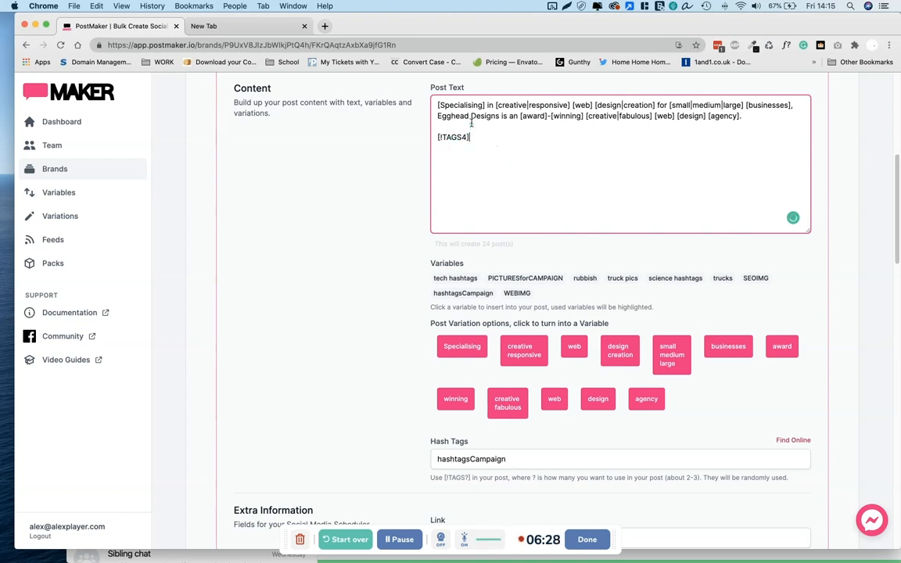
pyautogui.moveTo(685, 153)
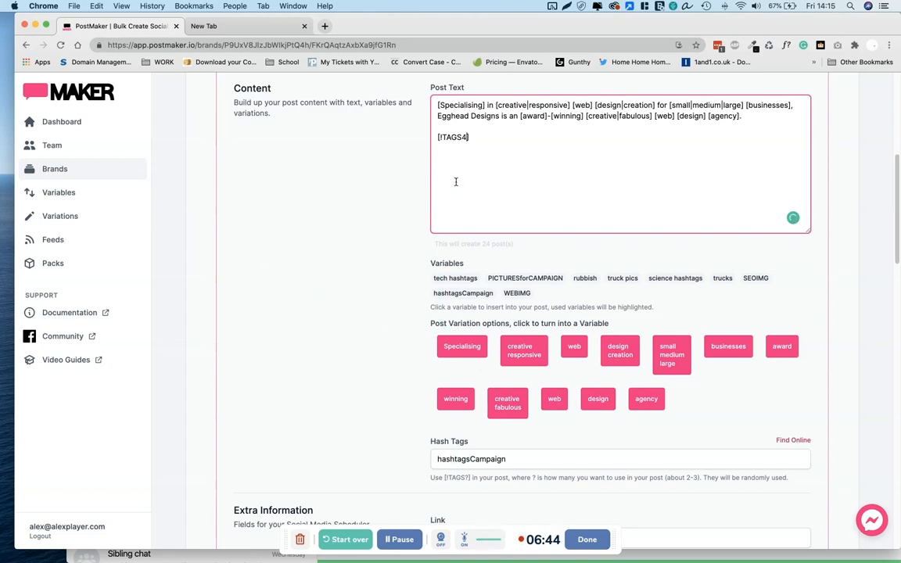
pyautogui.scroll(-3)
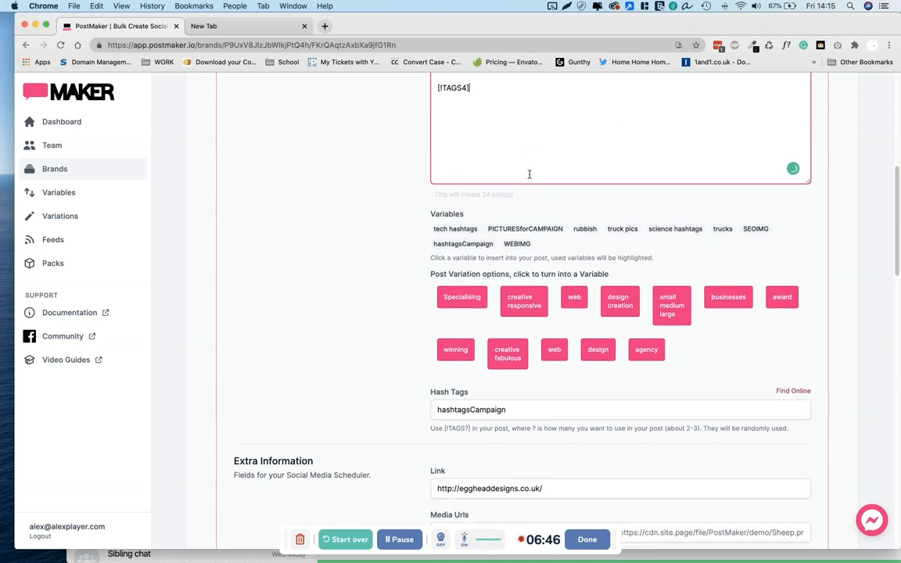
pyautogui.scroll(-3)
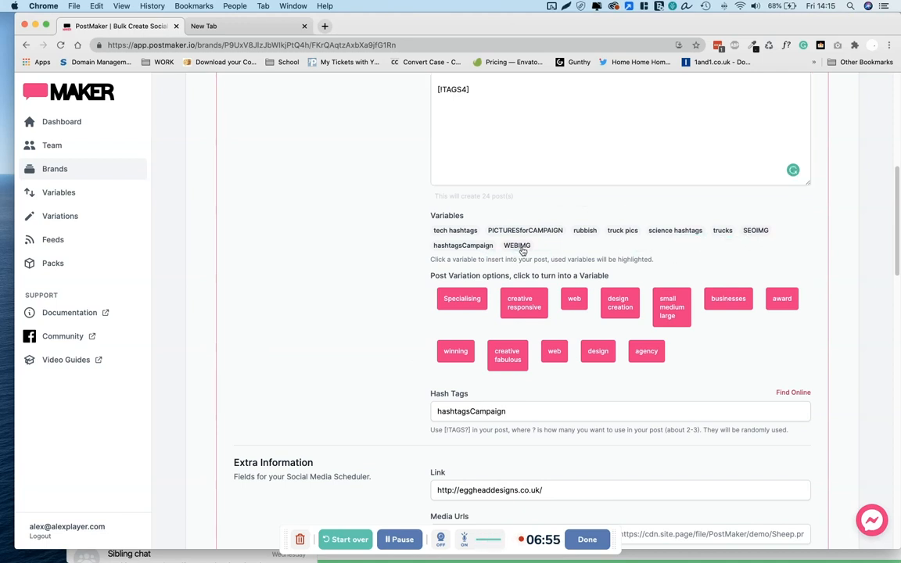
# Insert the WEBIMG variable into the Web Design post text
pyautogui.click(516, 244)
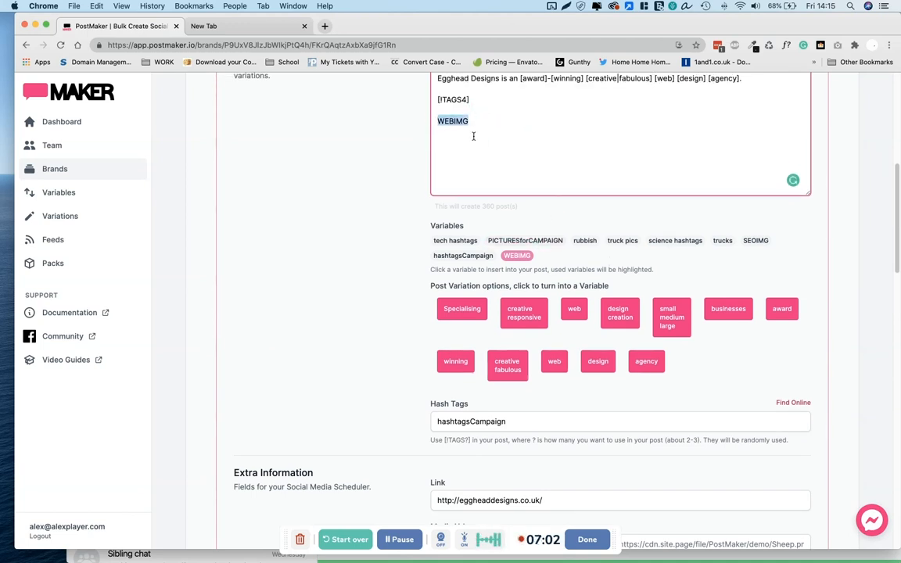
pyautogui.click(525, 241)
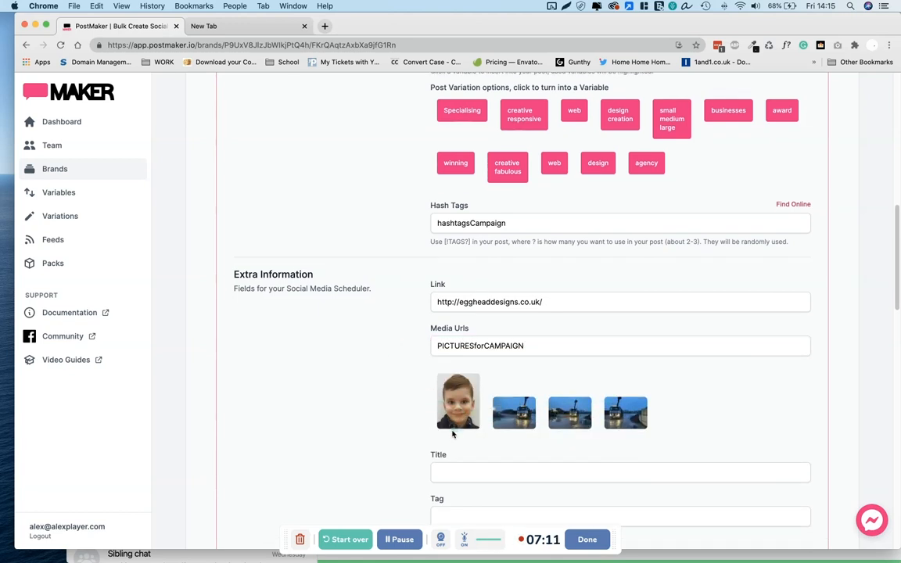
pyautogui.scroll(-3)
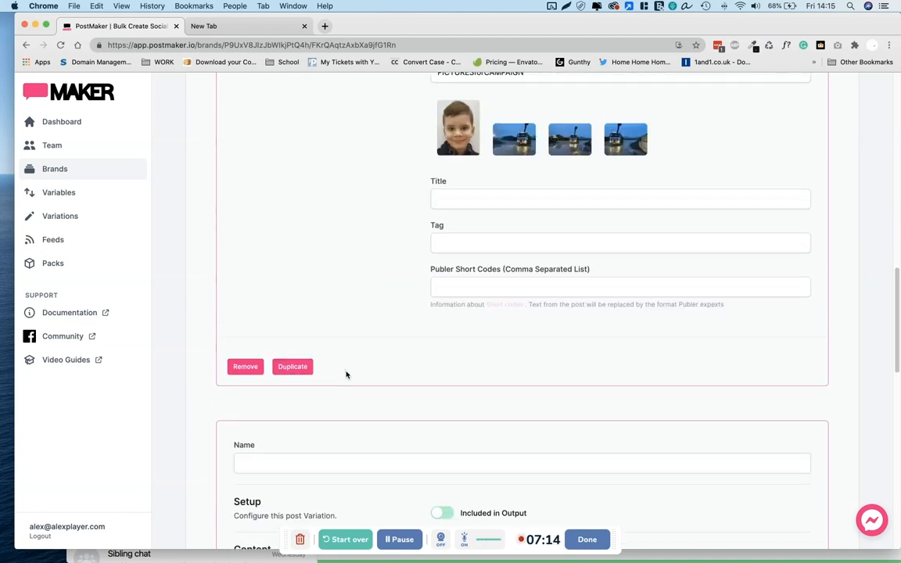
pyautogui.scroll(3)
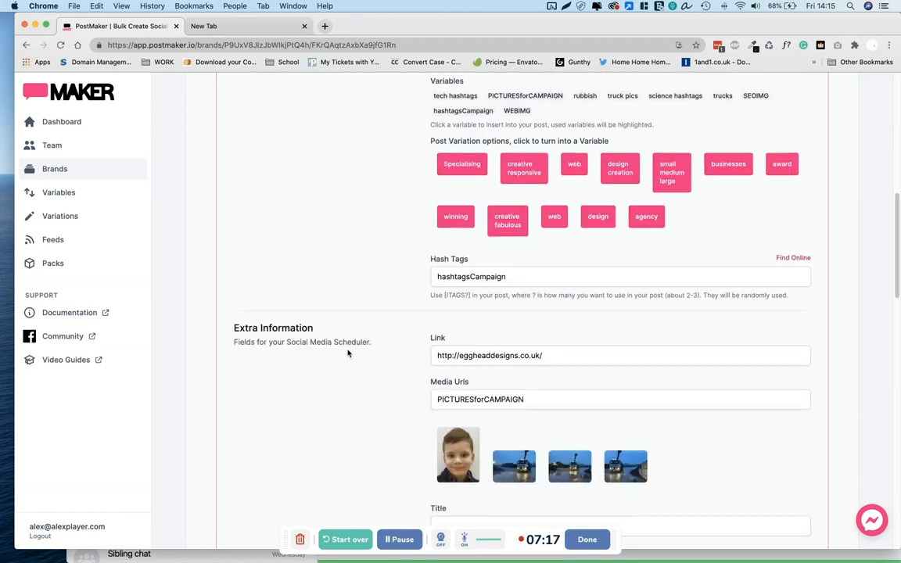
pyautogui.scroll(-3)
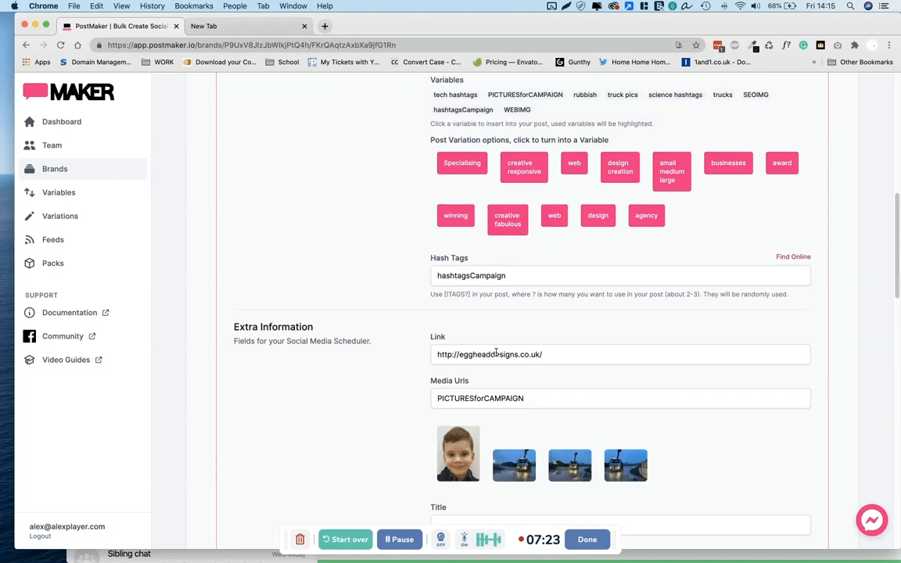
# Generate the campaign's output of 25 Publer posts from the variations and hashtags
pyautogui.click(432, 144)
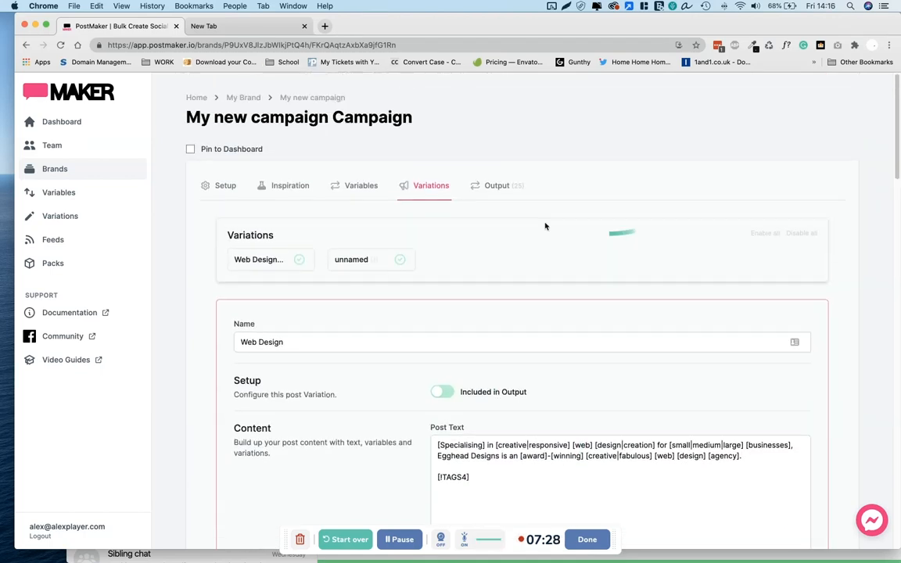
pyautogui.click(497, 186)
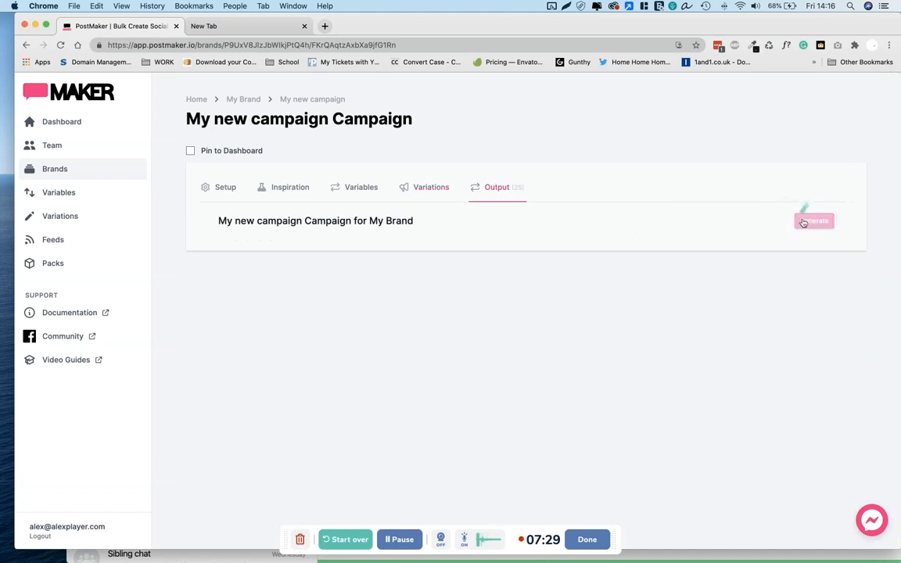
pyautogui.click(814, 220)
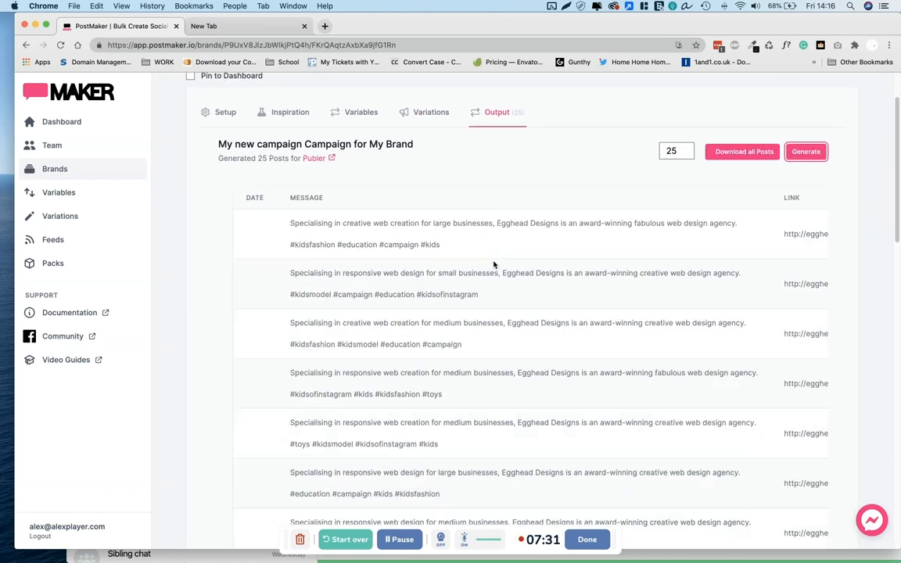
pyautogui.scroll(-3)
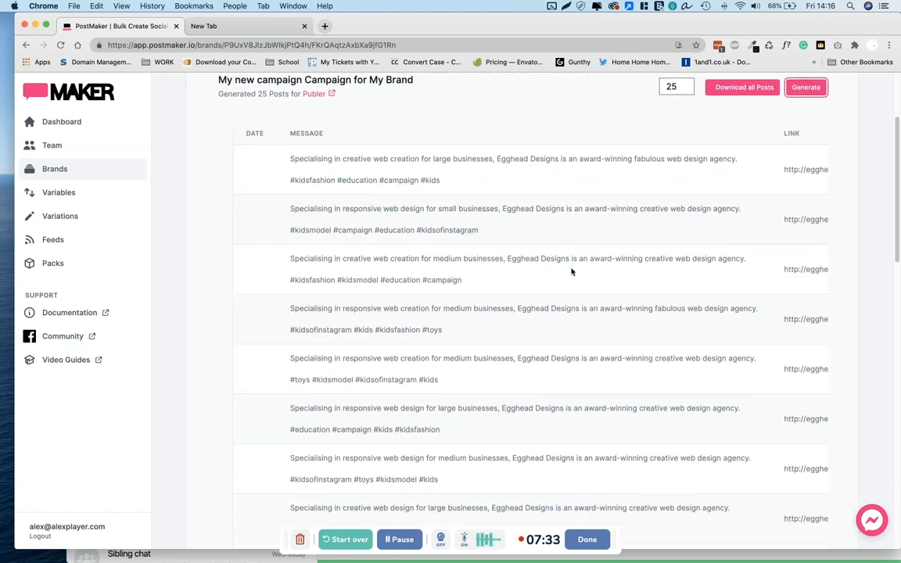
# Change [Specialising] to [Specialising|Experts|Professionals] in the Web Design post text
pyautogui.click(432, 188)
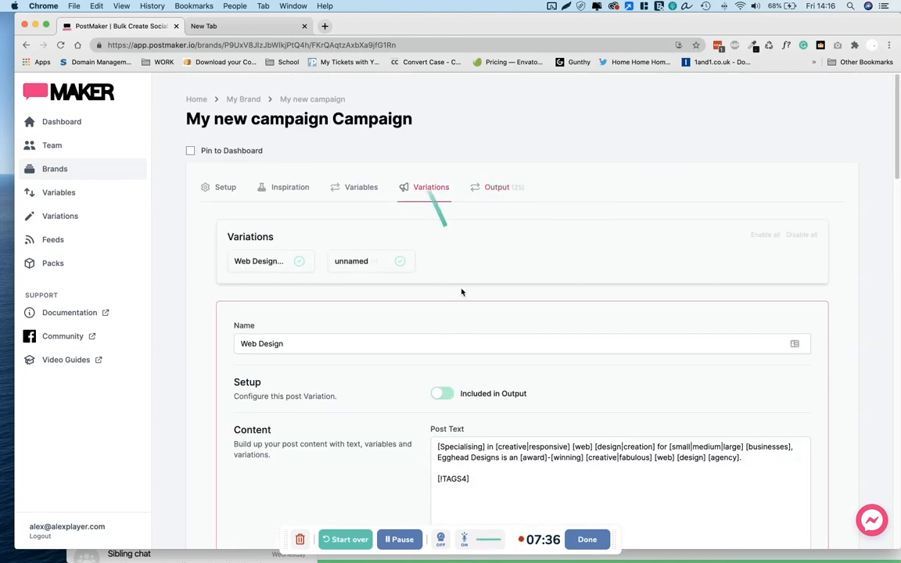
pyautogui.scroll(-3)
pyautogui.write('|')
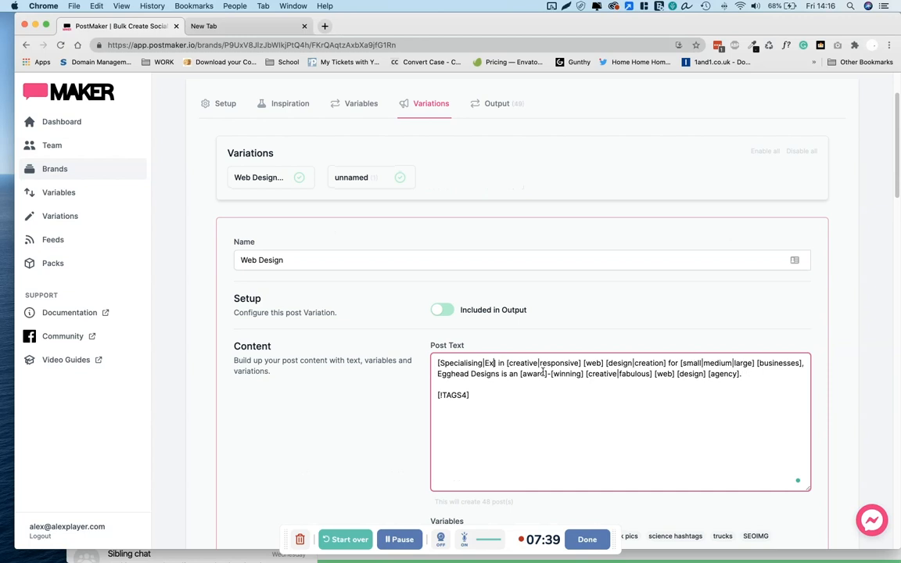
pyautogui.write('Experts[]')
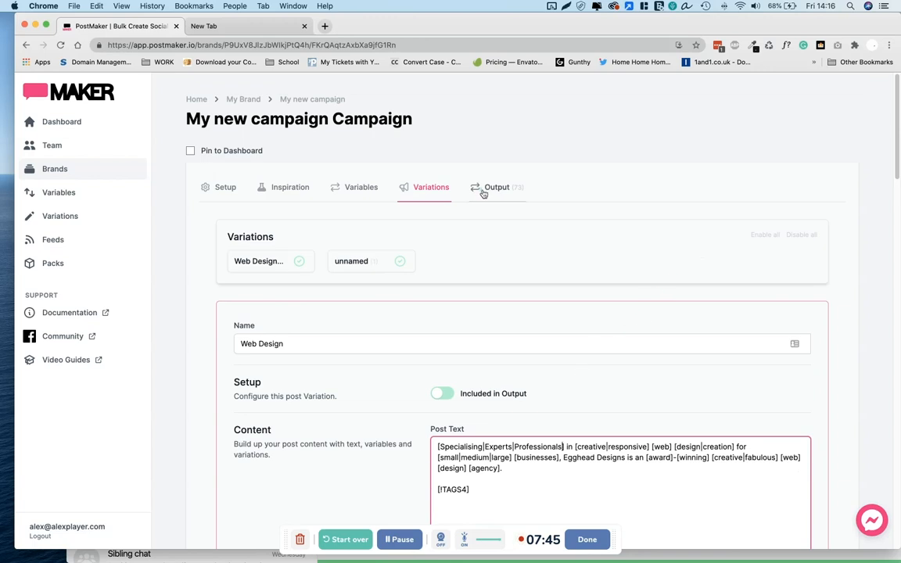
# Regenerate the posts on the Output view and set the download count to 75
pyautogui.click(497, 188)
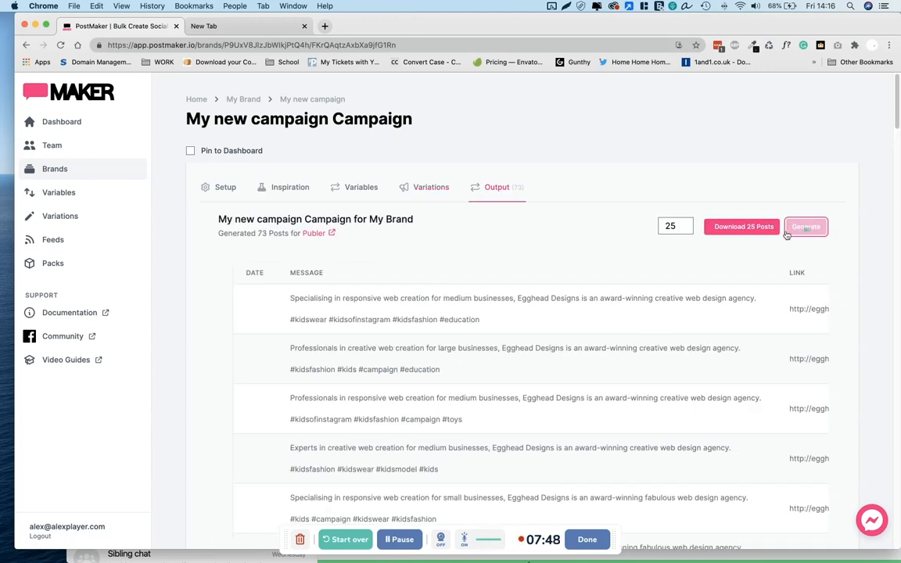
pyautogui.scroll(-3)
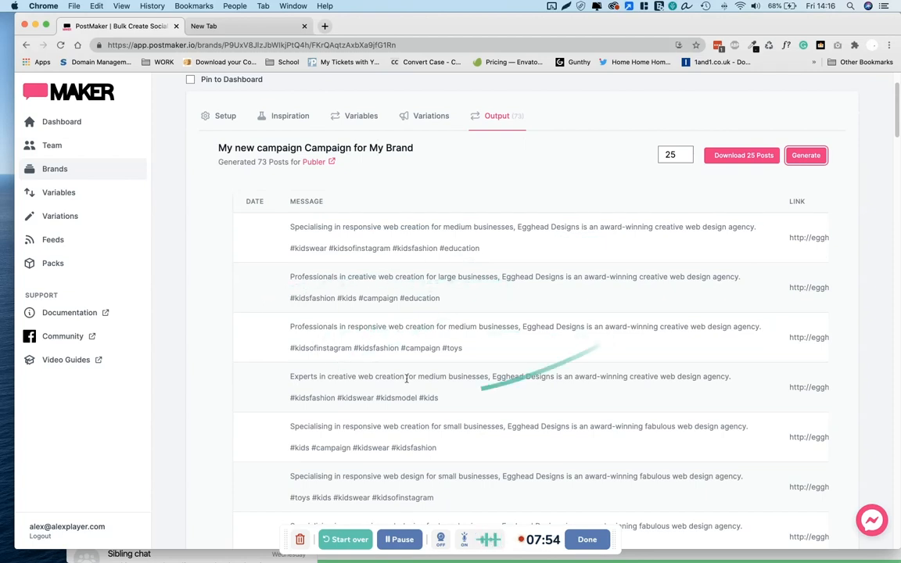
pyautogui.scroll(-3)
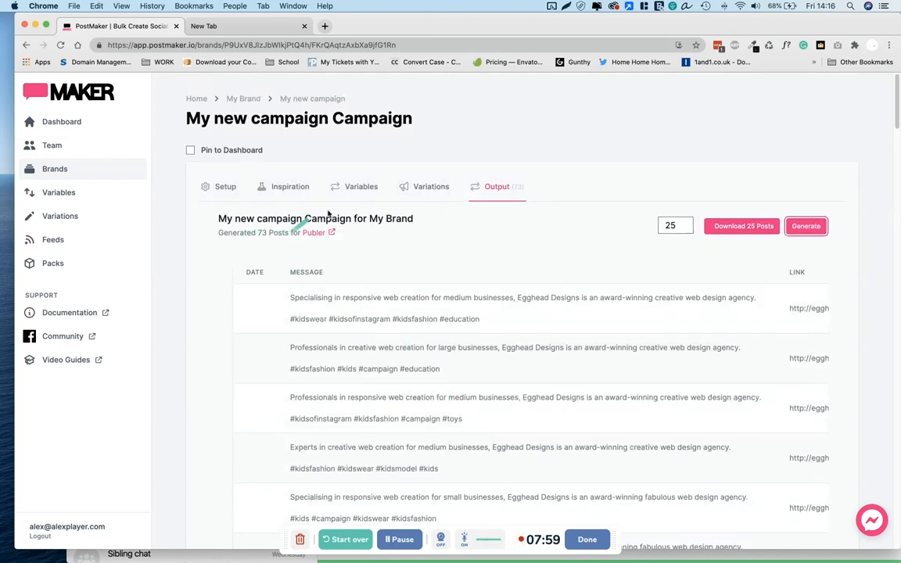
pyautogui.write('75')
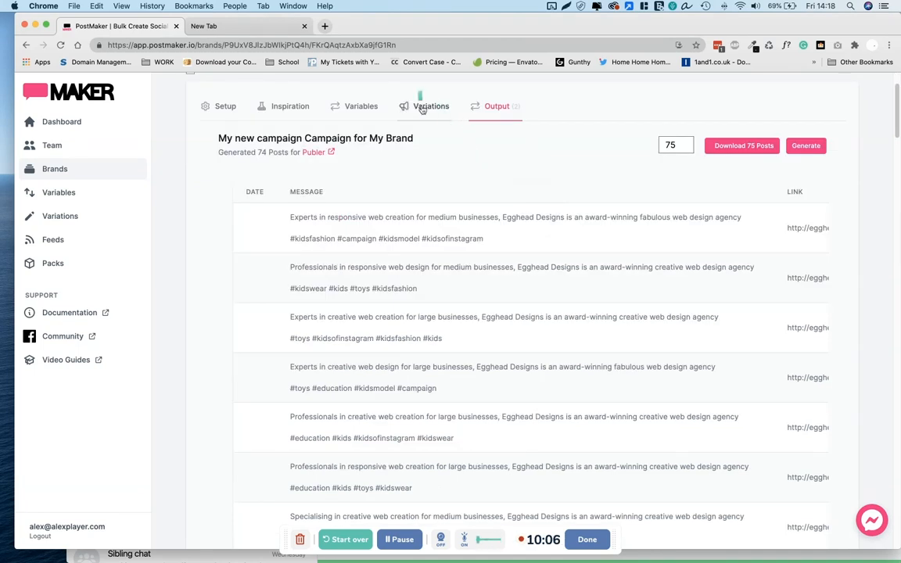
# Wrap the post text in brackets with a |Hello I am [alex|cool]] greeting as an alternative
pyautogui.click(430, 107)
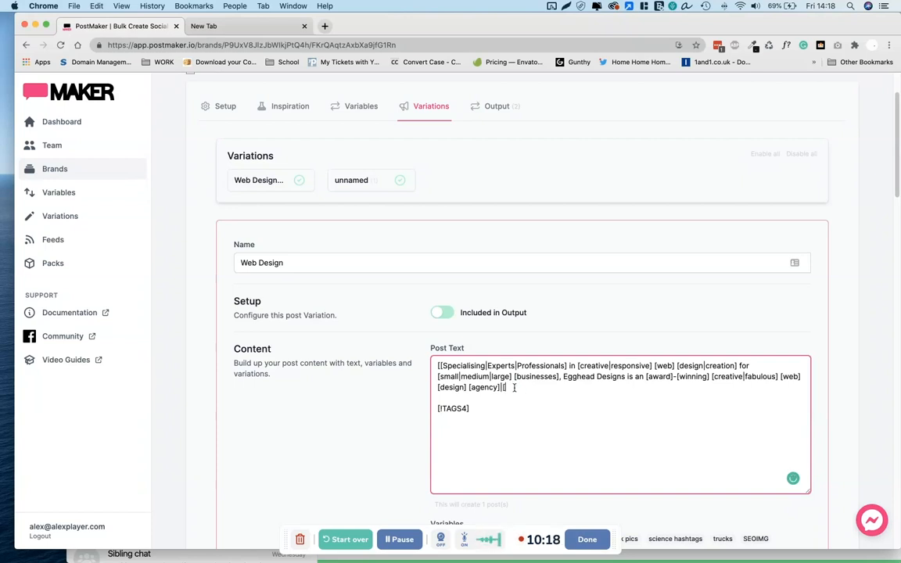
pyautogui.write('Hello I am')
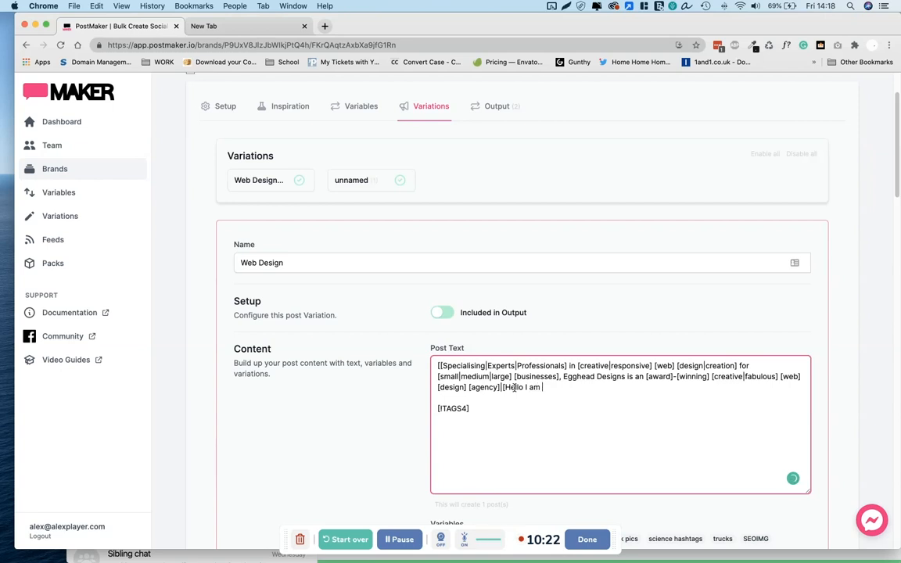
pyautogui.write('alek')
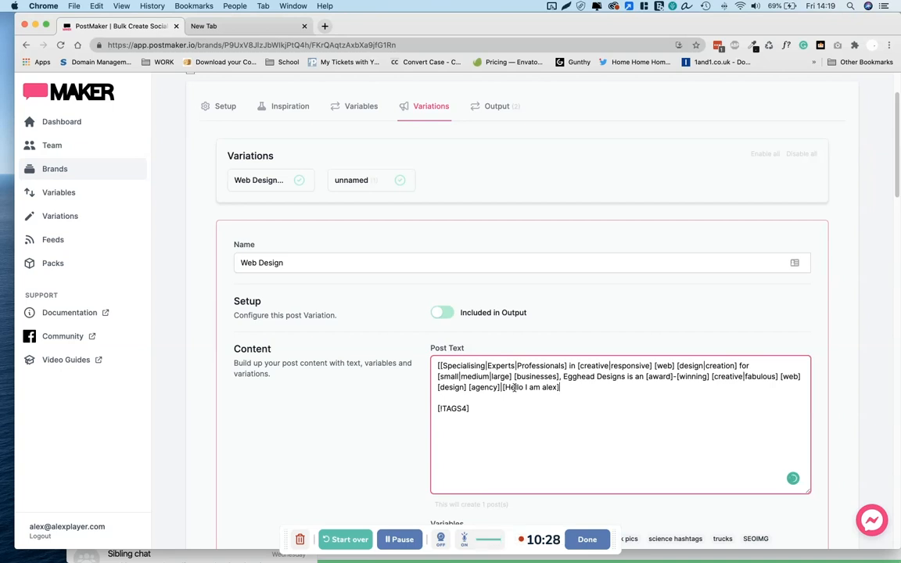
pyautogui.write(']')
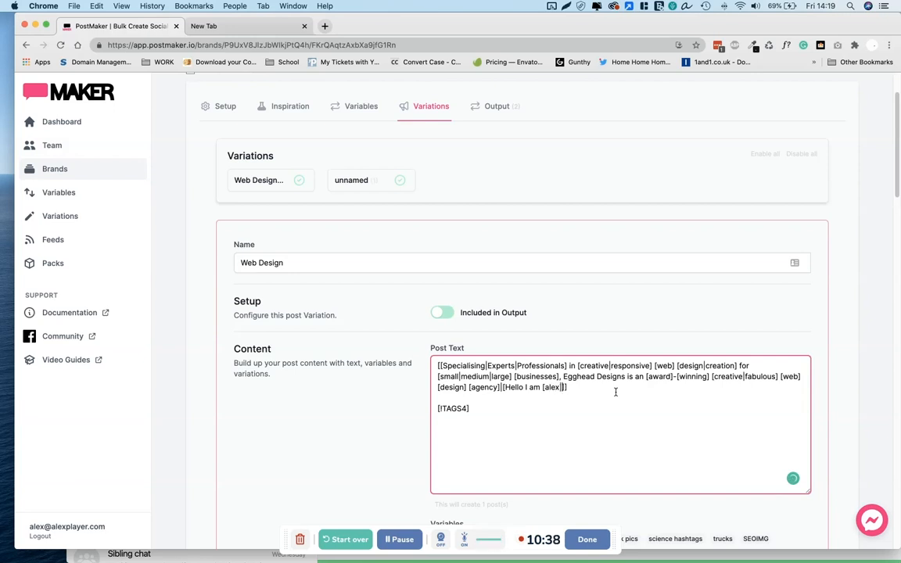
pyautogui.write('cool')
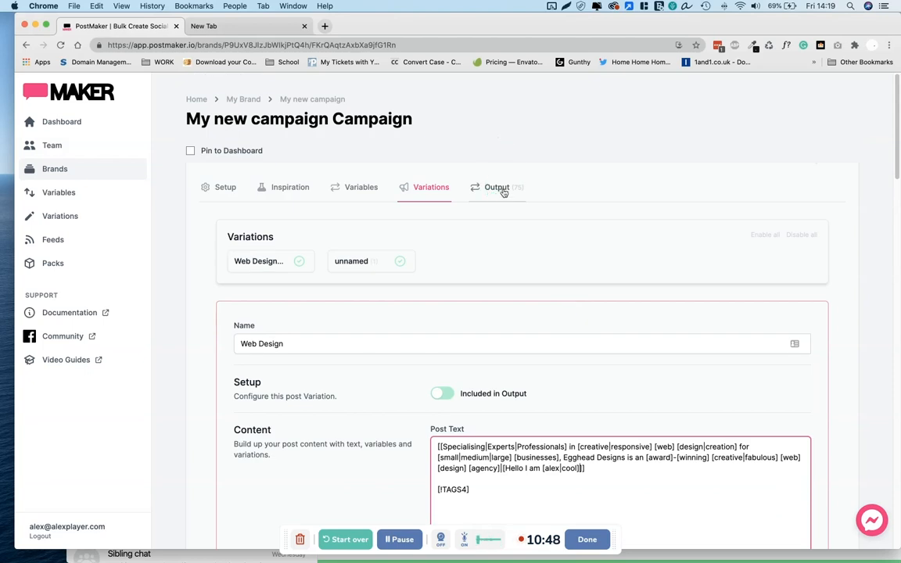
pyautogui.moveTo(539, 198)
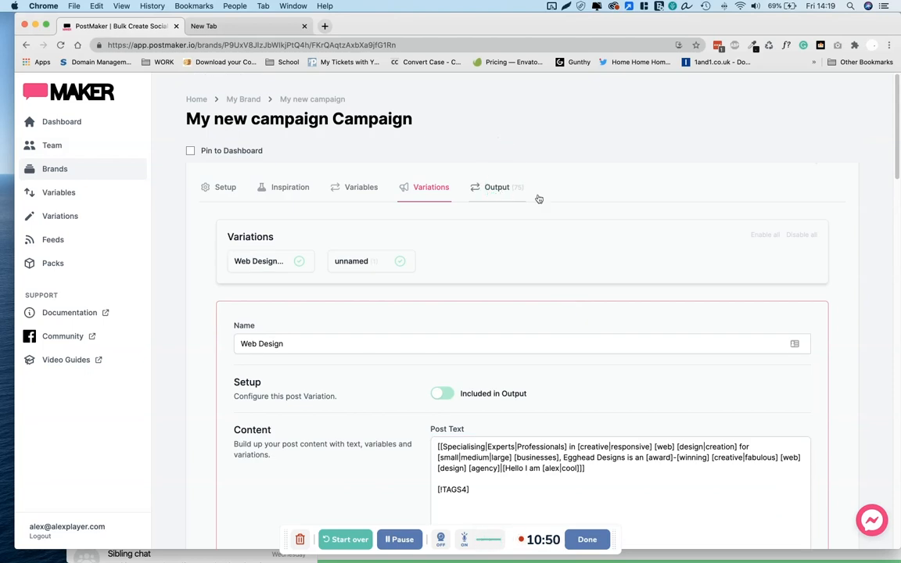
# Regenerate the 75 posts and search the output for 'cool' to confirm the greeting appears
pyautogui.click(498, 188)
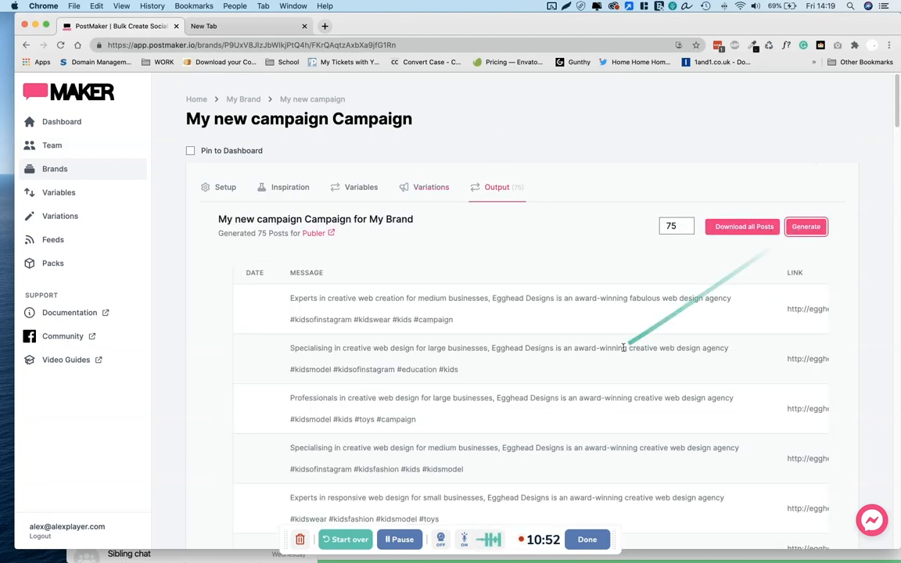
pyautogui.scroll(-3)
pyautogui.write('alex')
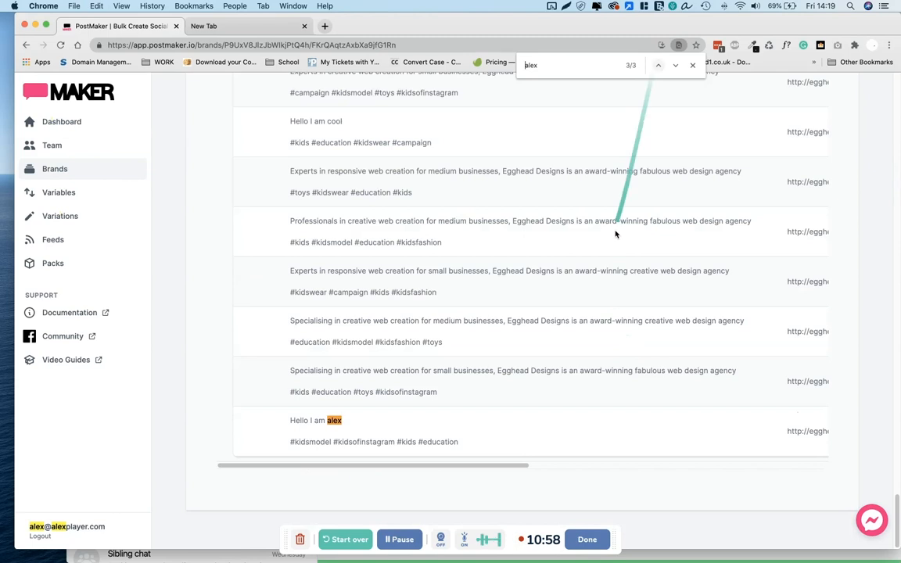
pyautogui.scroll(-3)
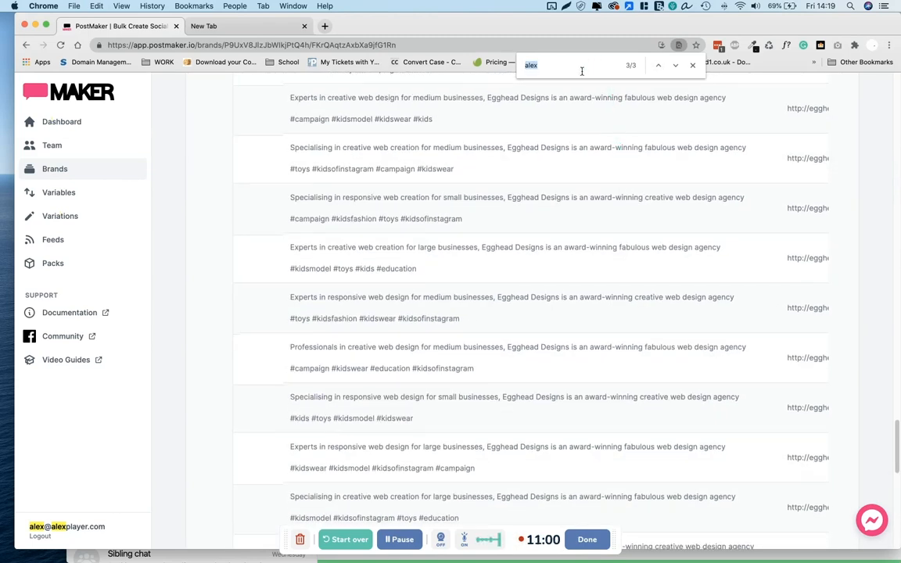
pyautogui.write('cool')
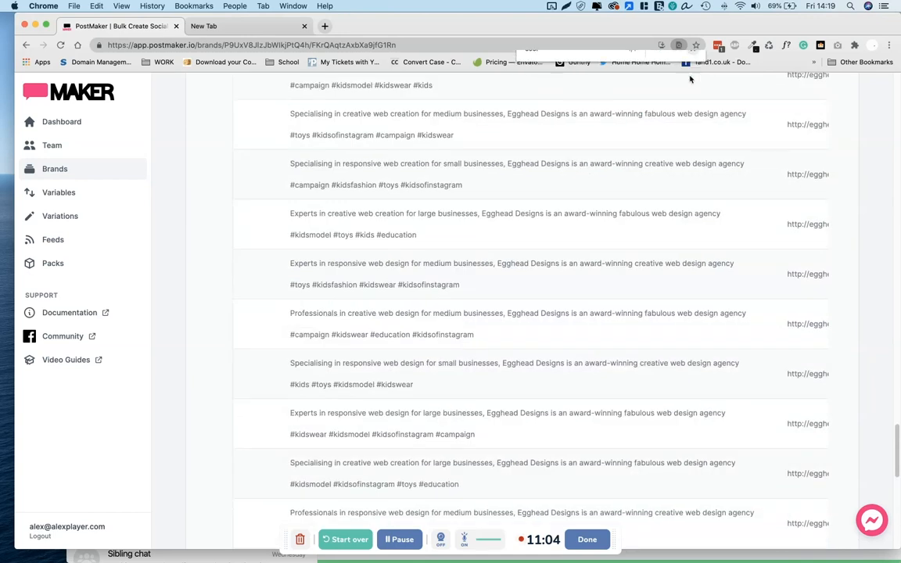
pyautogui.scroll(-3)
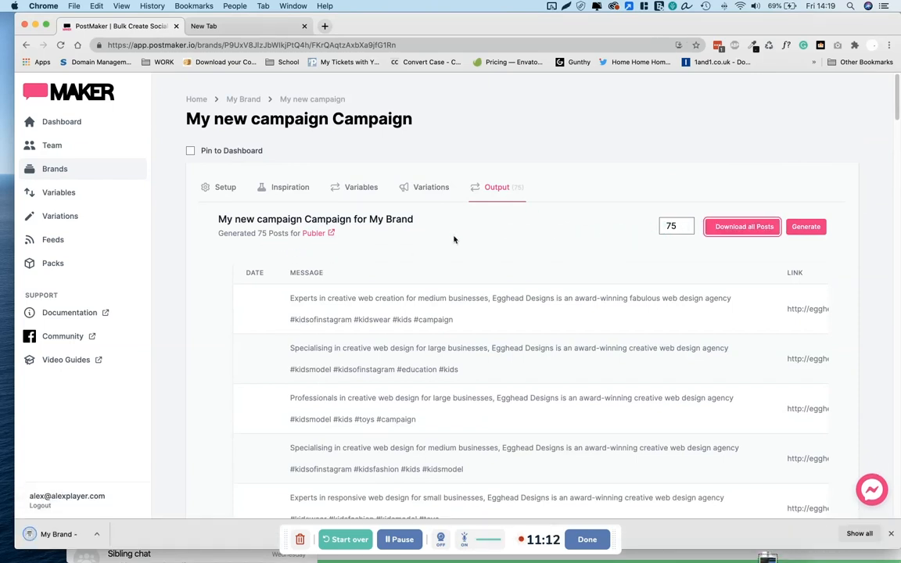
# Download the posts as CSV, log in at publer.io/dashboard and switch to the Egghead Team workspace
pyautogui.click(743, 225)
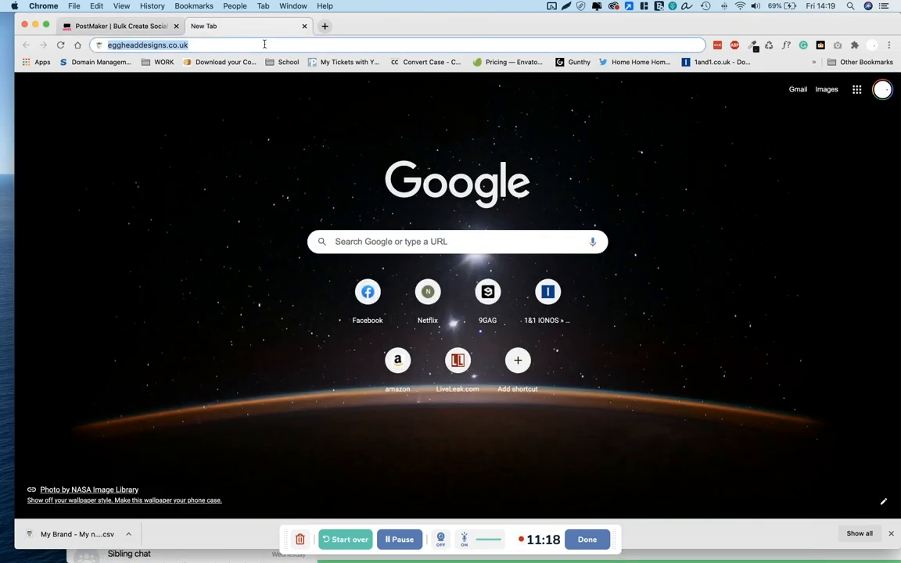
pyautogui.write('https://publer.io/dashboard')
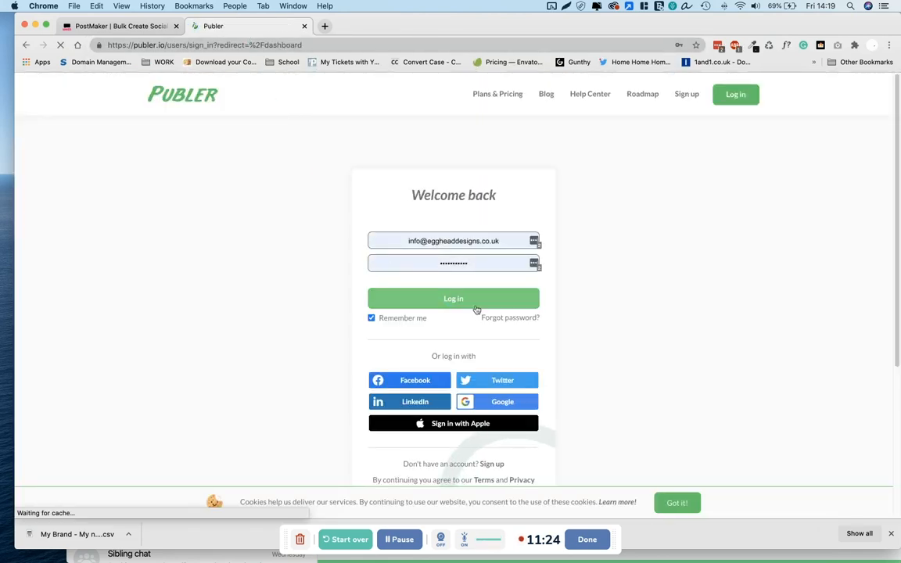
pyautogui.click(454, 298)
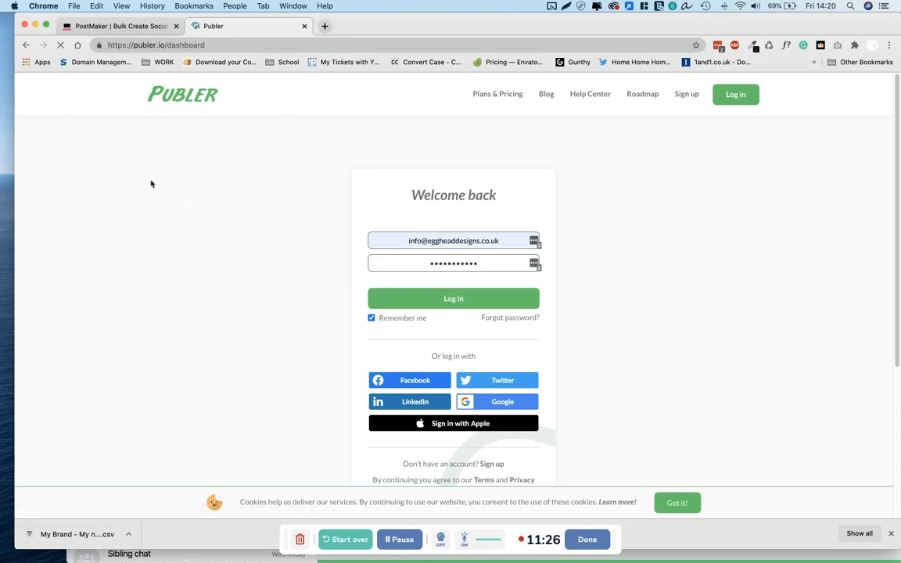
pyautogui.click(454, 297)
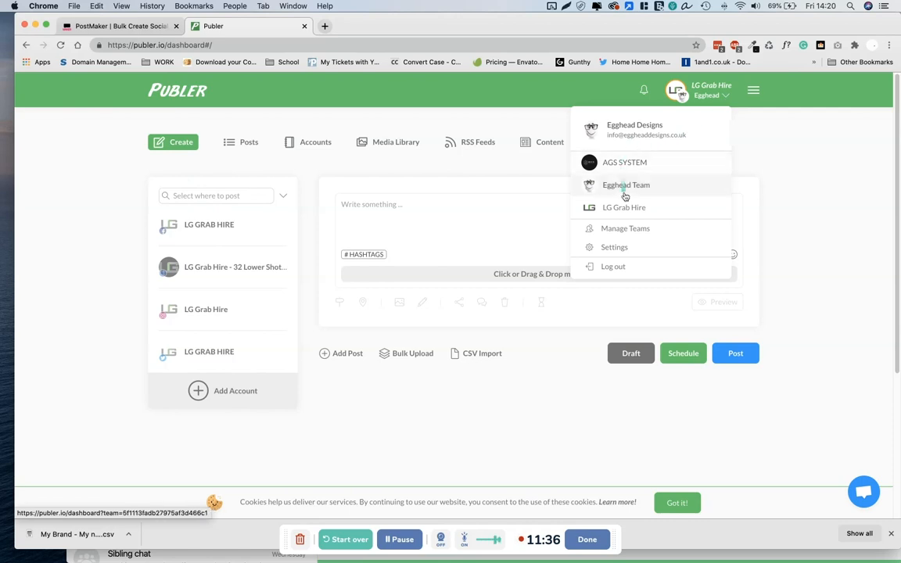
pyautogui.click(626, 185)
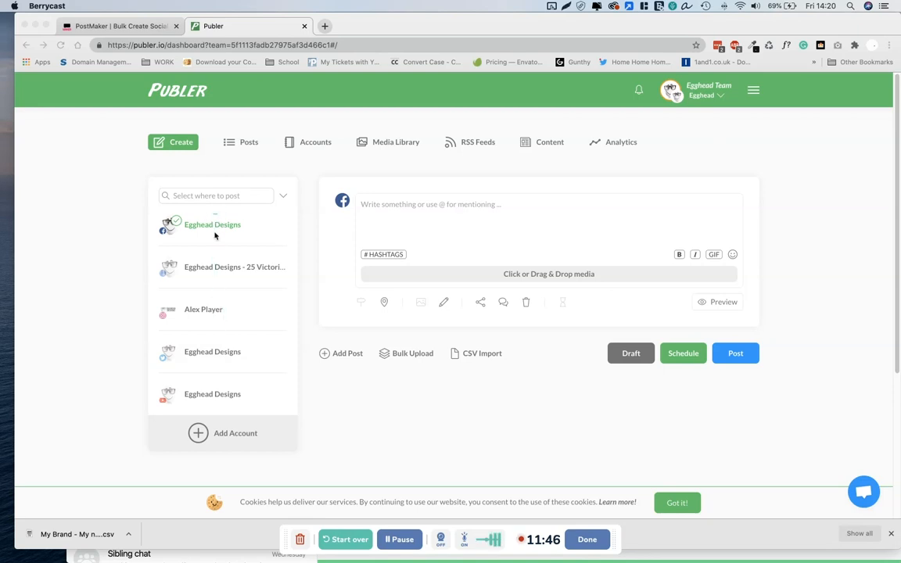
pyautogui.moveTo(212, 235)
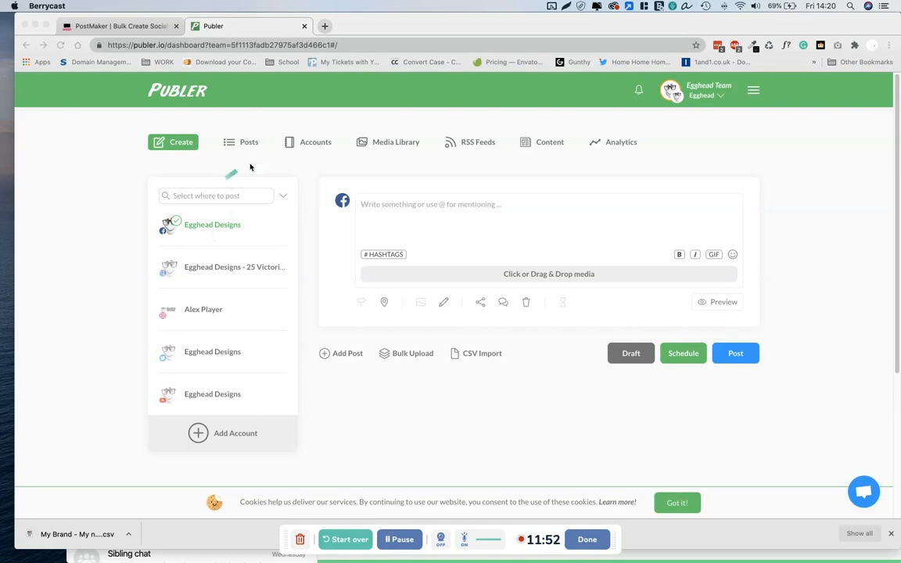
# View the posting schedule of the Egghead Designs Facebook account from the Accounts list
pyautogui.click(310, 141)
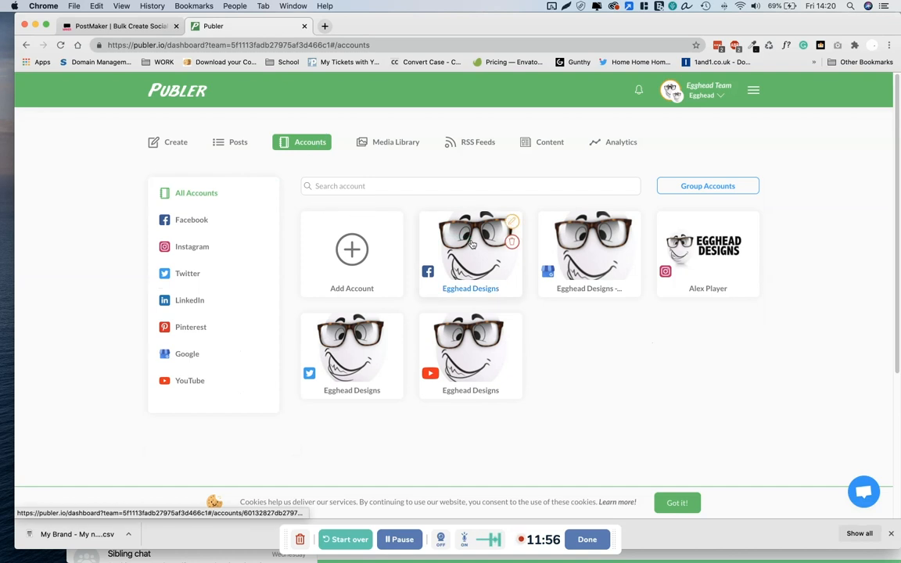
pyautogui.click(469, 247)
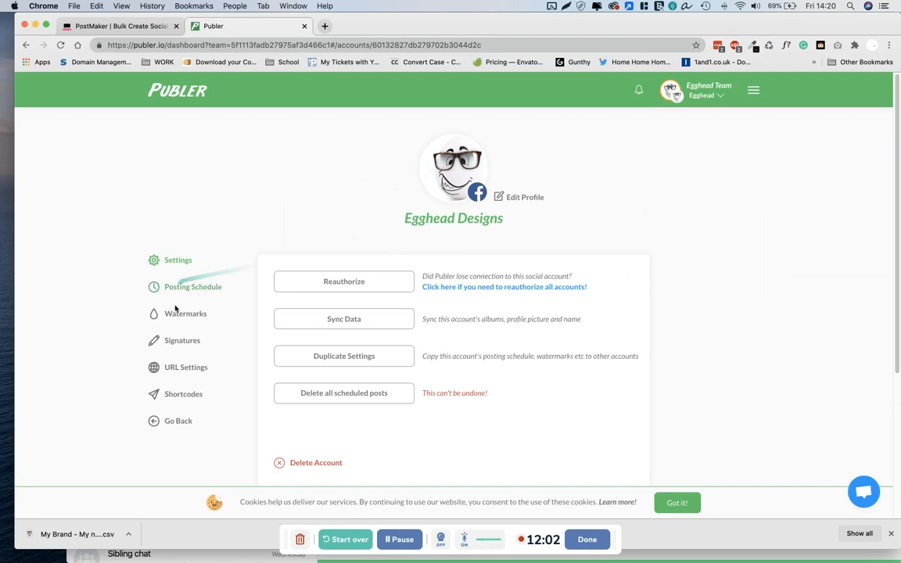
pyautogui.click(193, 287)
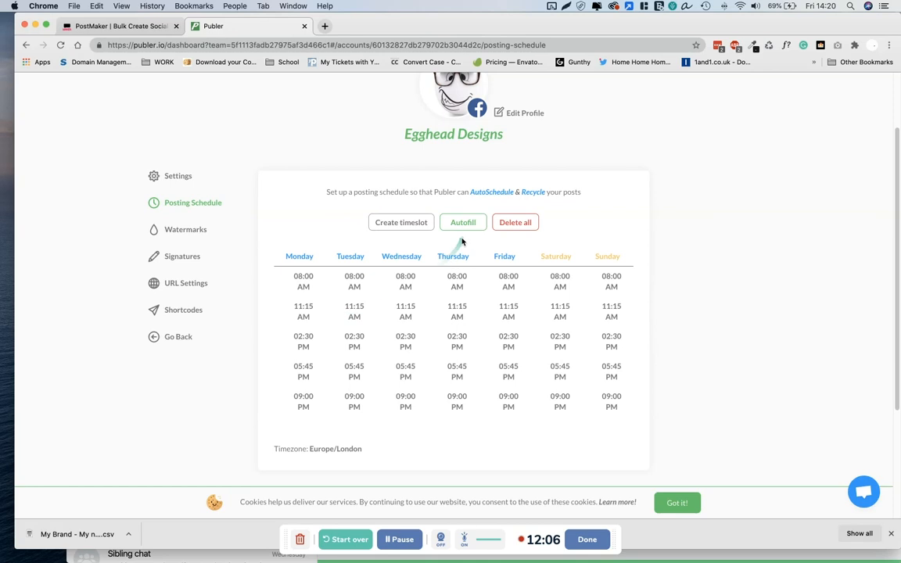
# Try the schedule Autofill with an adjusted time range, then return to the account's Settings
pyautogui.click(463, 222)
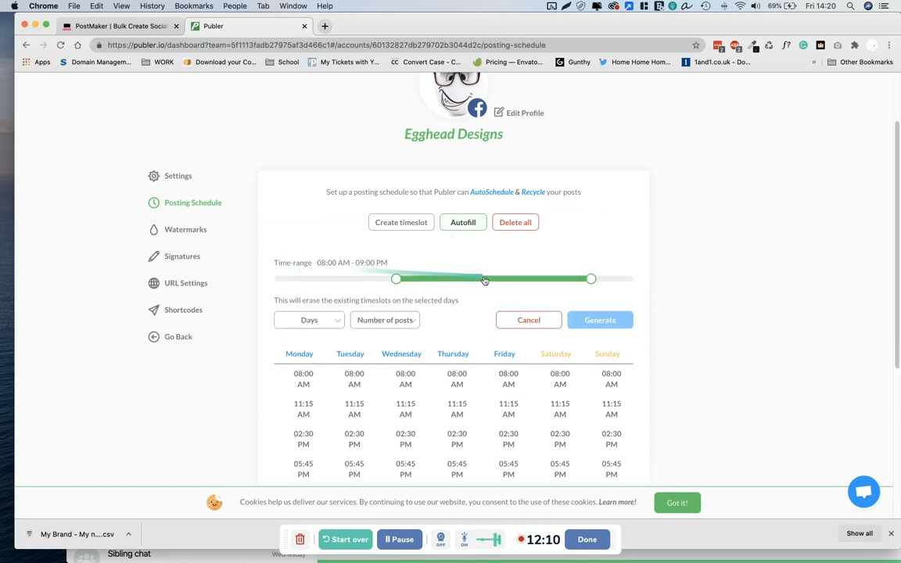
pyautogui.moveTo(485, 279); pyautogui.dragTo(394, 278)
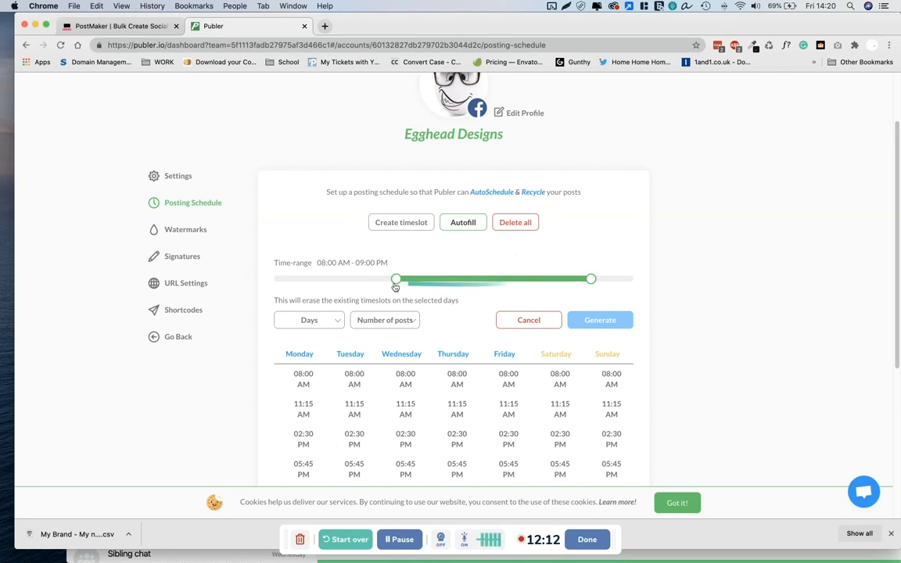
pyautogui.click(384, 319)
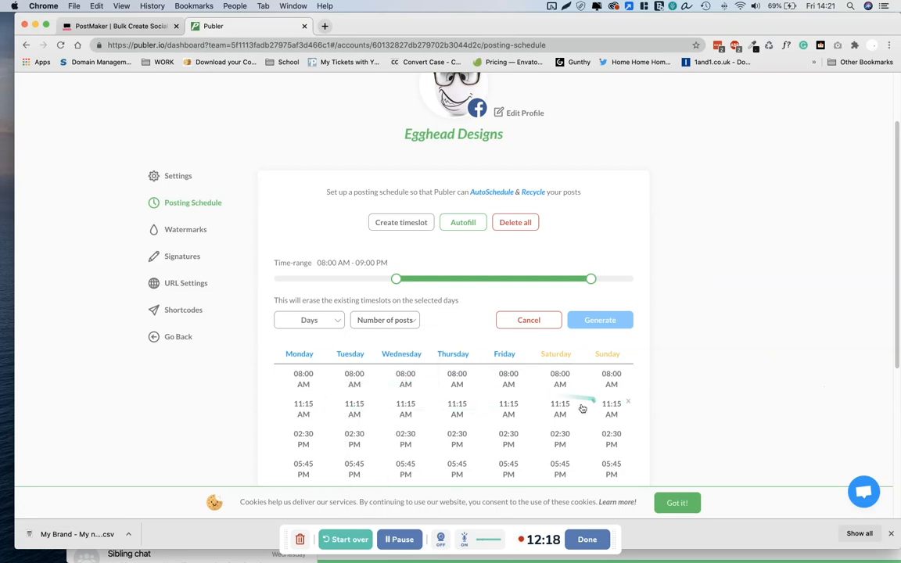
pyautogui.scroll(-3)
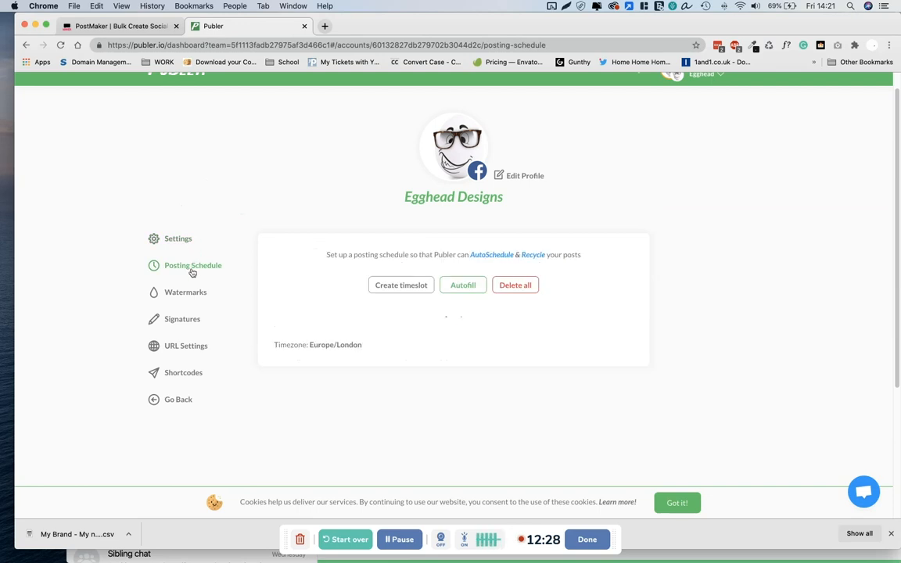
pyautogui.click(179, 237)
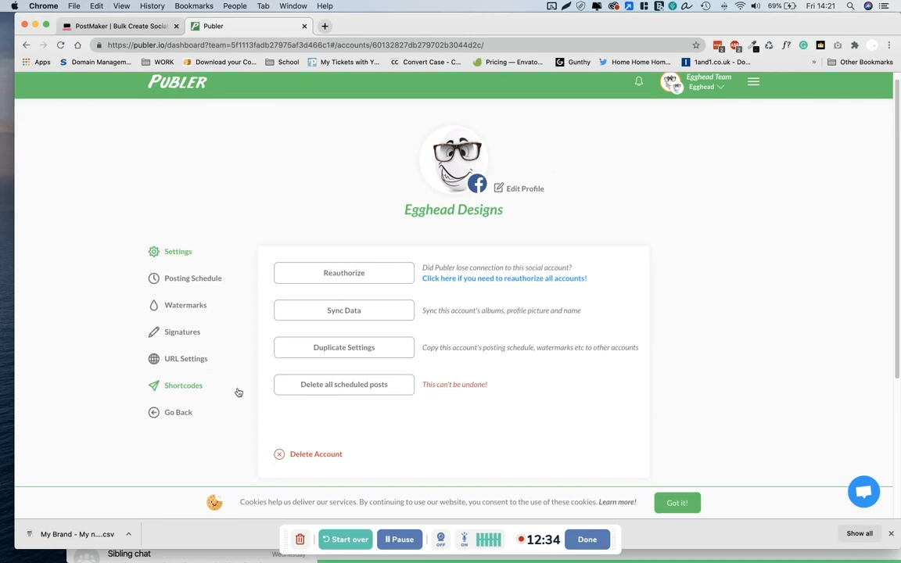
pyautogui.moveTo(410, 493)
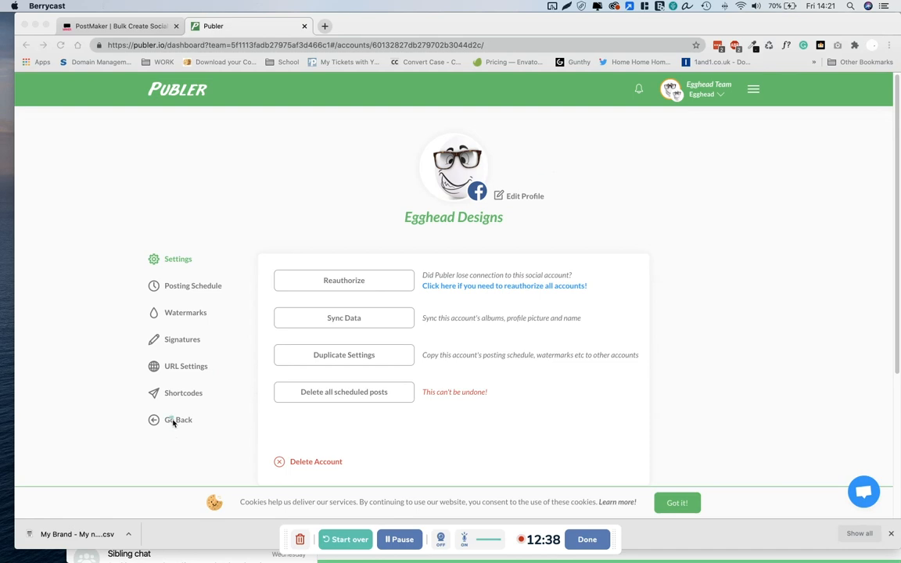
# Go back to the Create view and start a CSV Import for the PostMaker file
pyautogui.click(179, 419)
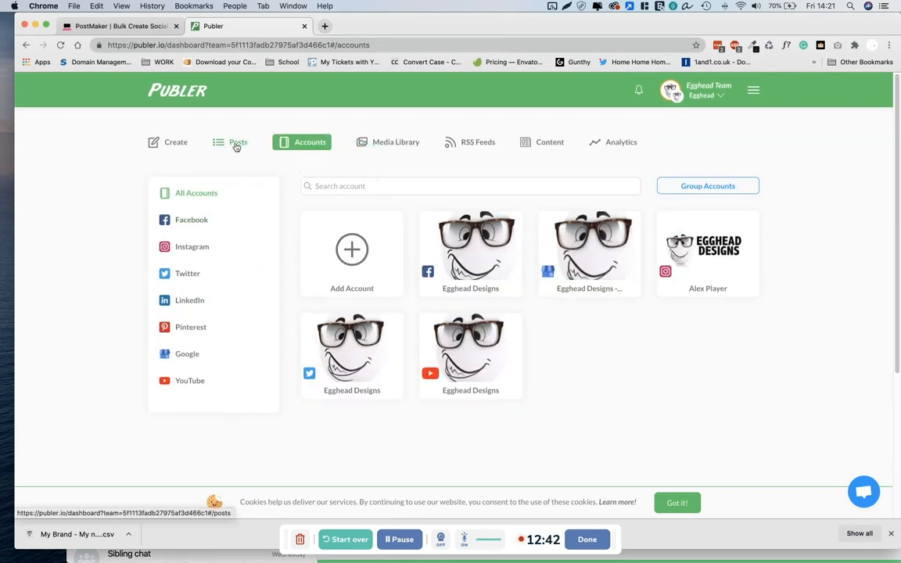
pyautogui.click(172, 140)
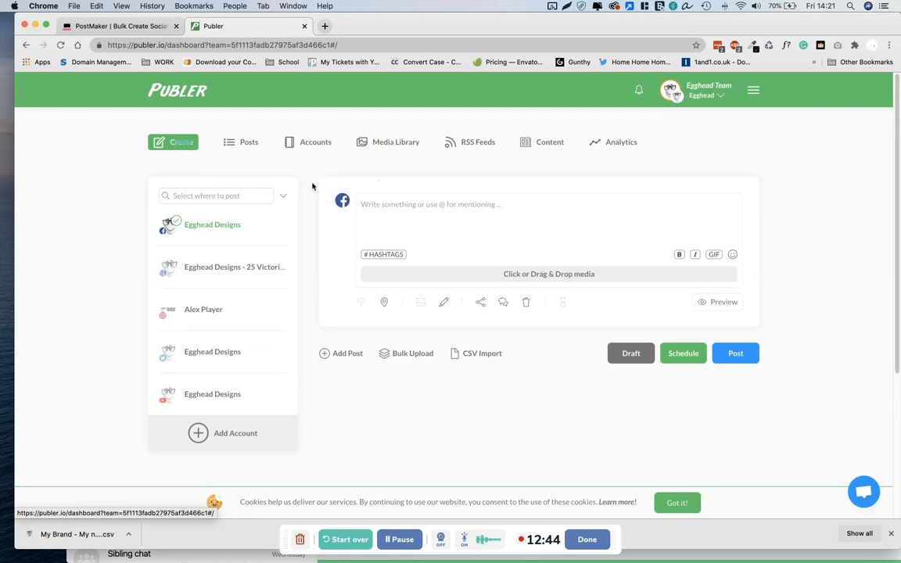
pyautogui.click(481, 353)
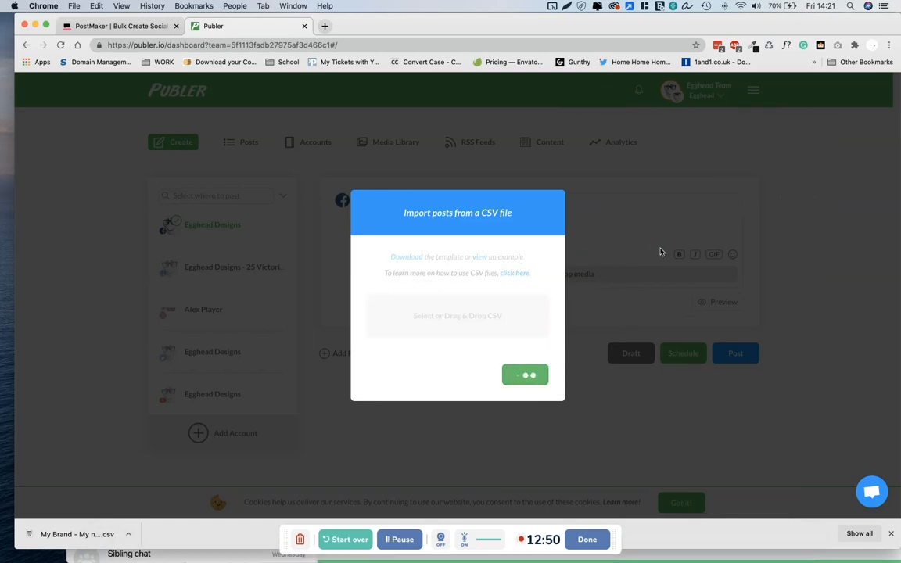
pyautogui.moveTo(638, 256)
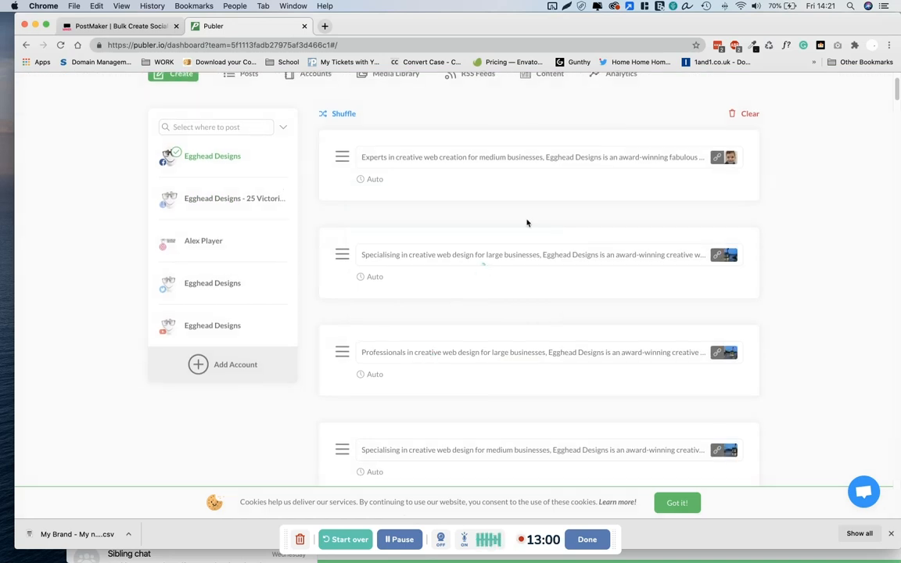
# Shuffle the imported posts twice and scroll through the list to check the mixed order
pyautogui.scroll(-3)
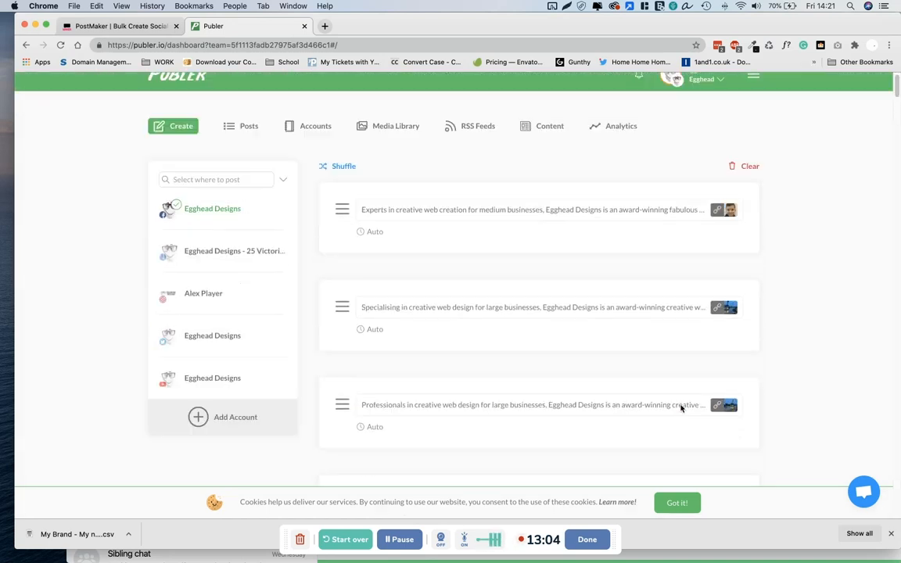
pyautogui.scroll(-3)
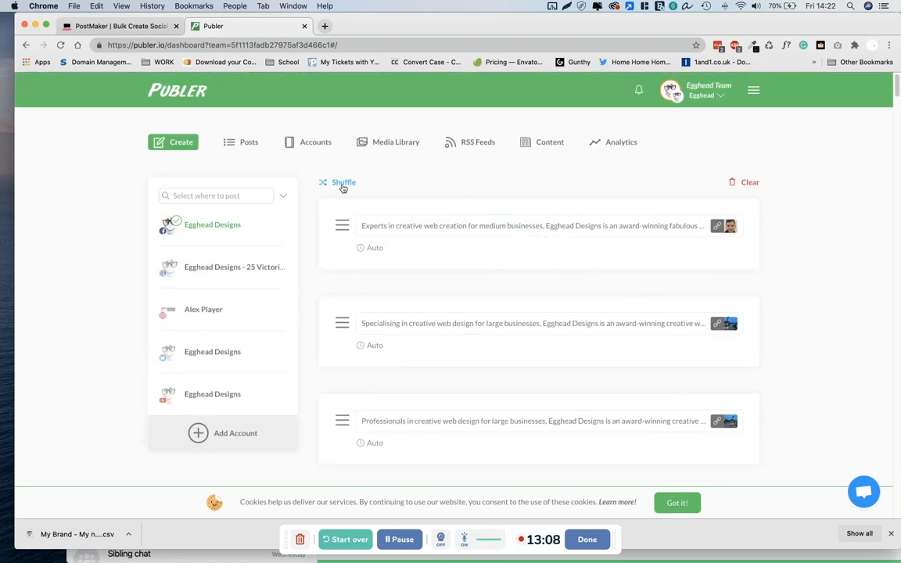
pyautogui.click(343, 181)
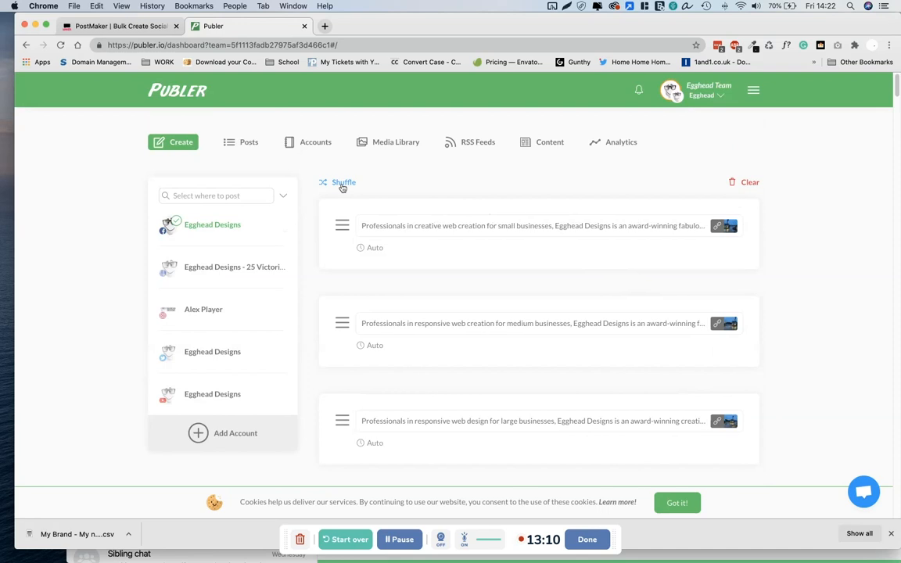
pyautogui.click(342, 181)
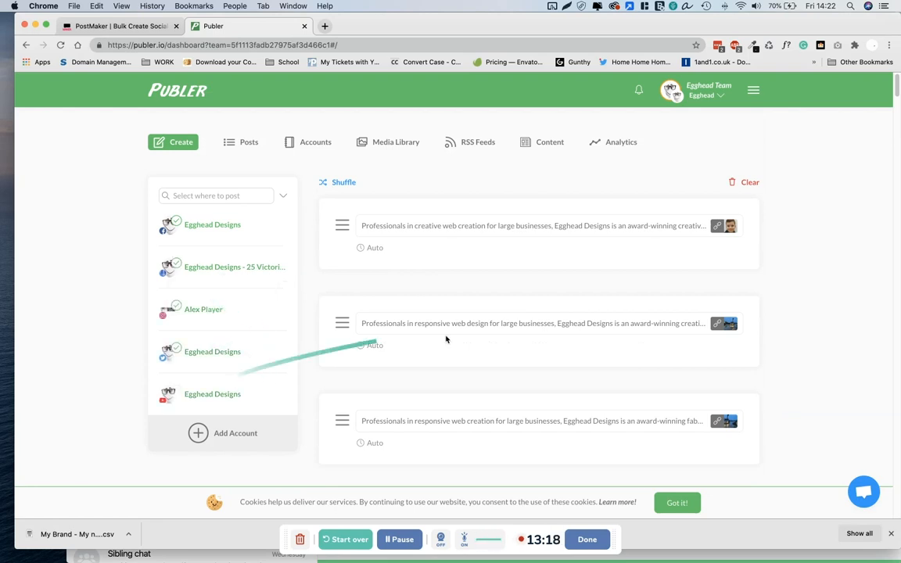
pyautogui.scroll(-3)
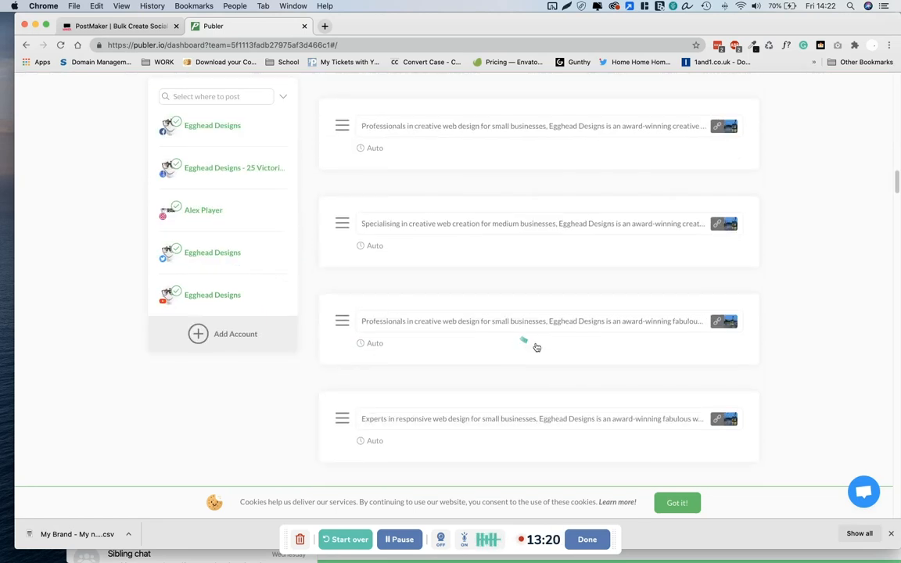
pyautogui.scroll(-3)
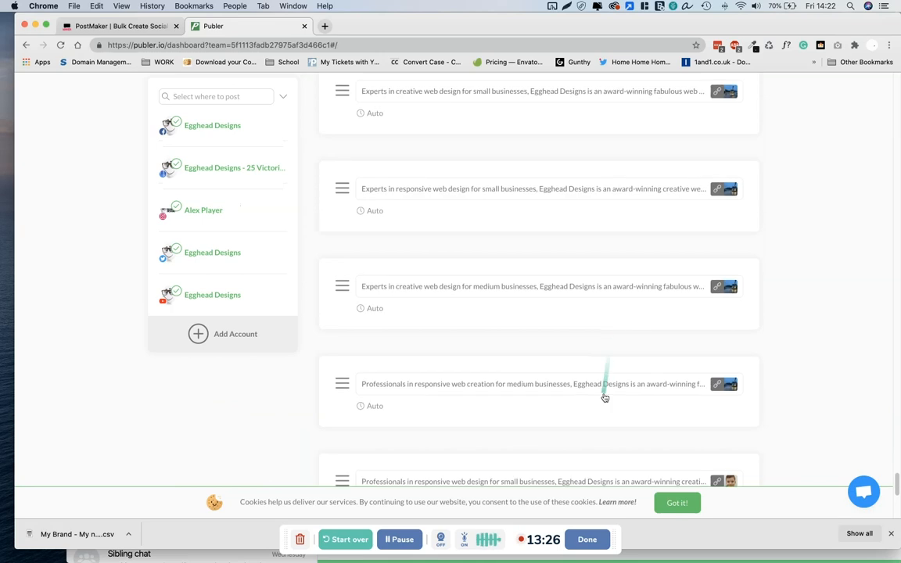
pyautogui.scroll(-3)
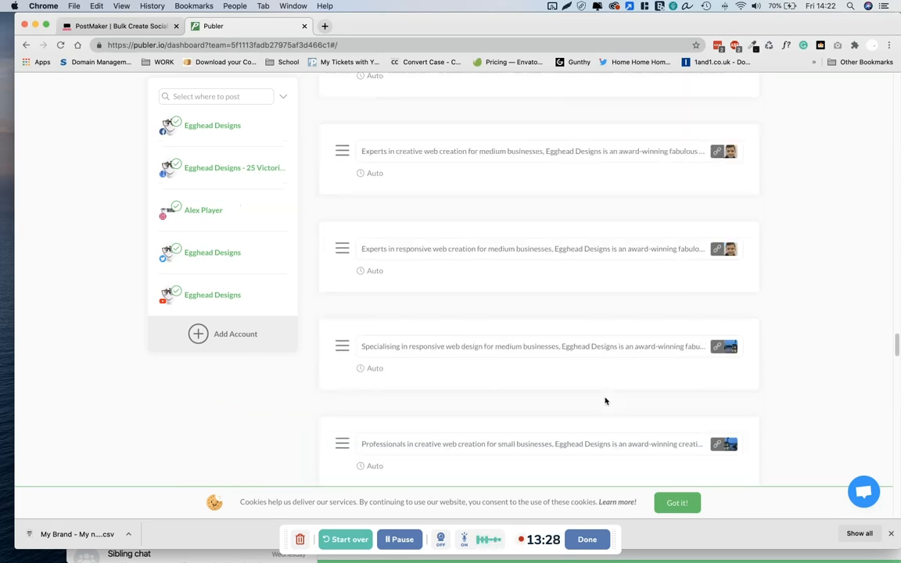
pyautogui.scroll(-3)
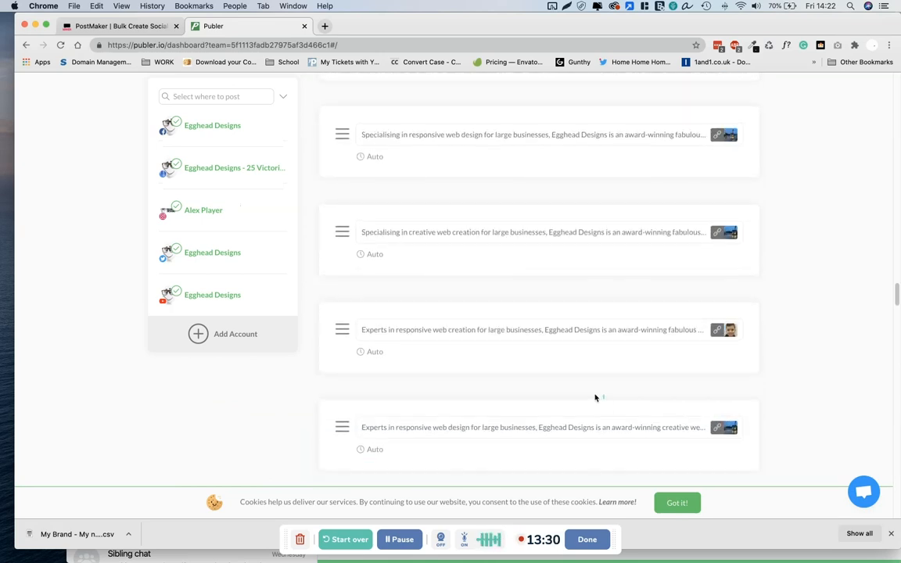
pyautogui.scroll(-3)
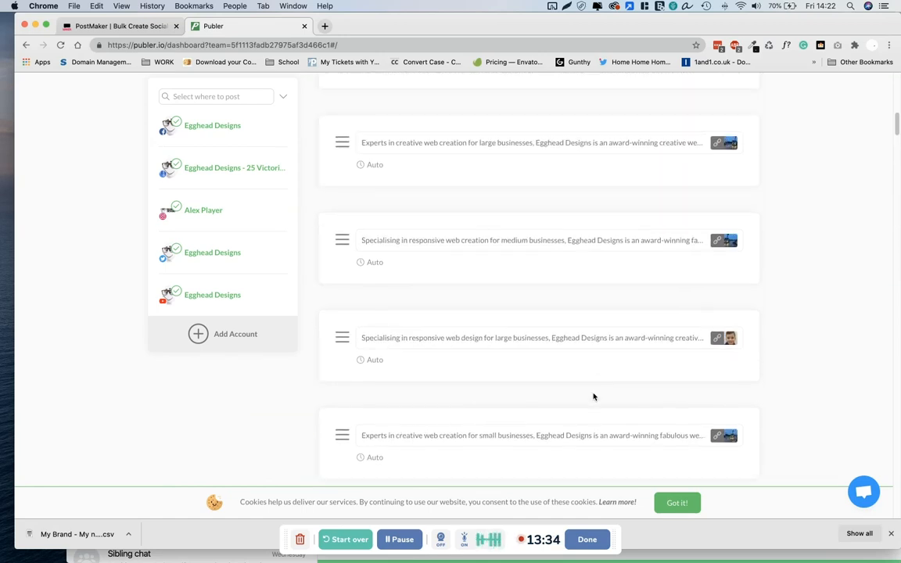
pyautogui.scroll(3)
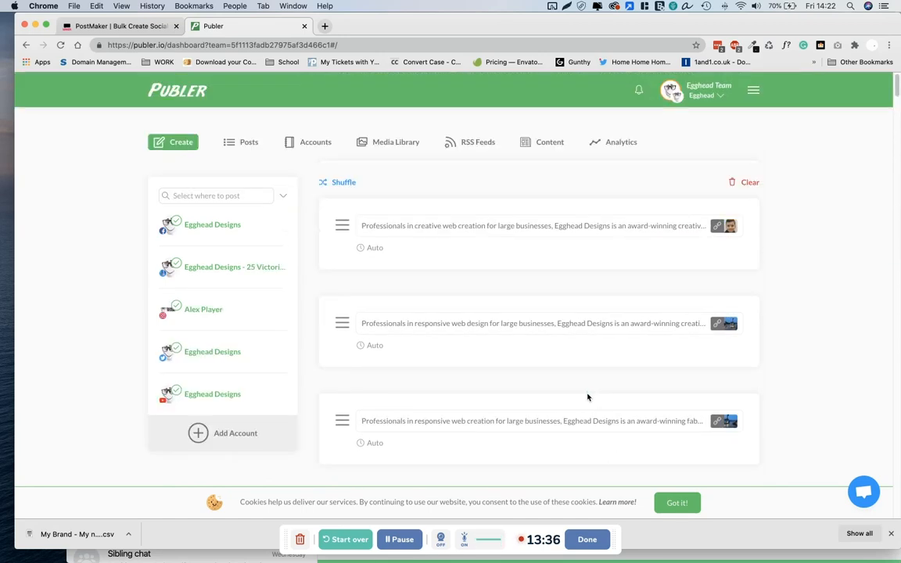